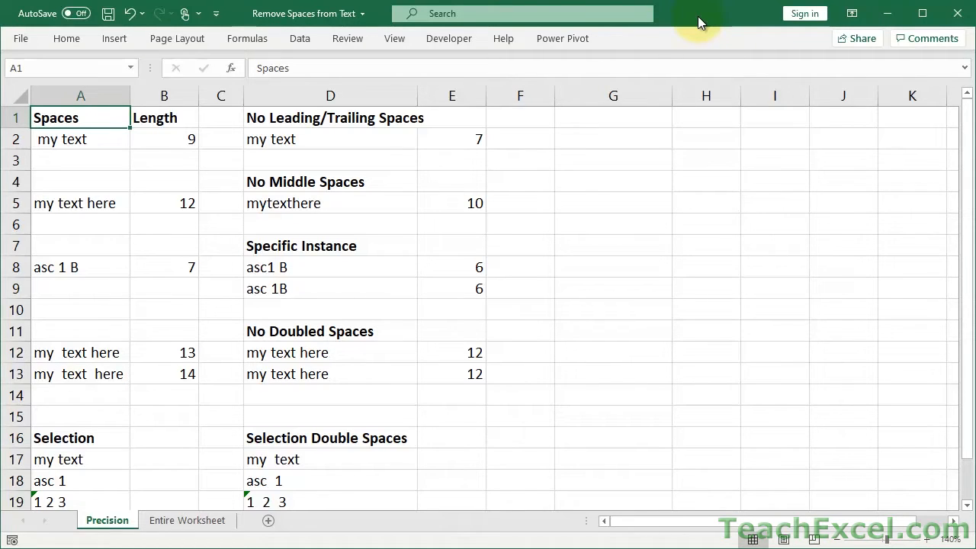
mouse_move(86, 192)
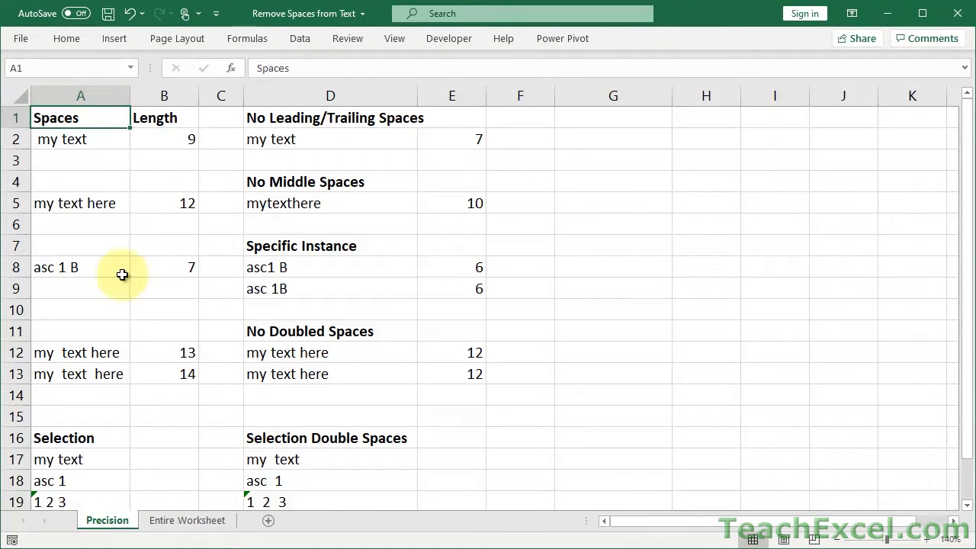
mouse_move(103, 210)
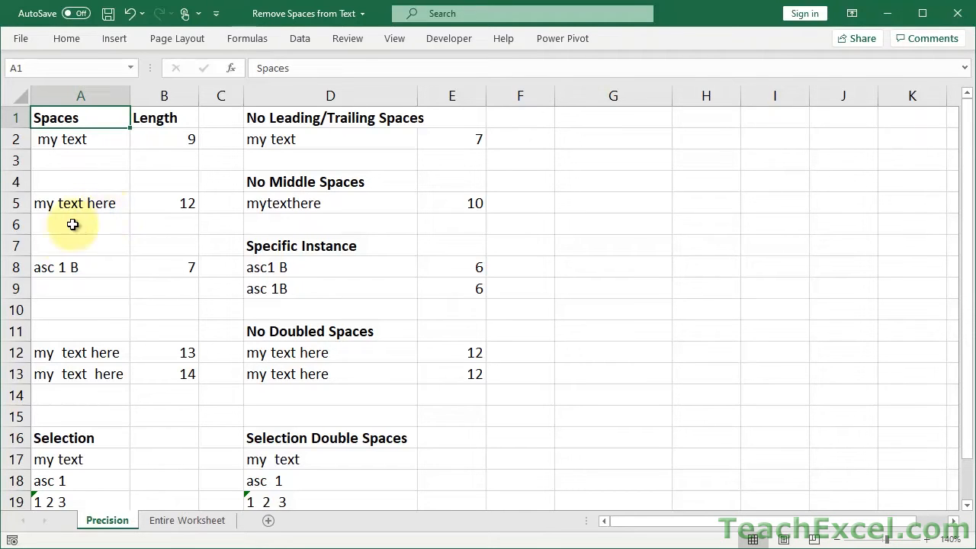
mouse_move(94, 268)
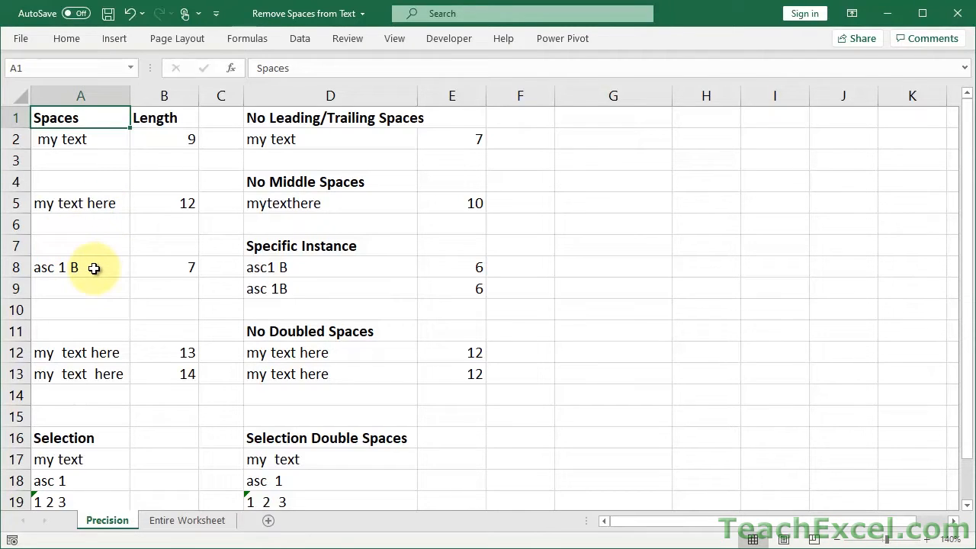
mouse_move(149, 324)
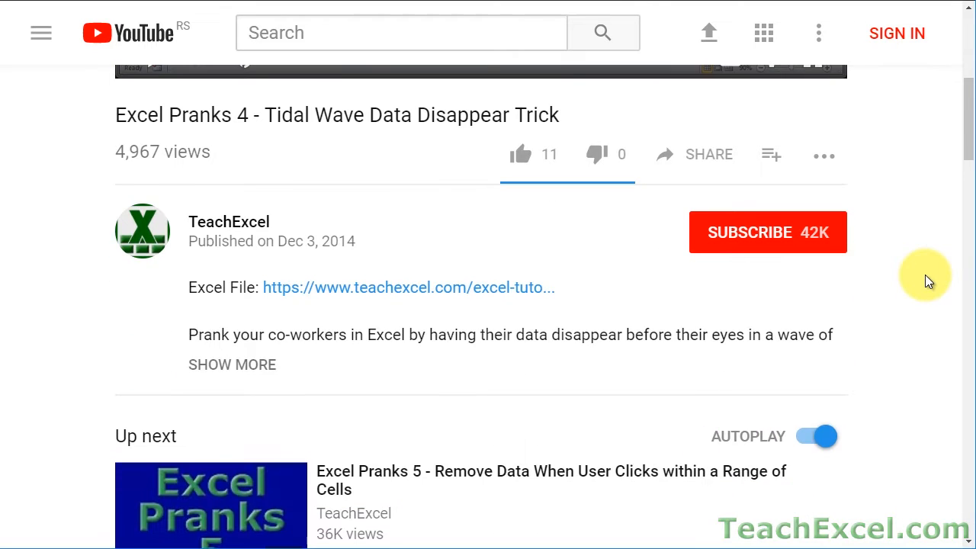
mouse_move(347, 293)
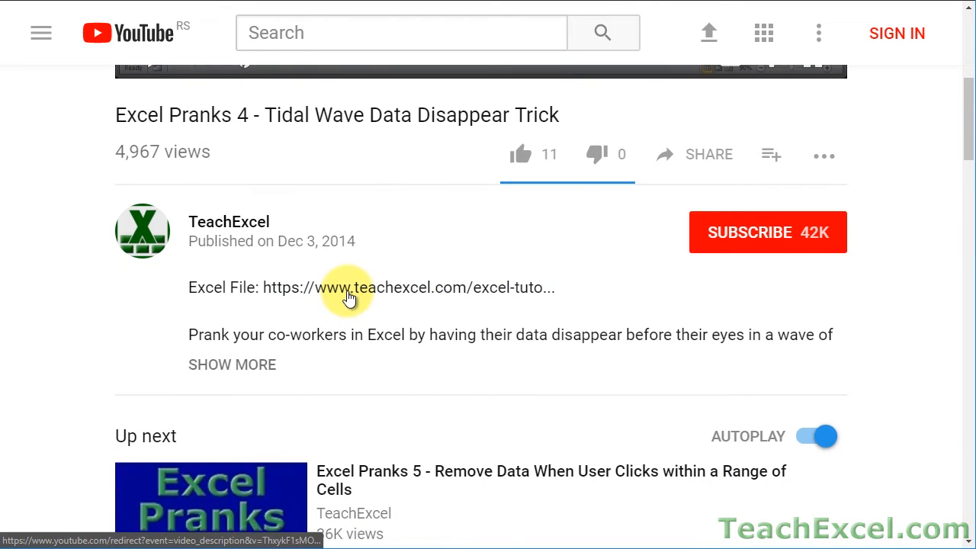
- Follow the Excel File link to the TeachExcel tutorial page with downloadable workbooks
click(347, 287)
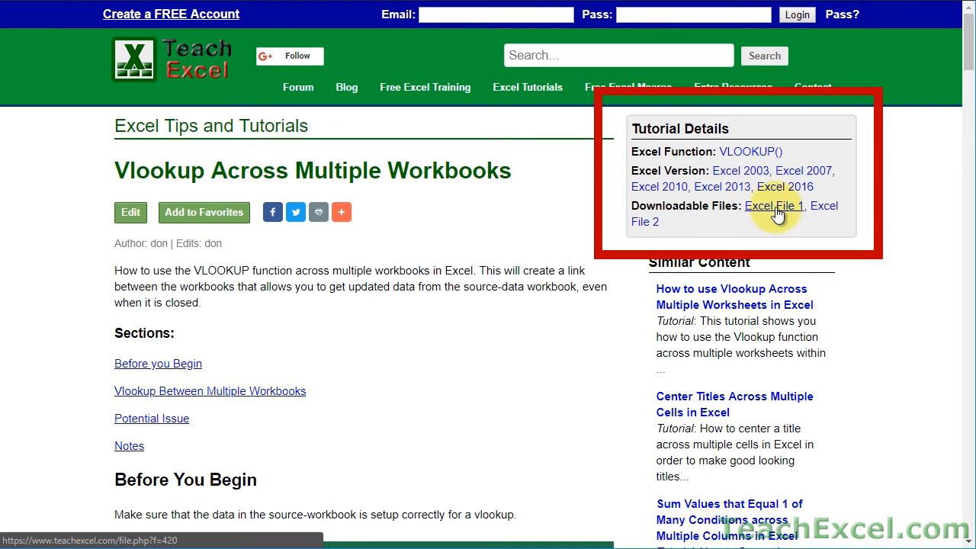
mouse_move(823, 206)
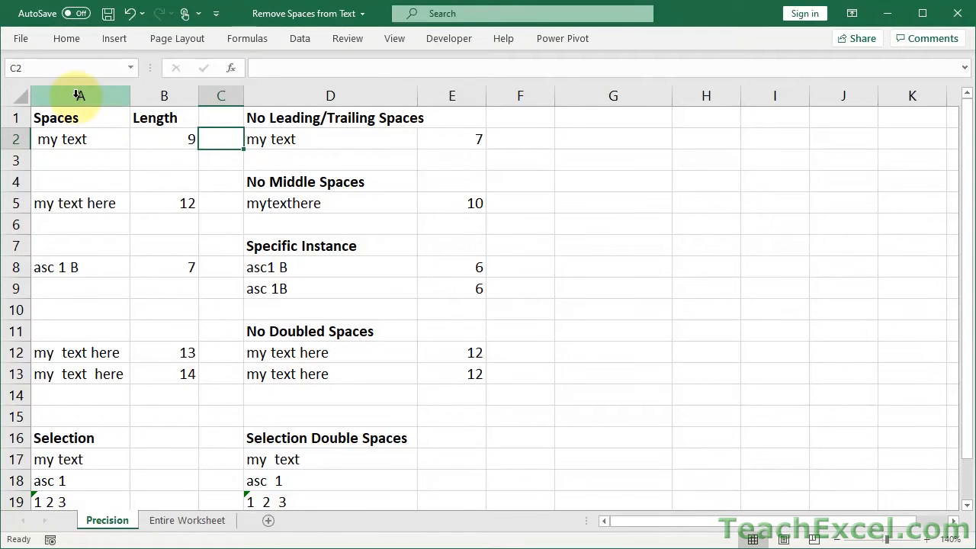
click(79, 95)
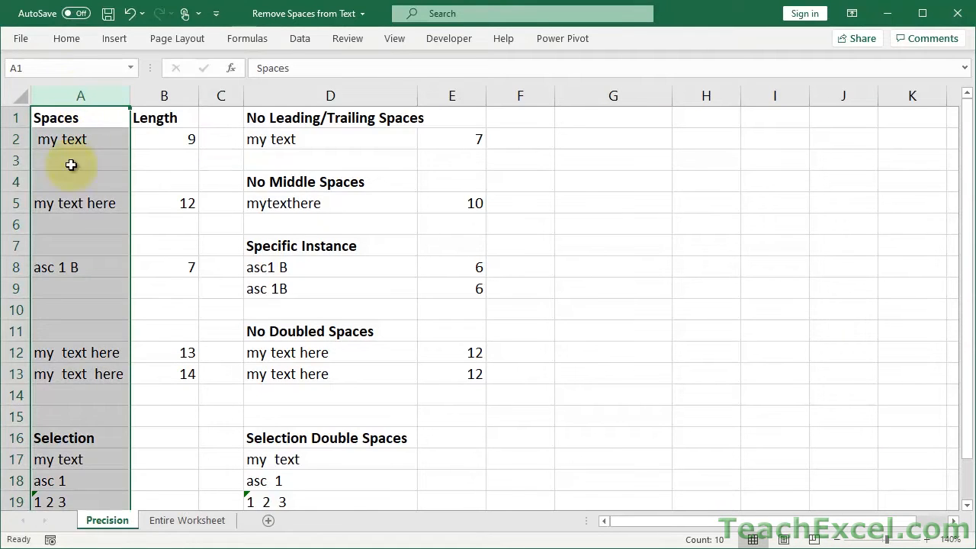
mouse_move(77, 192)
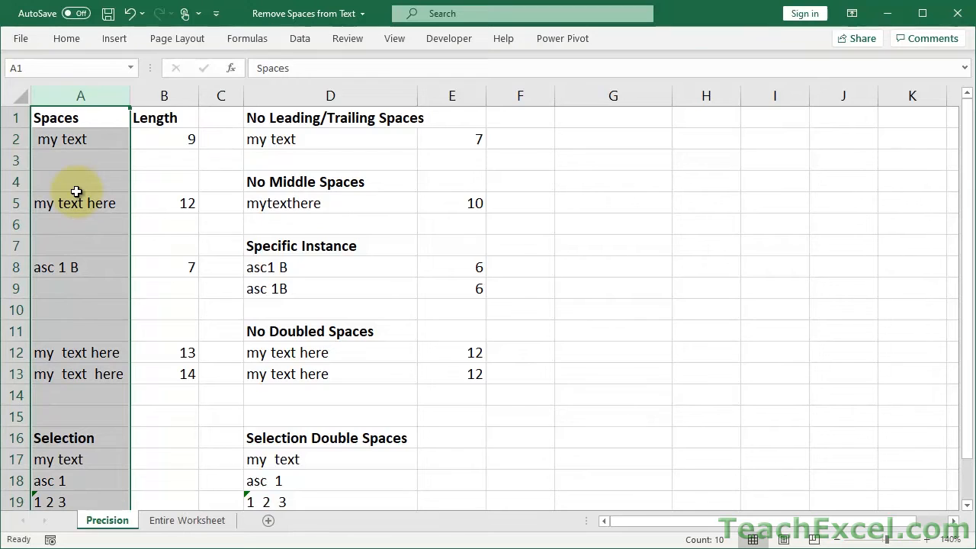
mouse_move(164, 117)
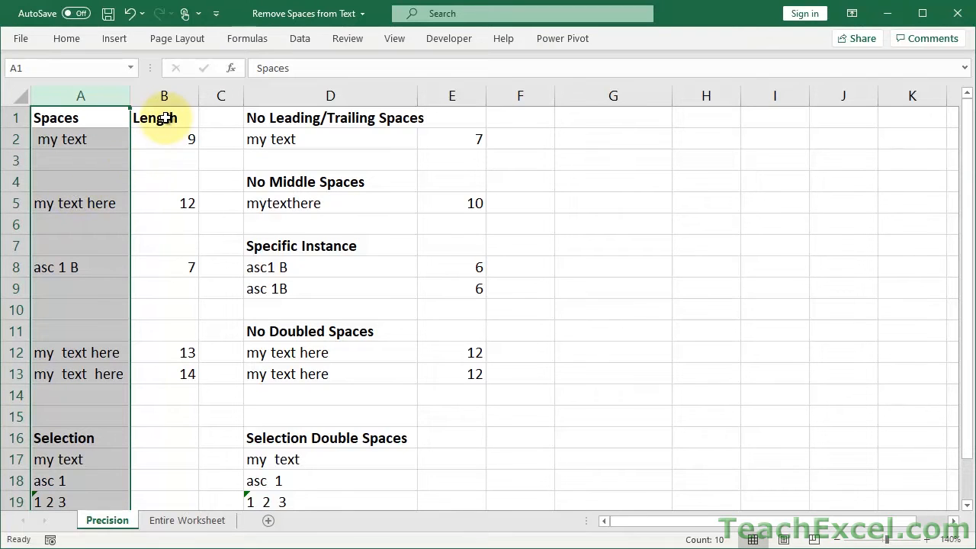
drag(165, 117, 165, 374)
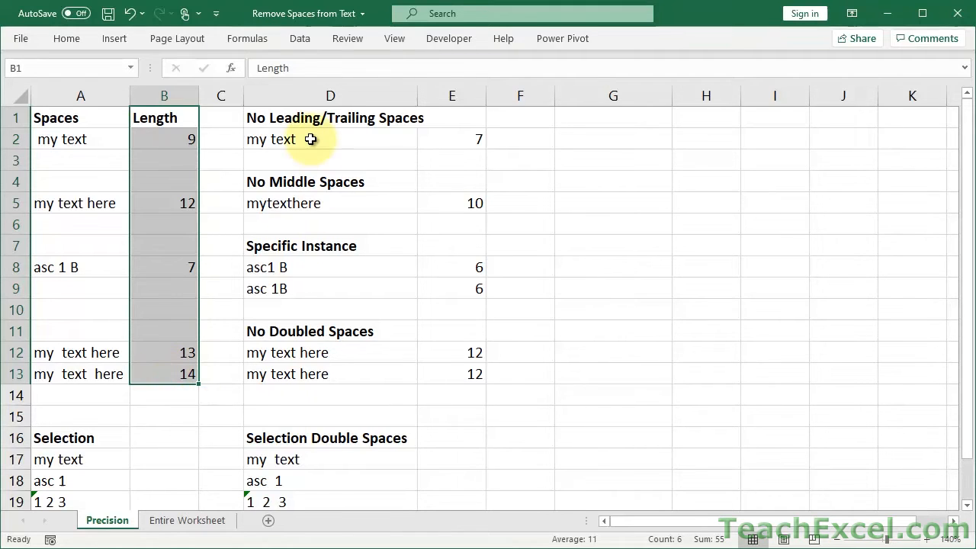
drag(329, 138, 329, 374)
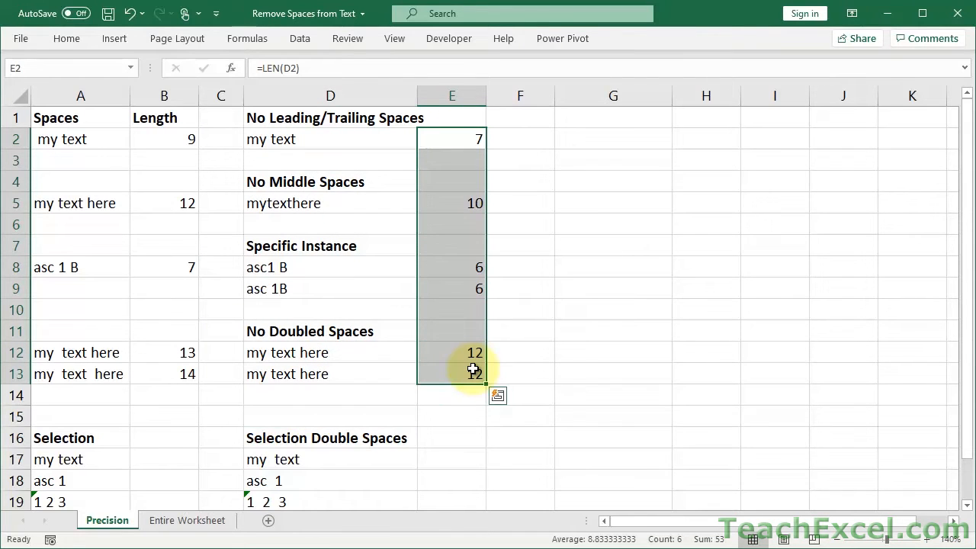
mouse_move(128, 162)
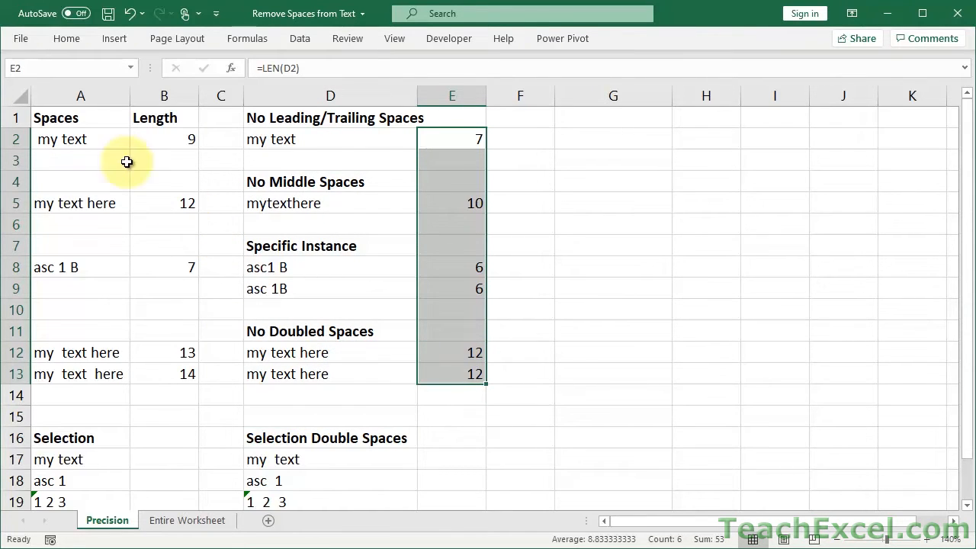
click(79, 139)
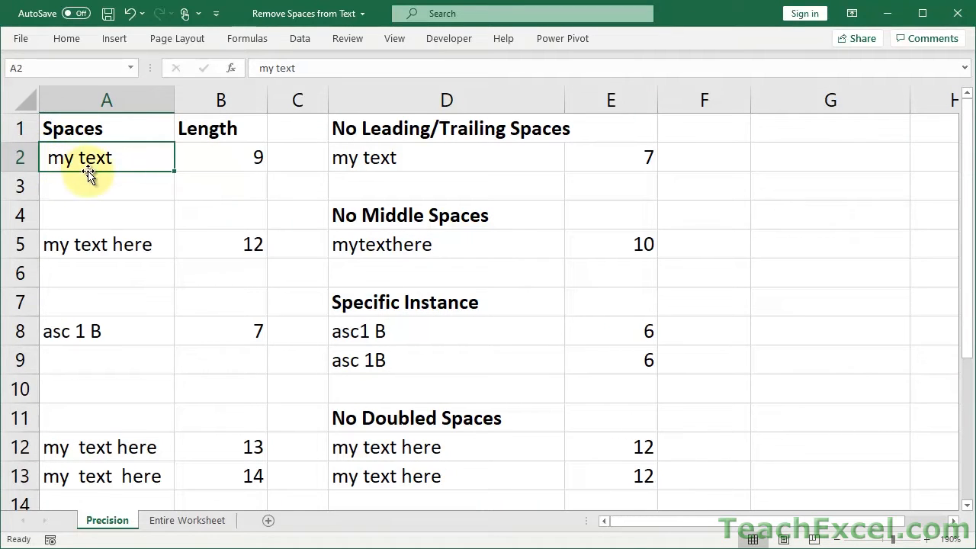
mouse_move(154, 157)
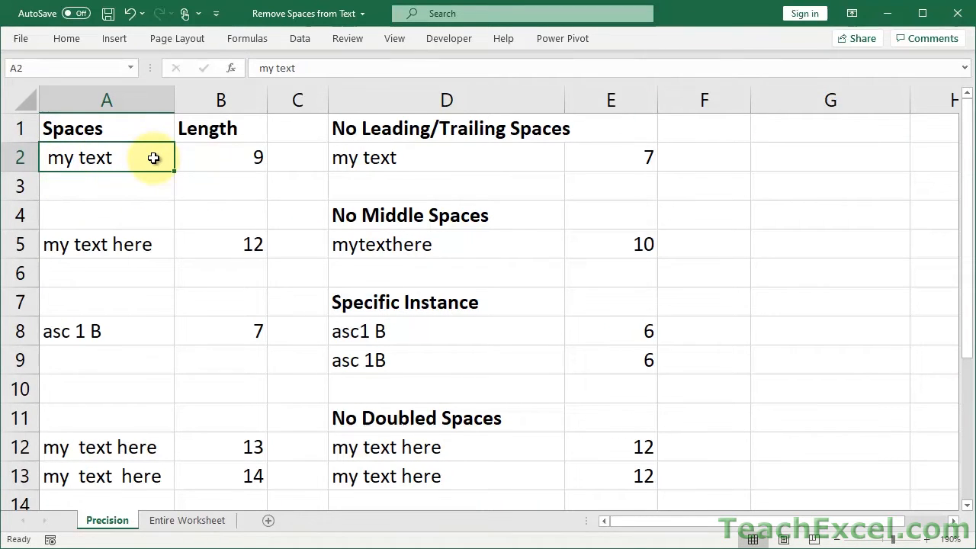
mouse_move(231, 156)
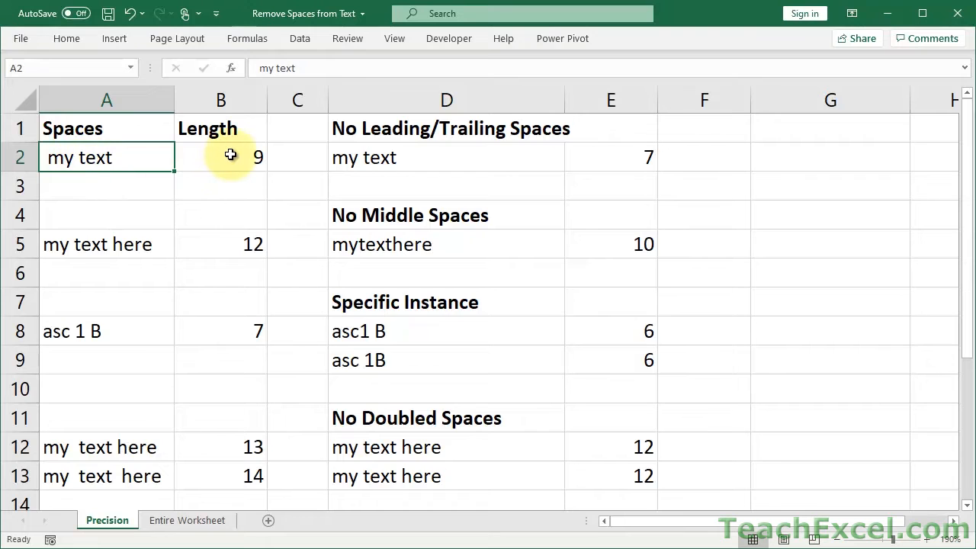
- Review the LEN formulas in B2 and E2, then label E1 with 'Length'
click(219, 157)
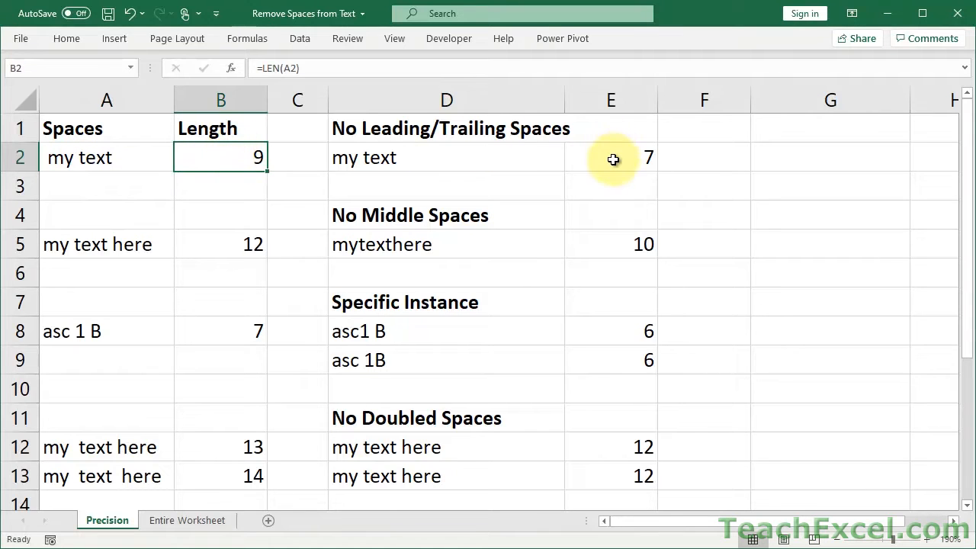
click(610, 157)
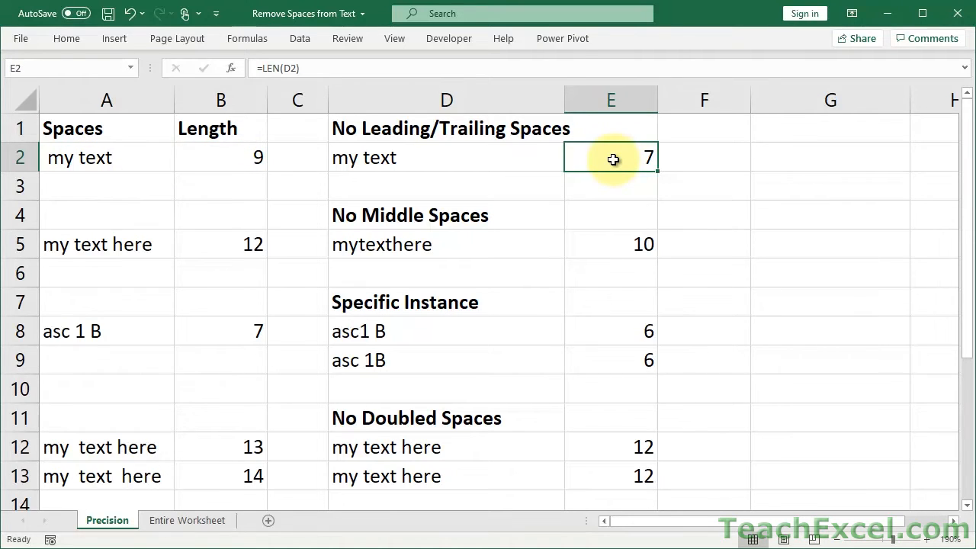
mouse_move(565, 92)
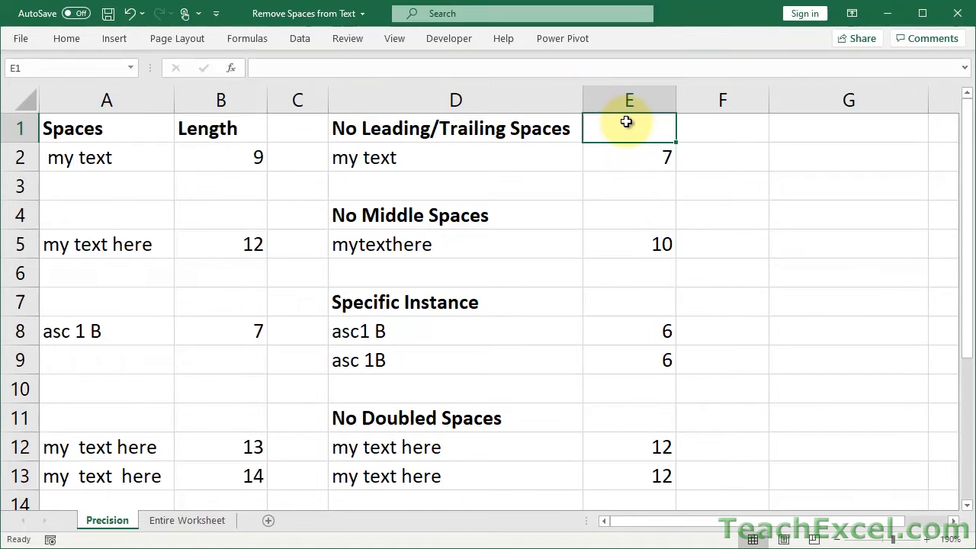
text(Length)
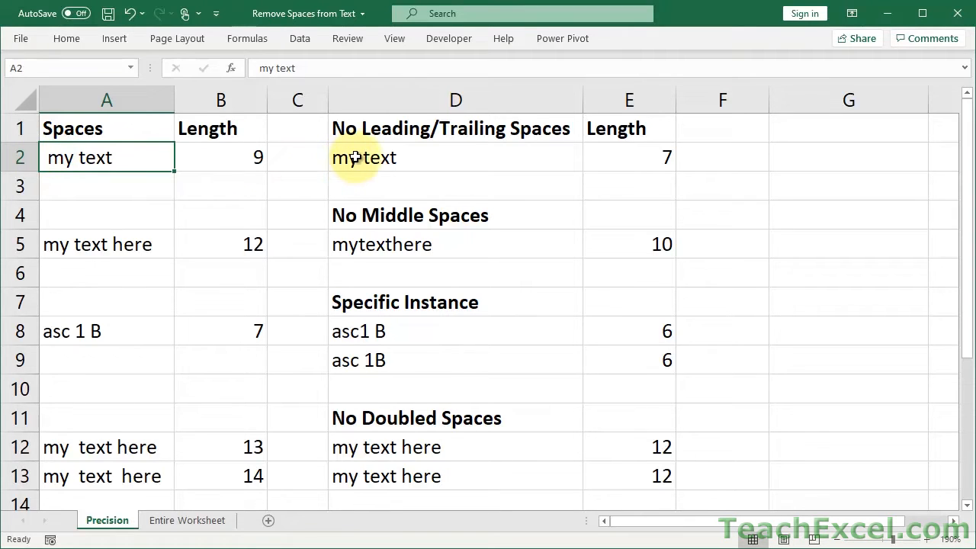
click(454, 157)
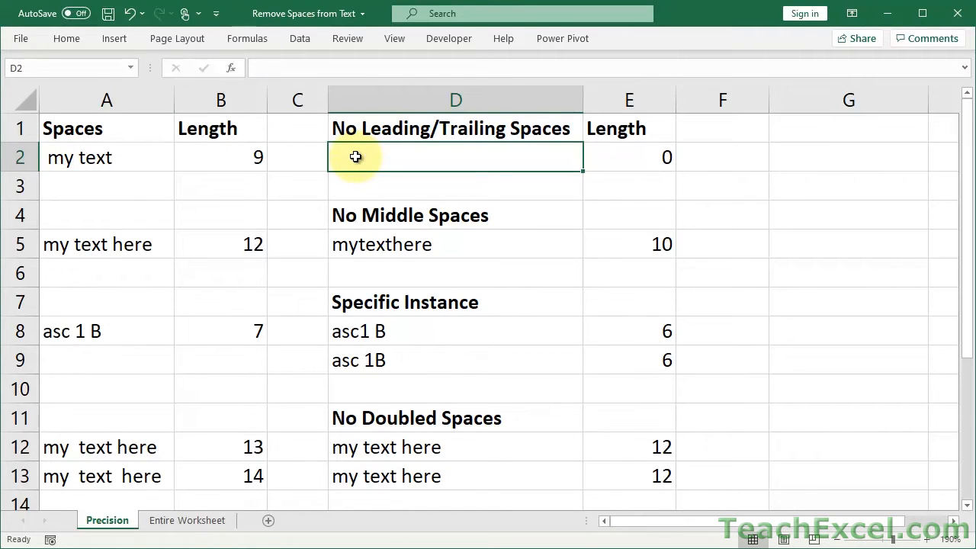
text(=trim)
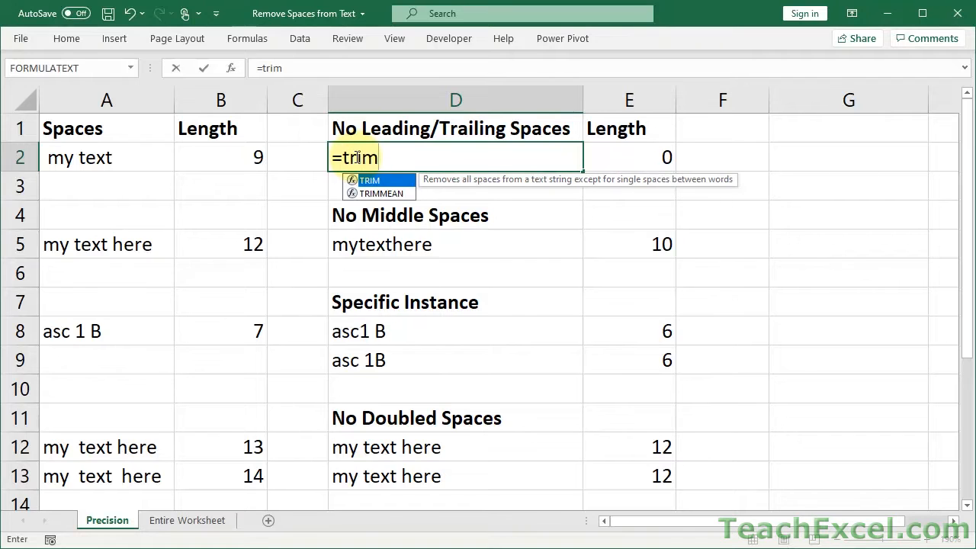
mouse_move(326, 198)
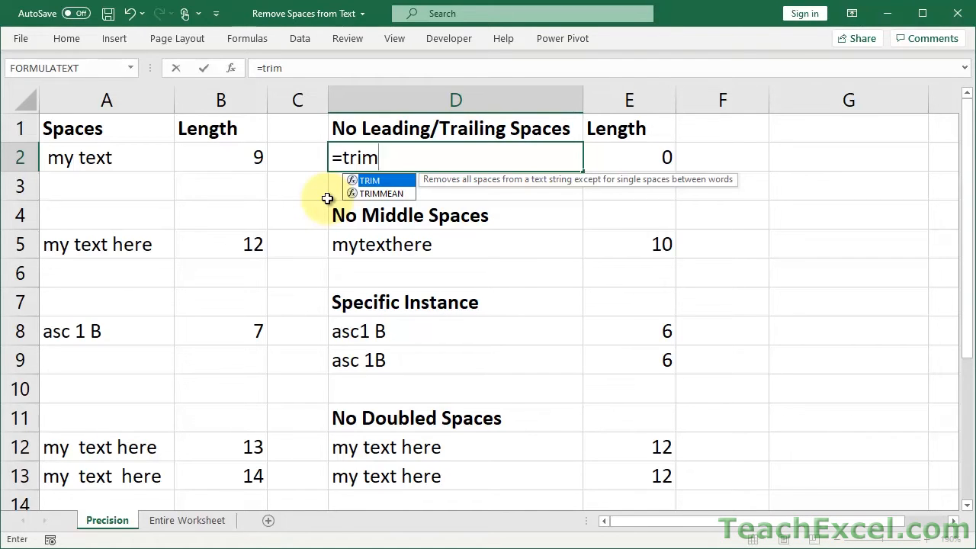
click(106, 157)
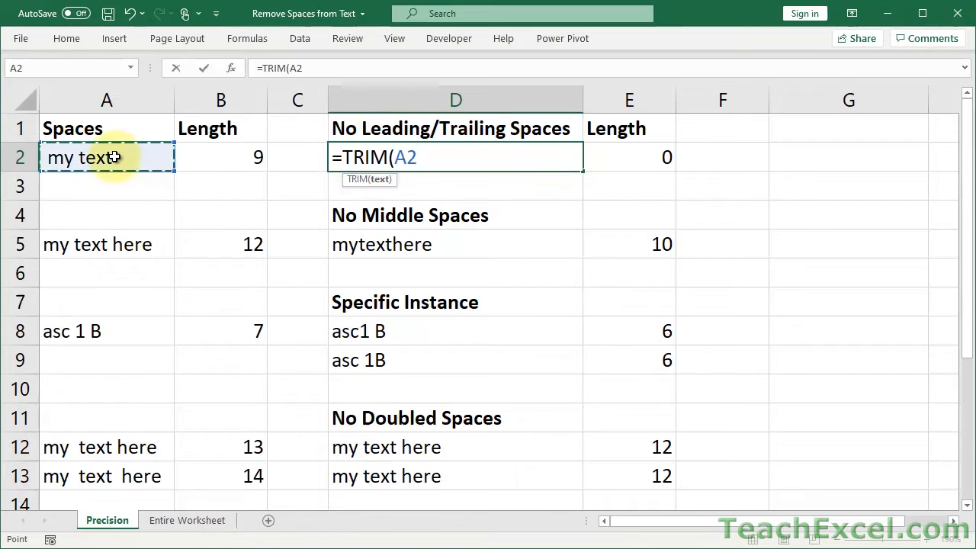
key(Return)
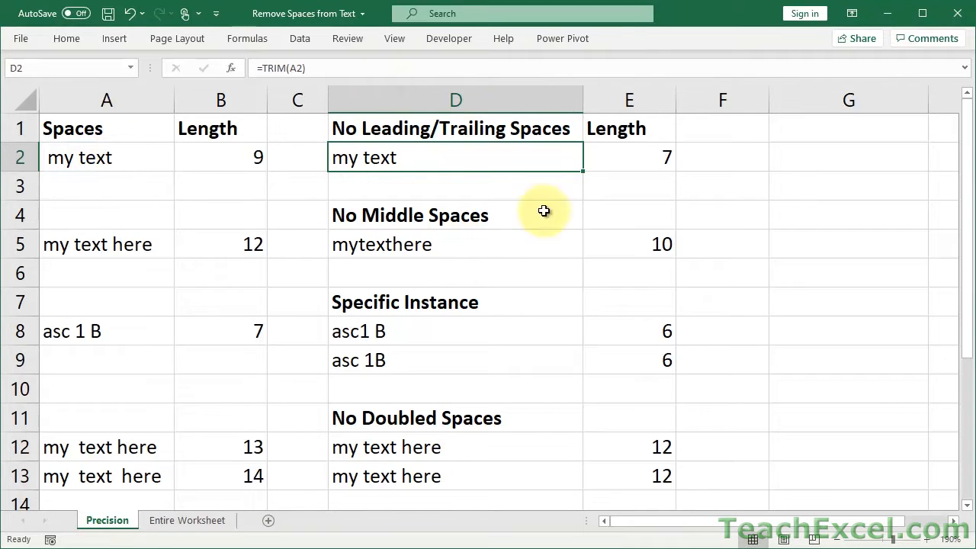
mouse_move(392, 252)
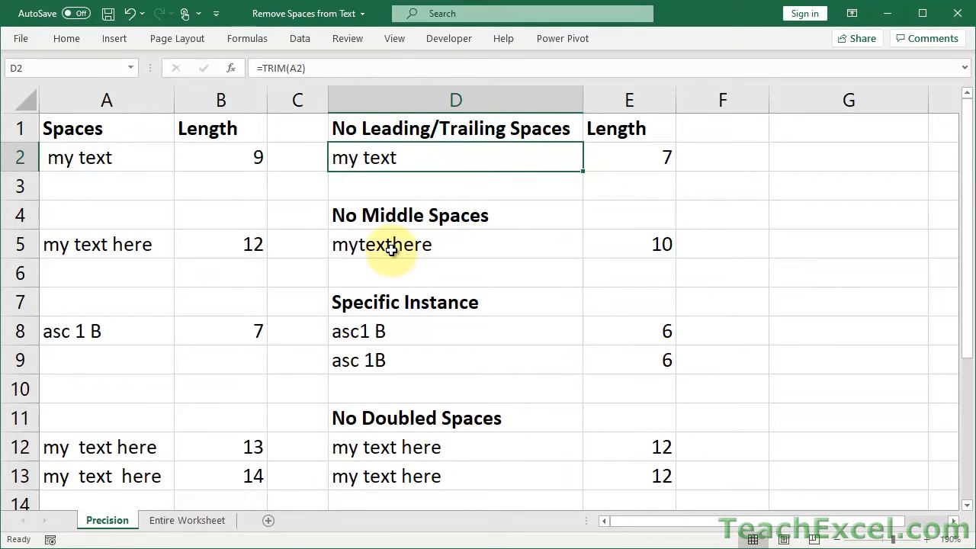
click(628, 157)
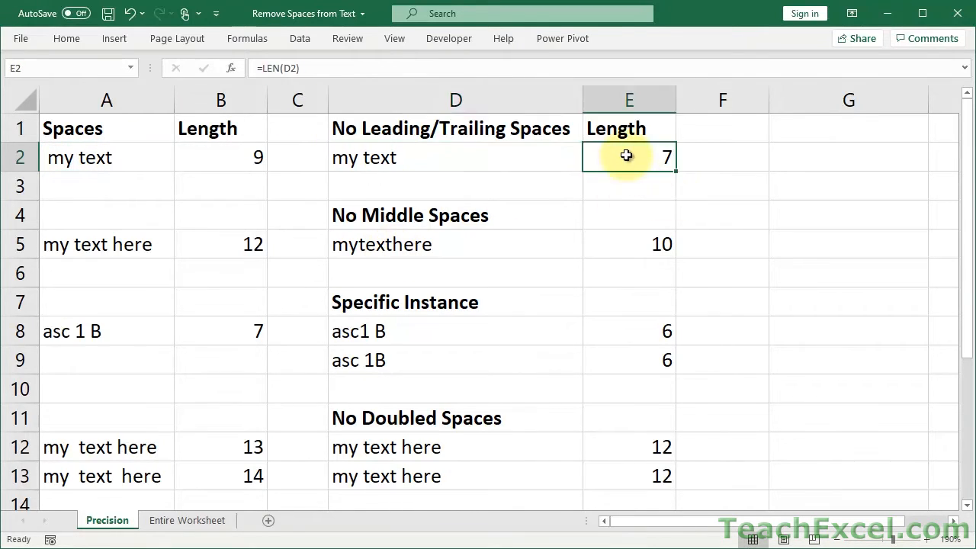
double_click(629, 157)
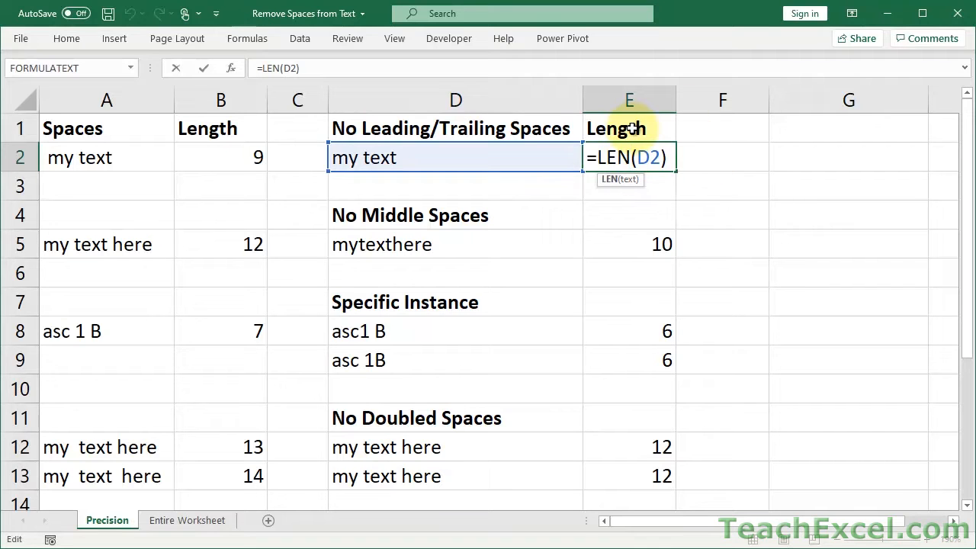
key(Return)
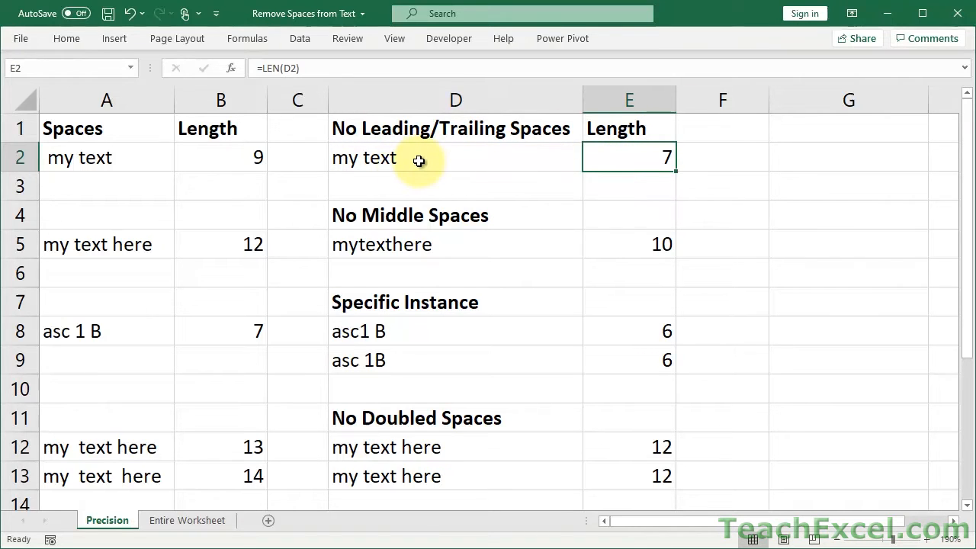
double_click(219, 157)
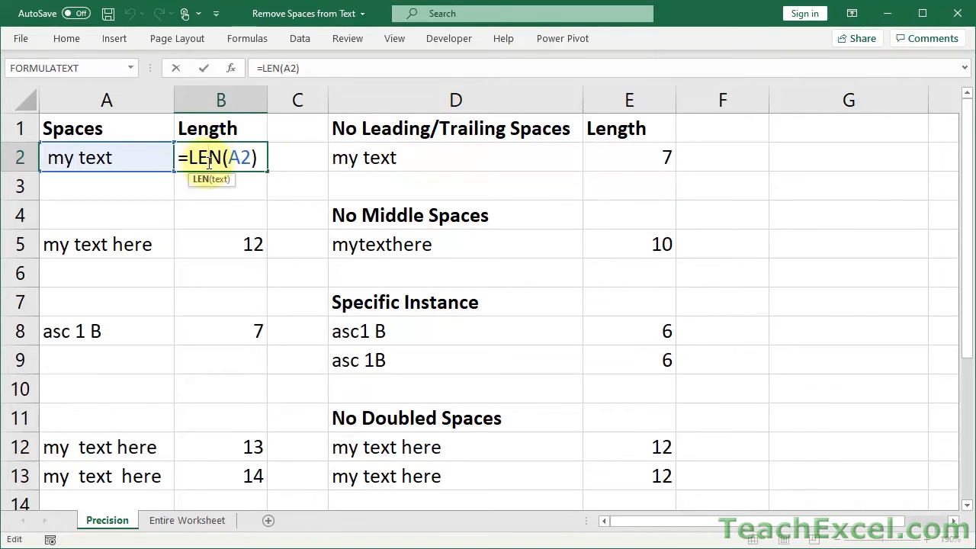
key(Return)
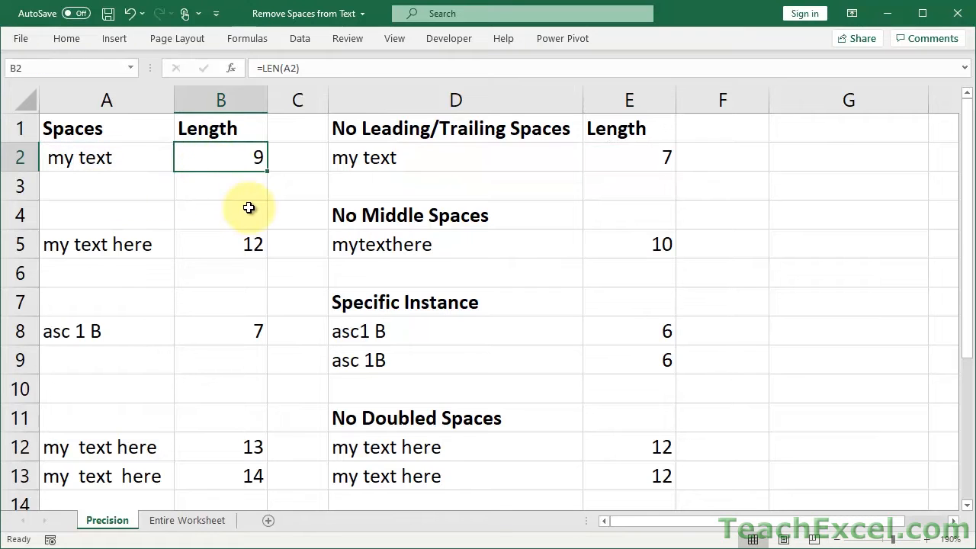
mouse_move(332, 162)
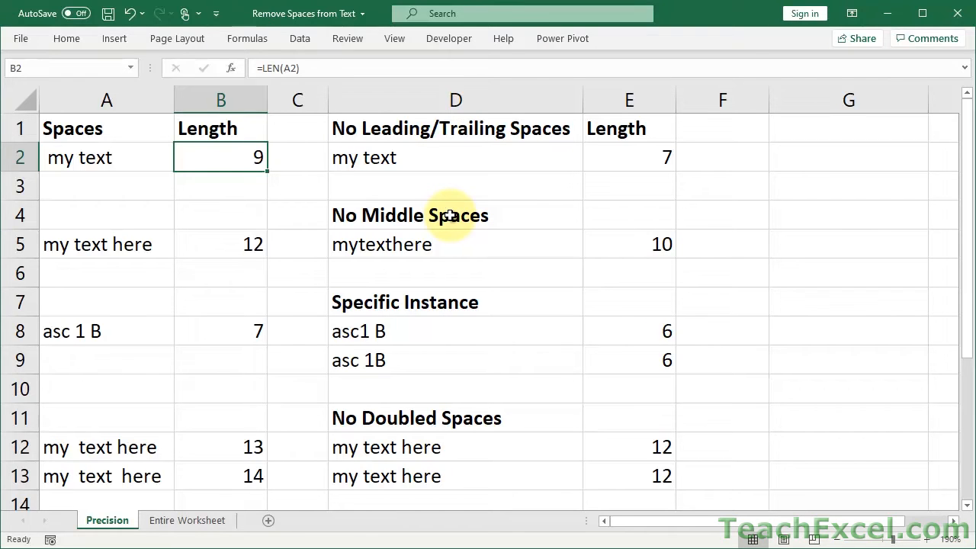
mouse_move(446, 262)
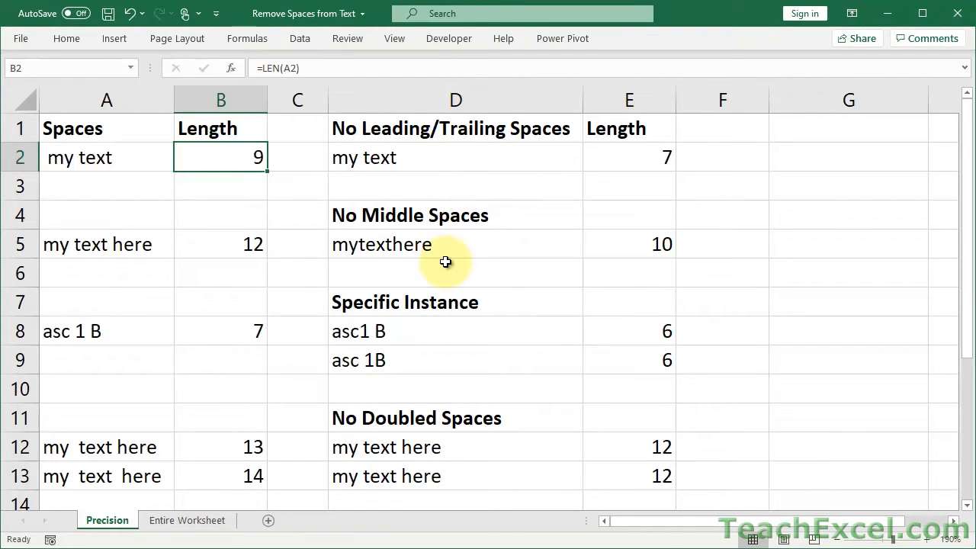
- Copy D2's TRIM result and Paste Special as Values so it becomes plain 'my text'
click(454, 157)
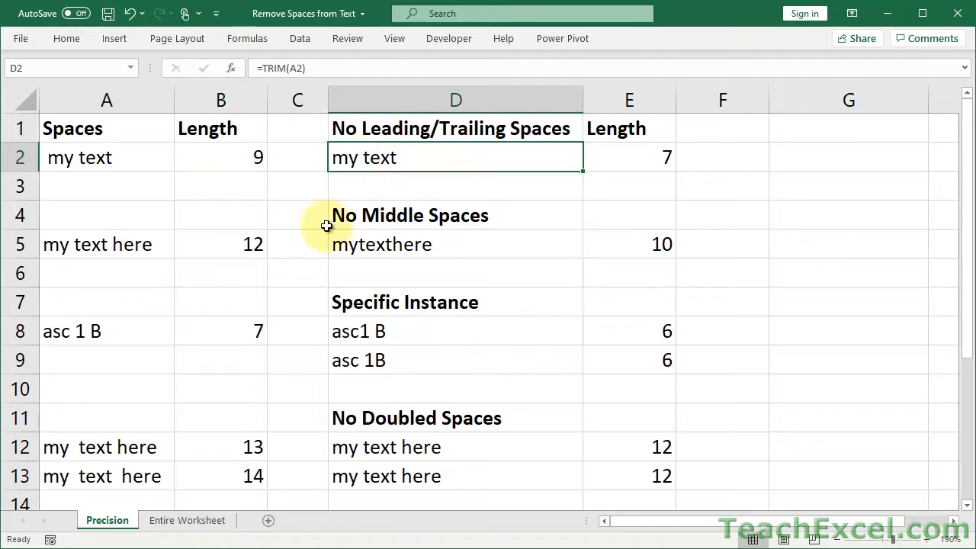
double_click(455, 158)
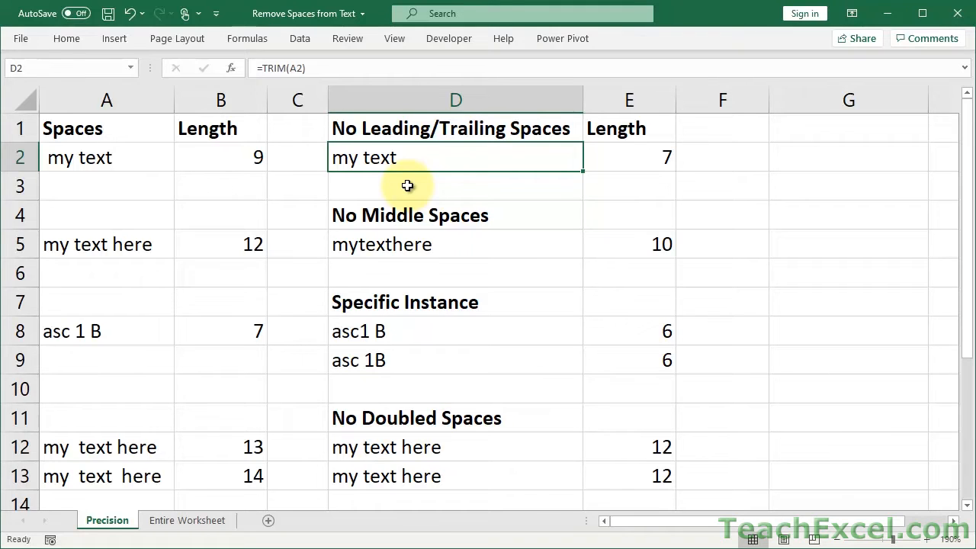
mouse_move(418, 205)
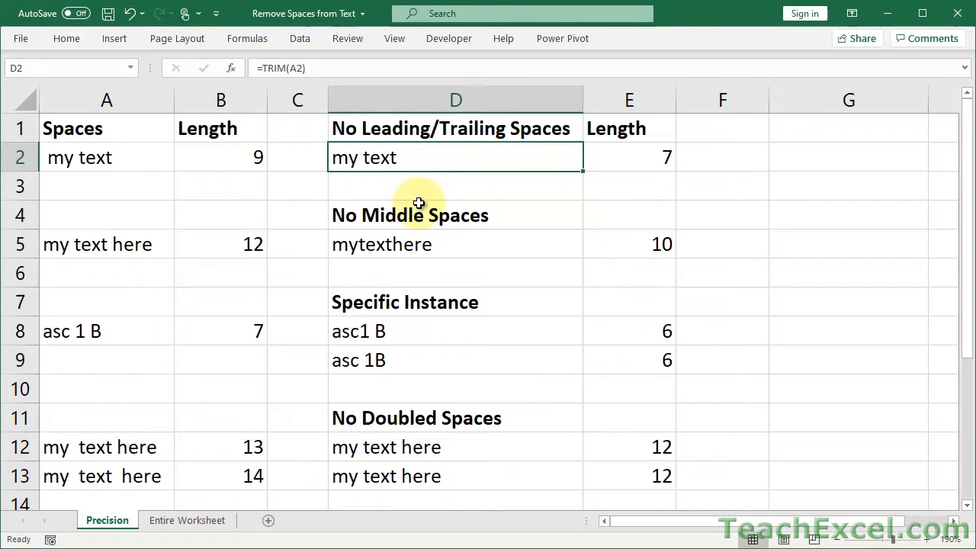
key(ctrl+c)
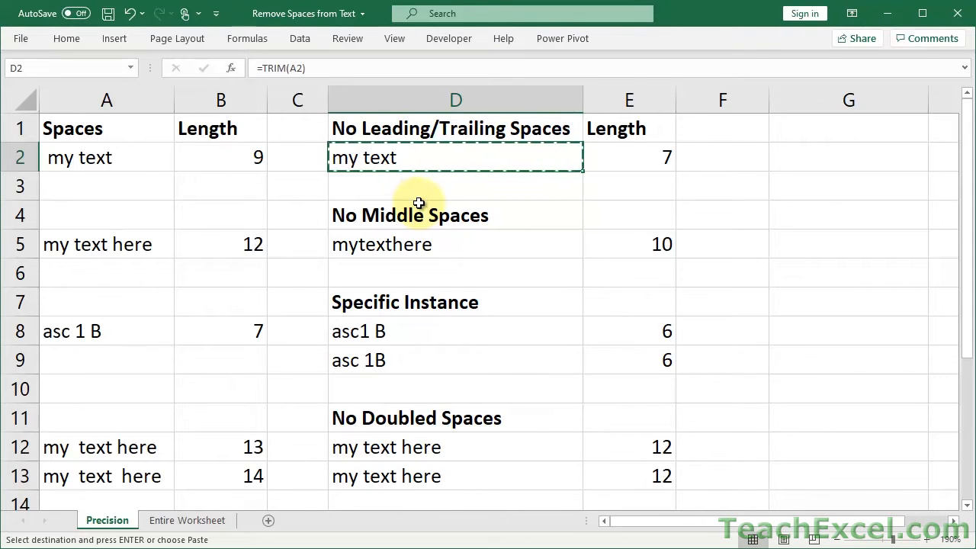
key(alt+e)
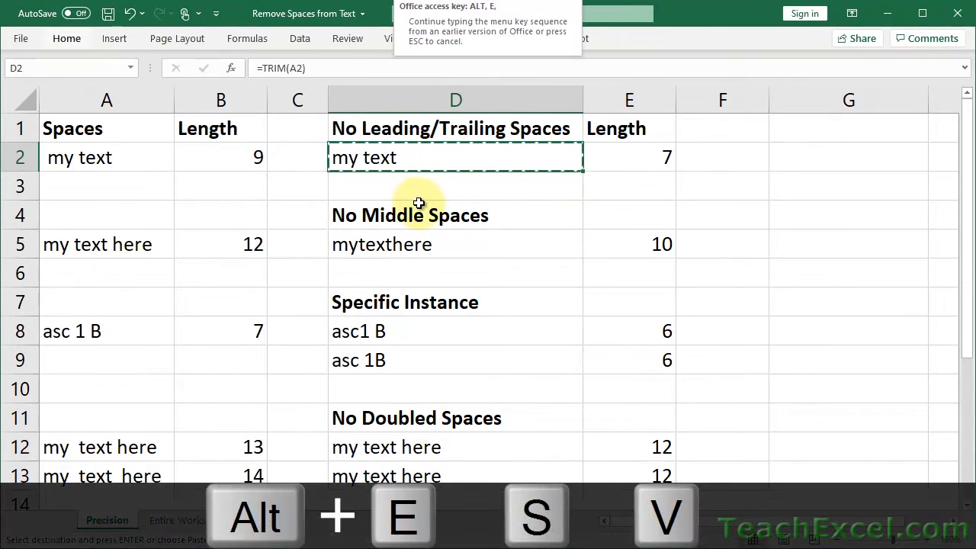
key(v)
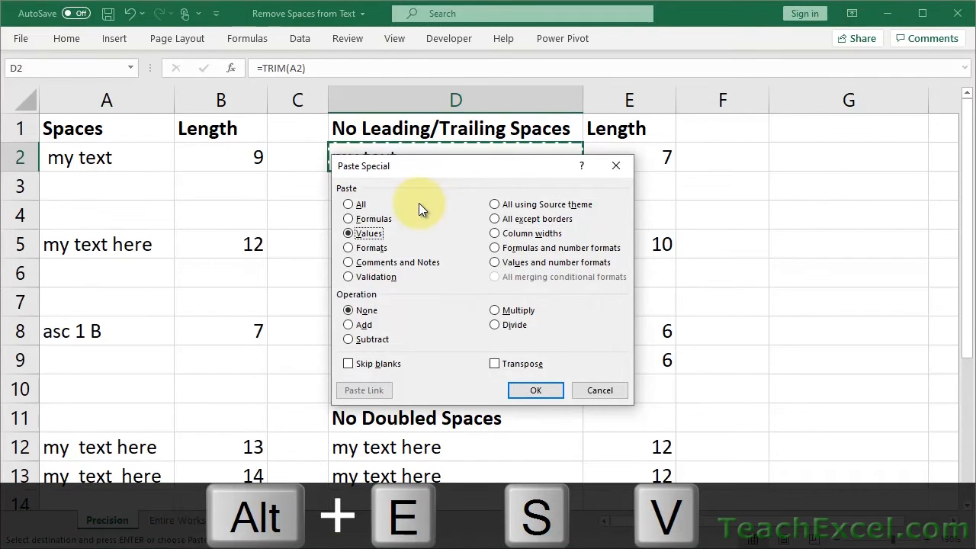
click(536, 391)
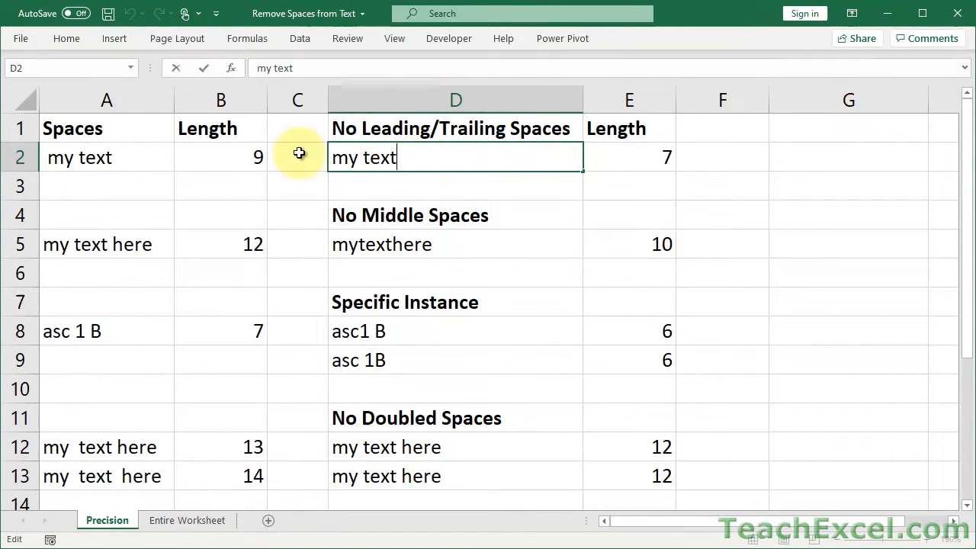
mouse_move(336, 158)
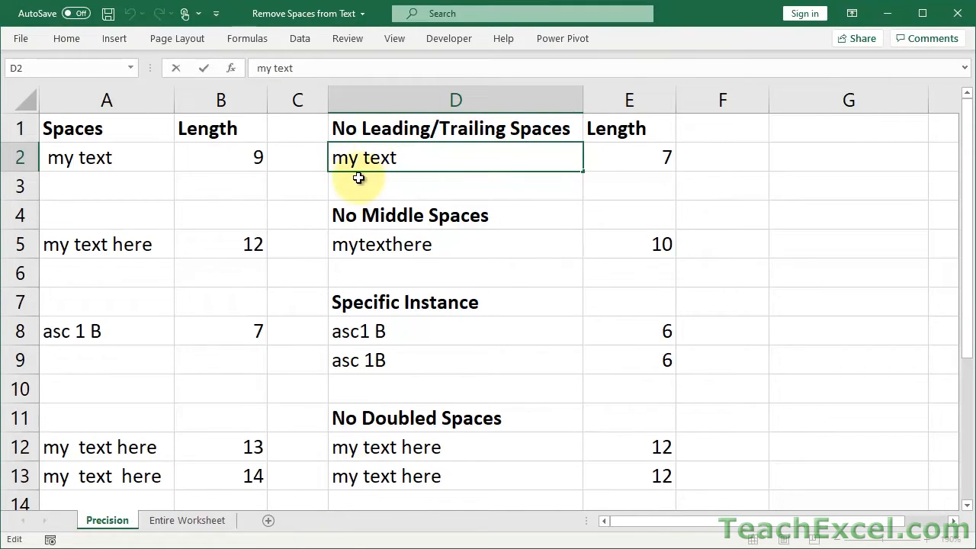
mouse_move(412, 164)
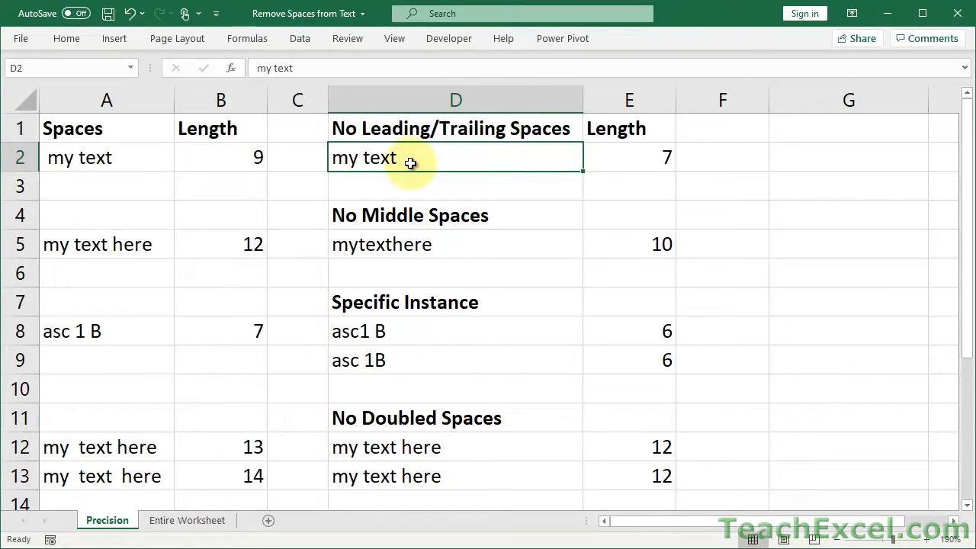
- Undo the value paste so D2 holds =TRIM(A2) again, viewing the formula without changing it
double_click(454, 157)
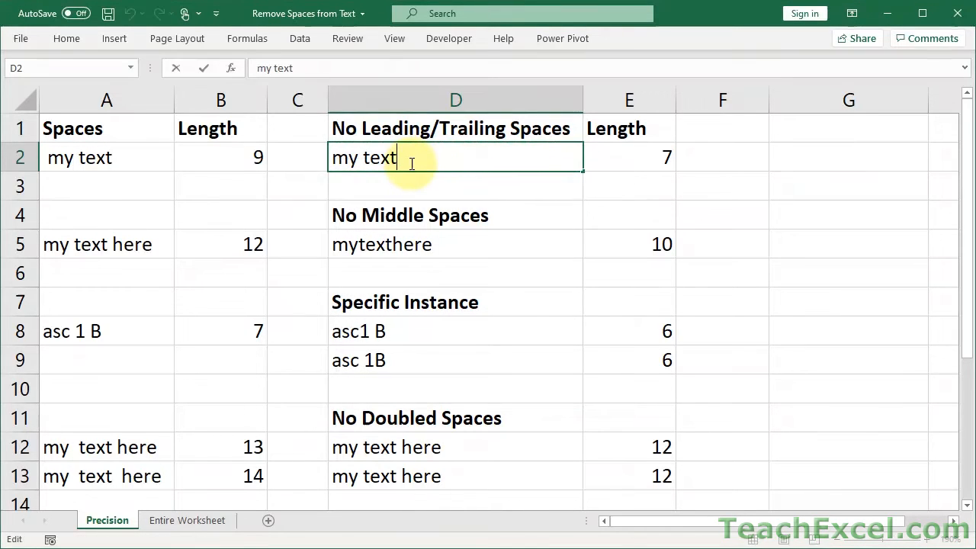
key(ctrl+c)
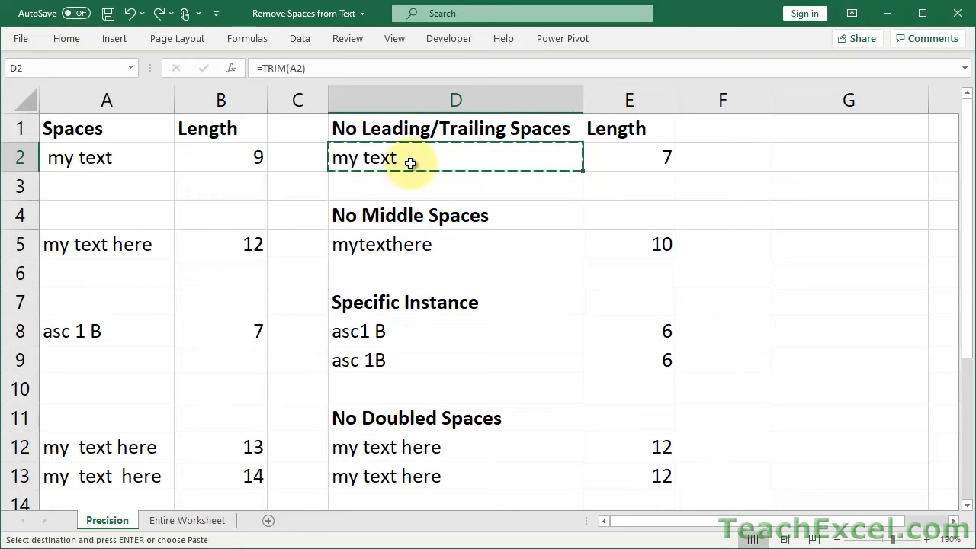
key(Escape)
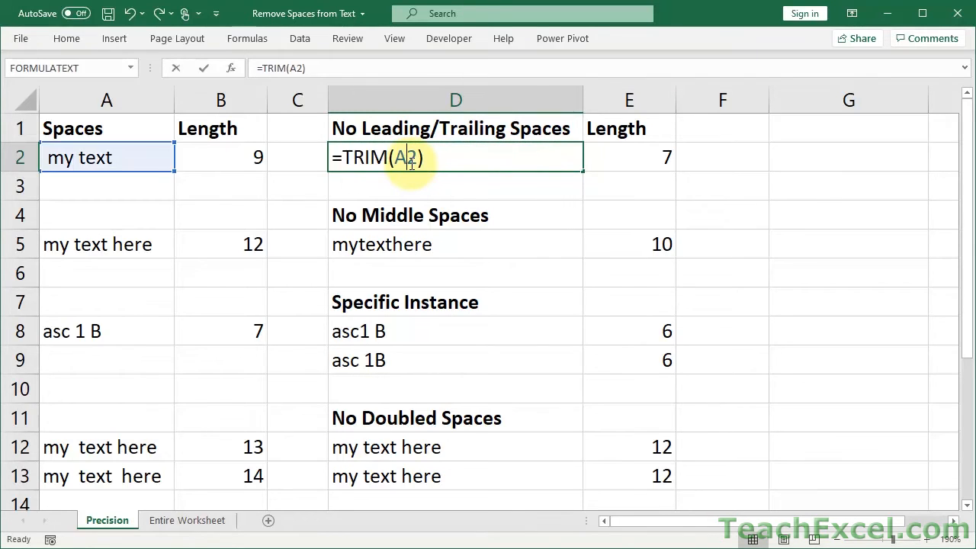
key(Return)
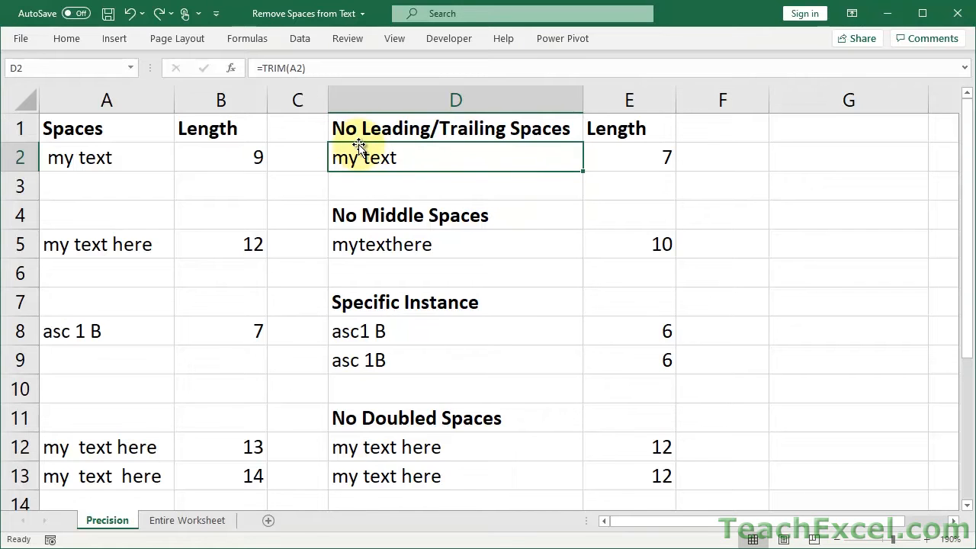
mouse_move(283, 235)
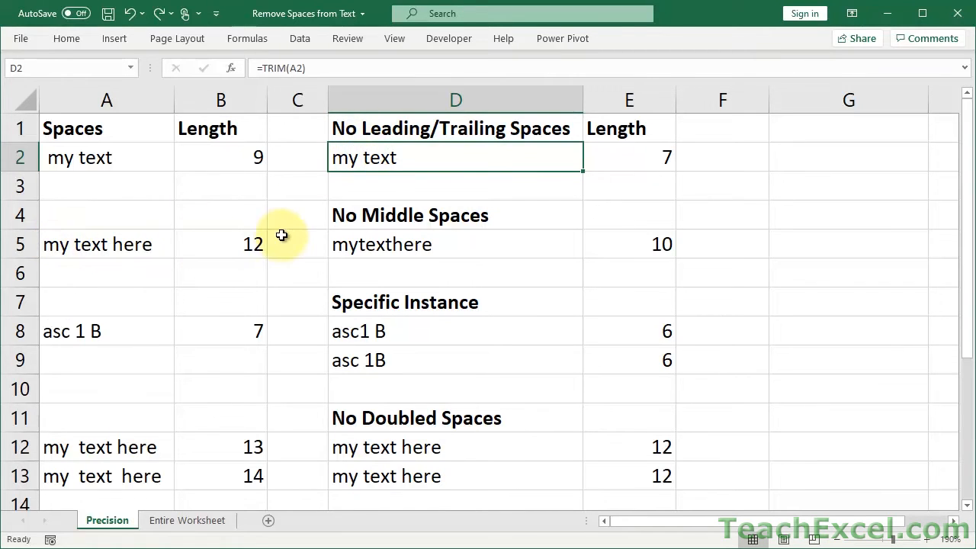
- Enter =SUBSTITUTE(A5," ","") in D5 so it returns 'mytexthere'
click(454, 244)
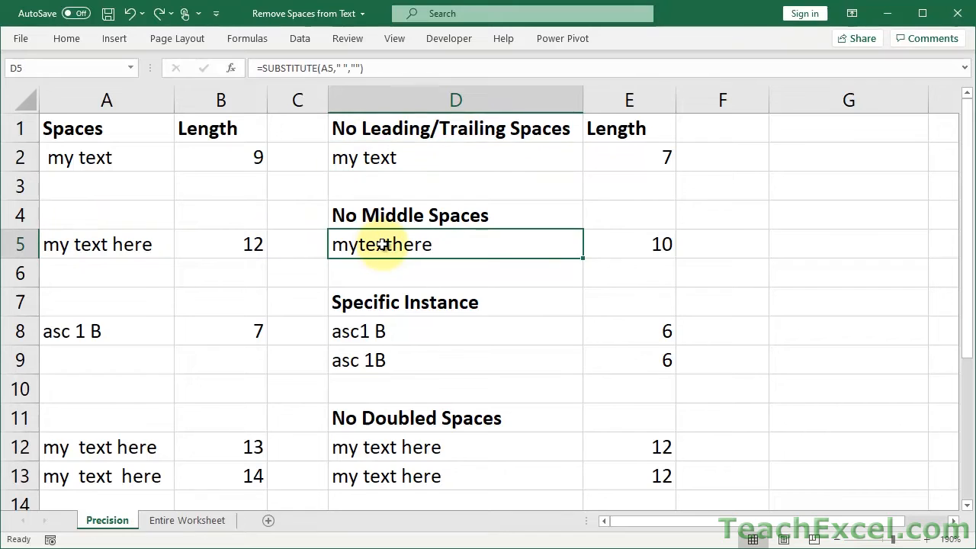
text(=)
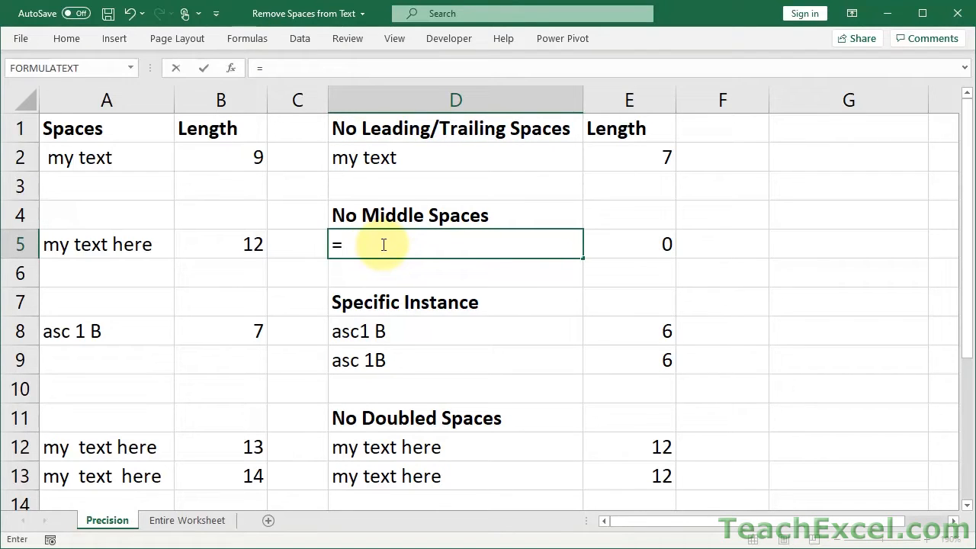
text(sub)
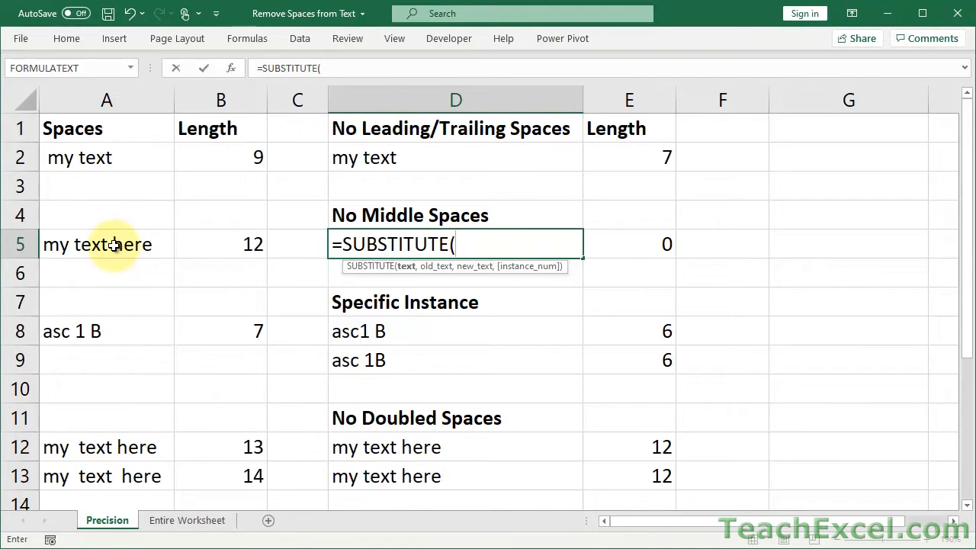
mouse_move(177, 234)
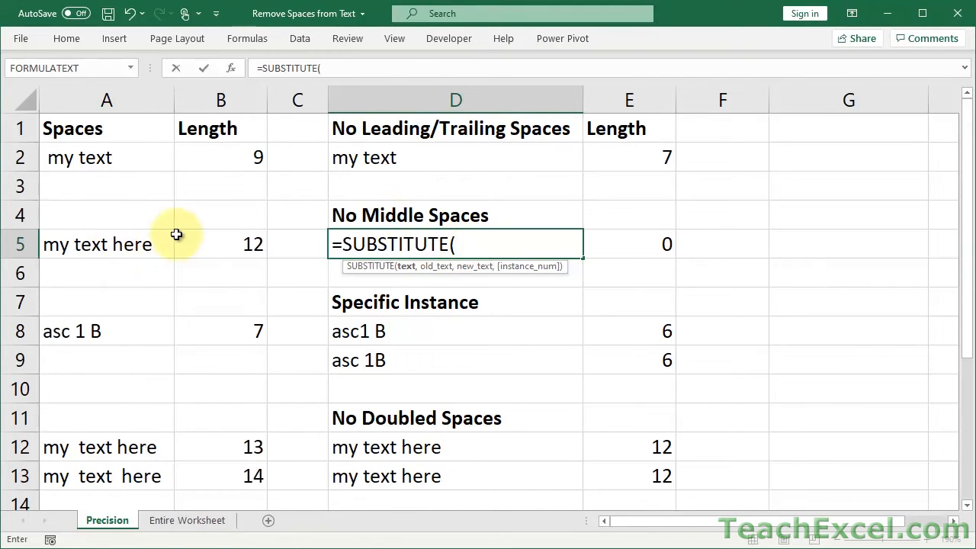
click(106, 244)
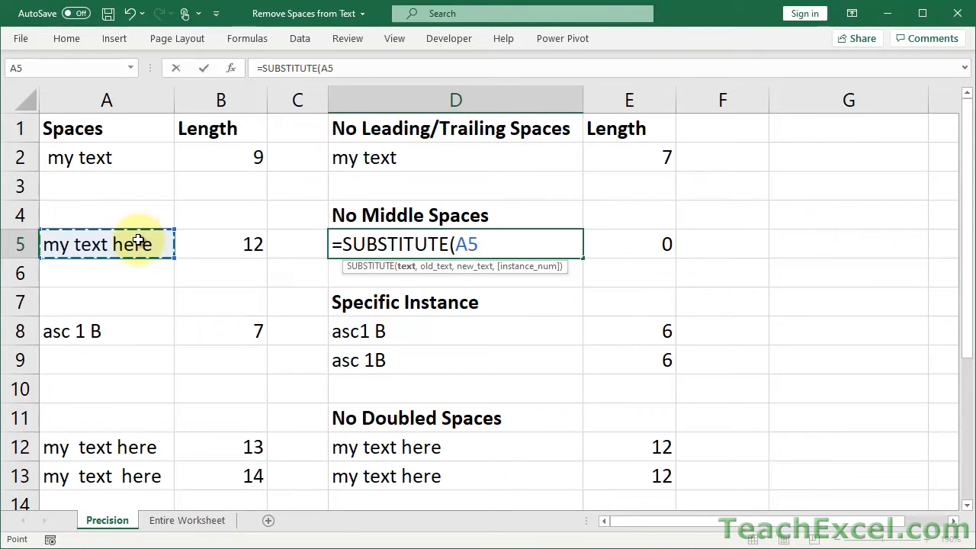
text(,)
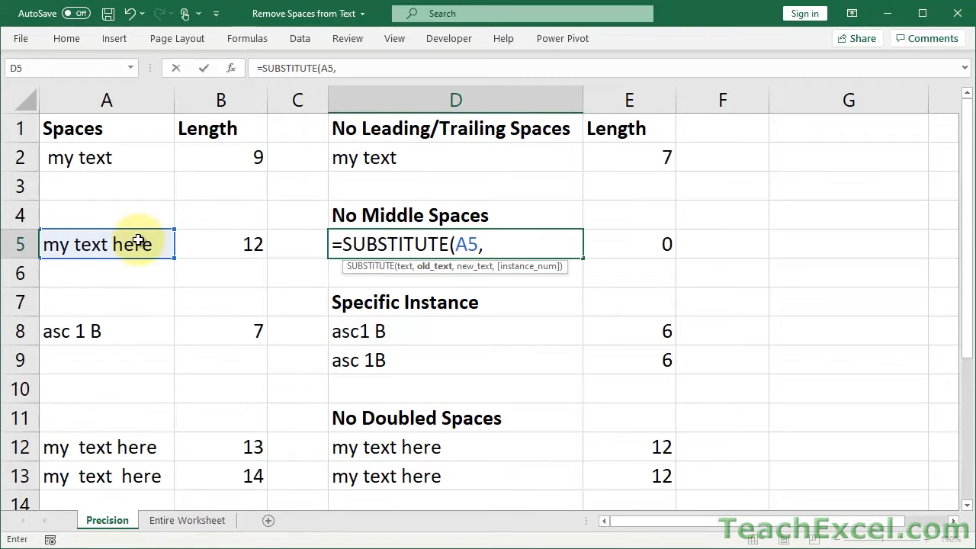
text(")
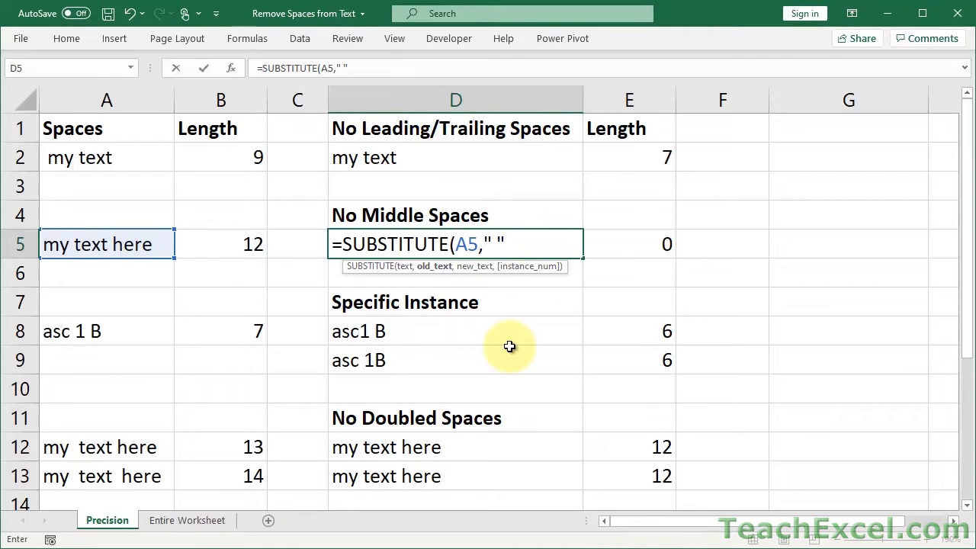
text(,)
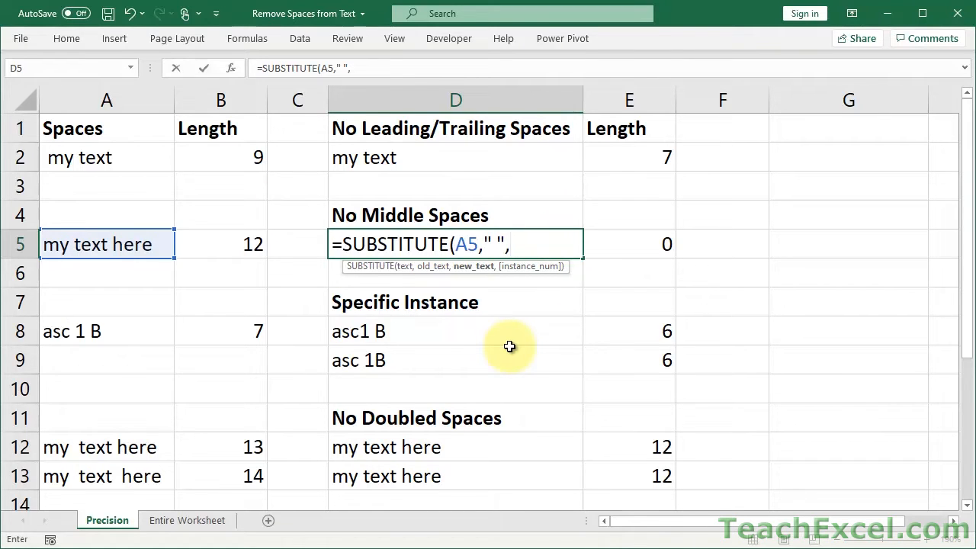
text("")
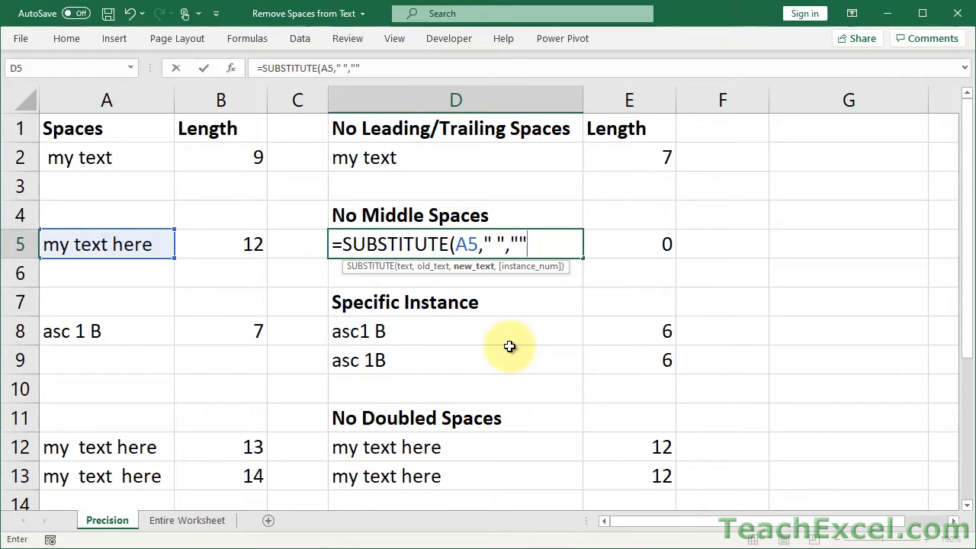
text())
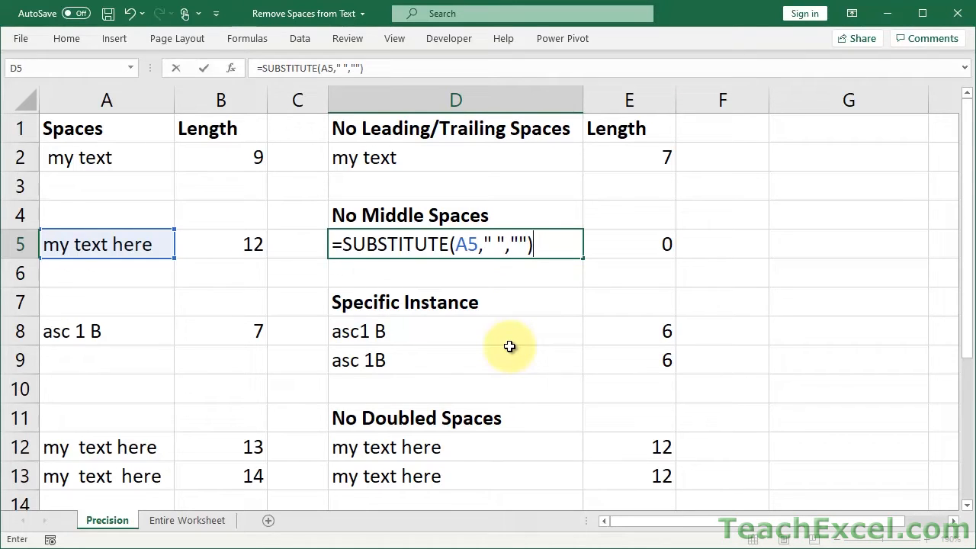
key(Return)
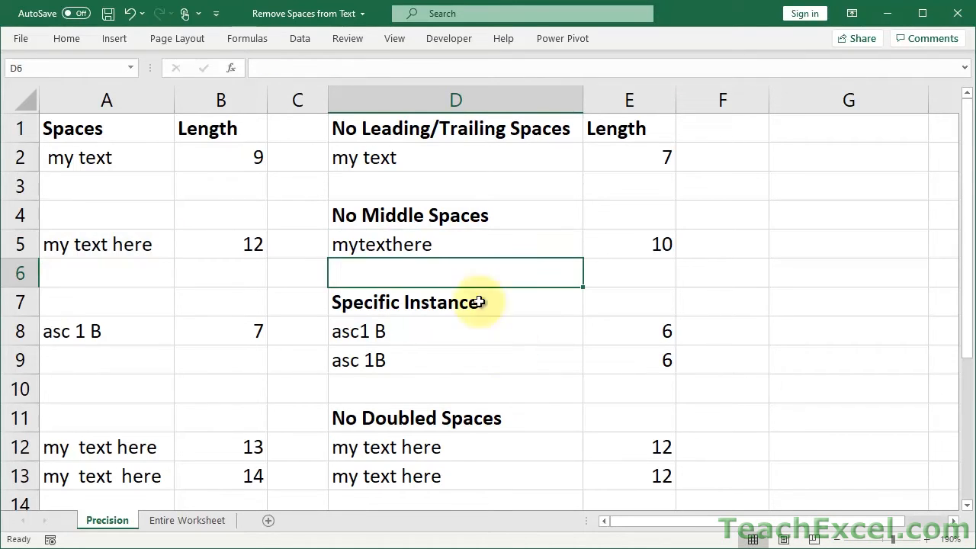
click(456, 244)
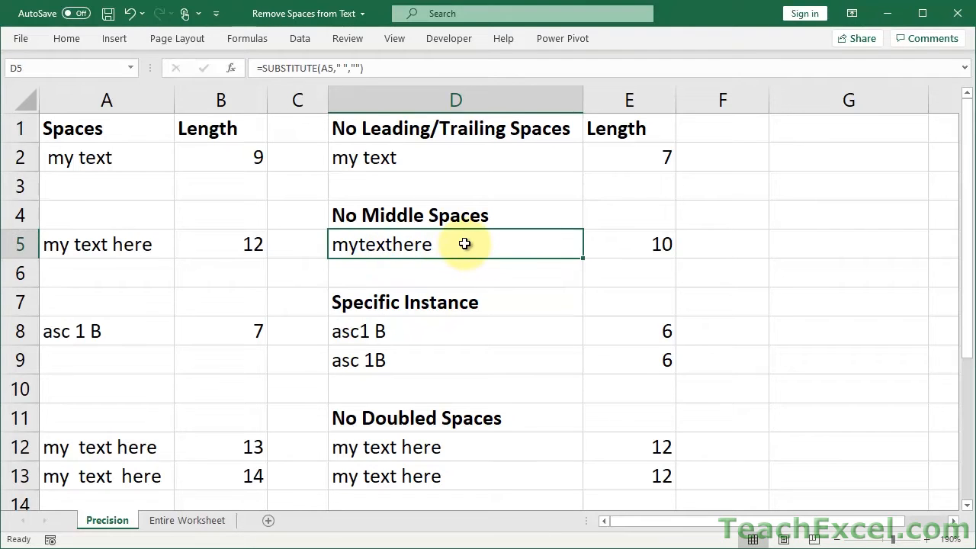
click(220, 244)
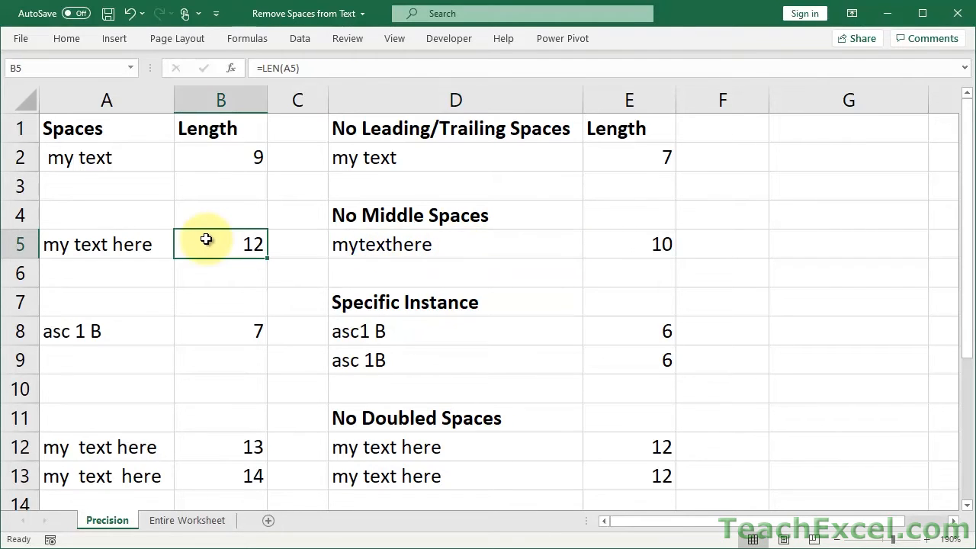
click(628, 244)
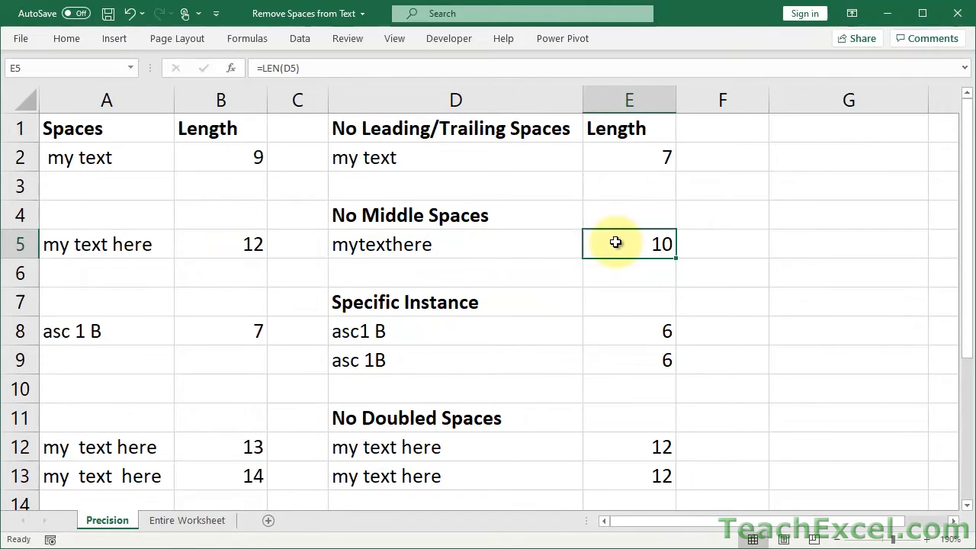
click(454, 244)
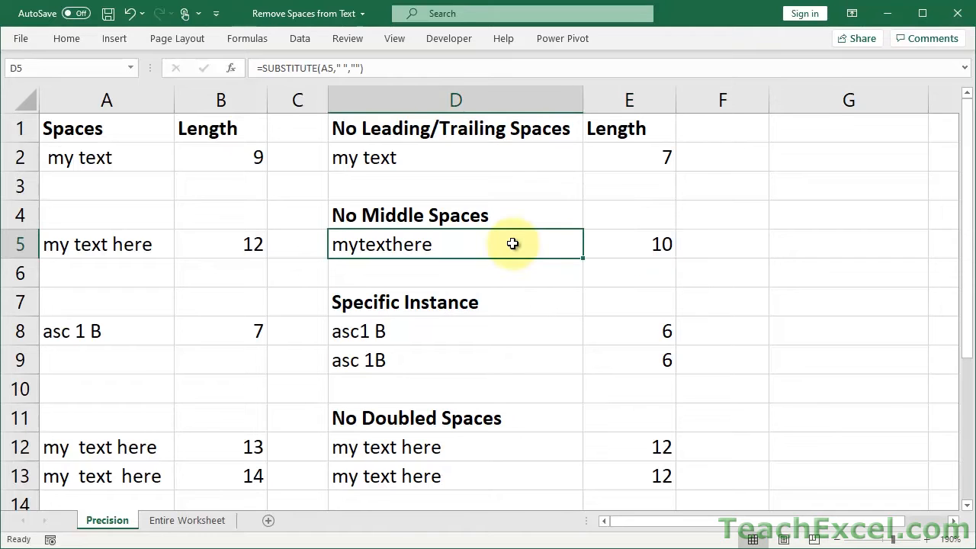
double_click(454, 244)
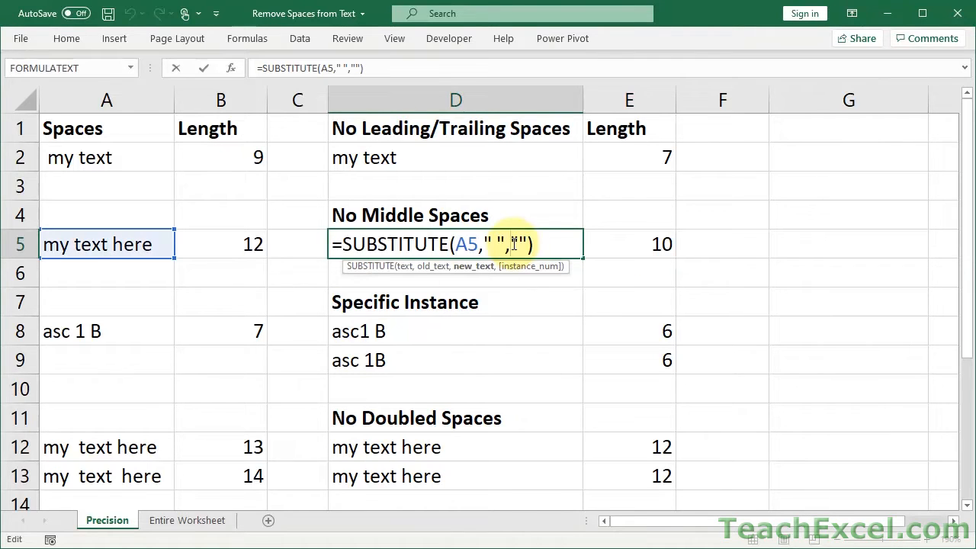
key(Return)
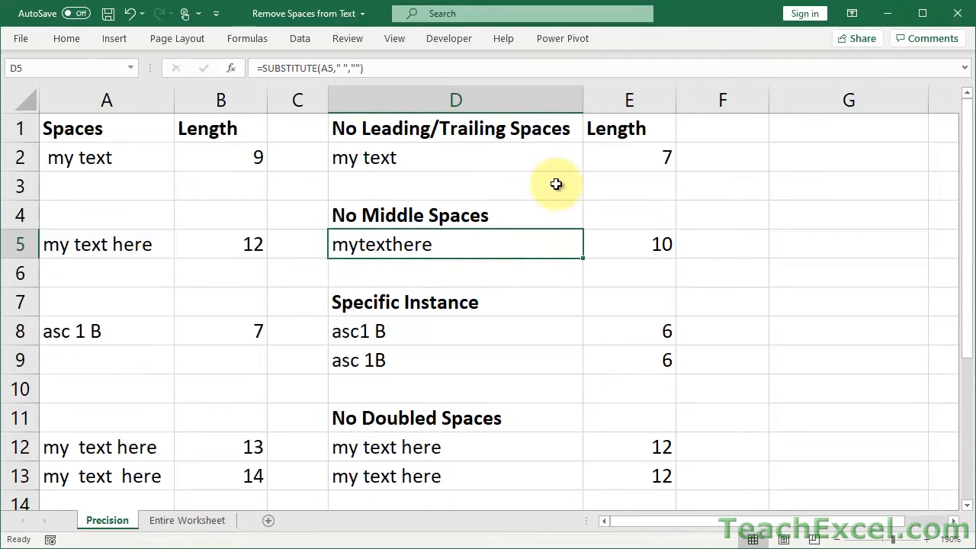
mouse_move(485, 238)
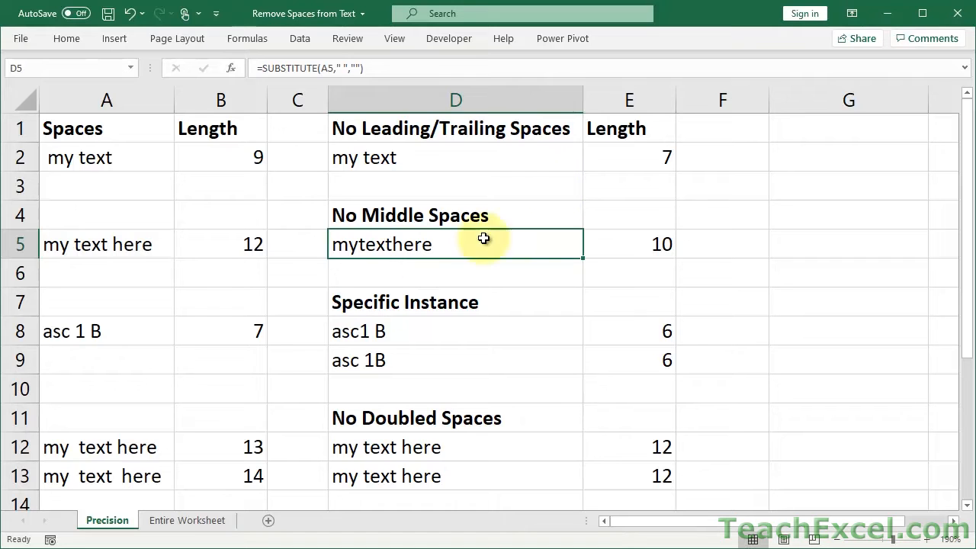
mouse_move(374, 302)
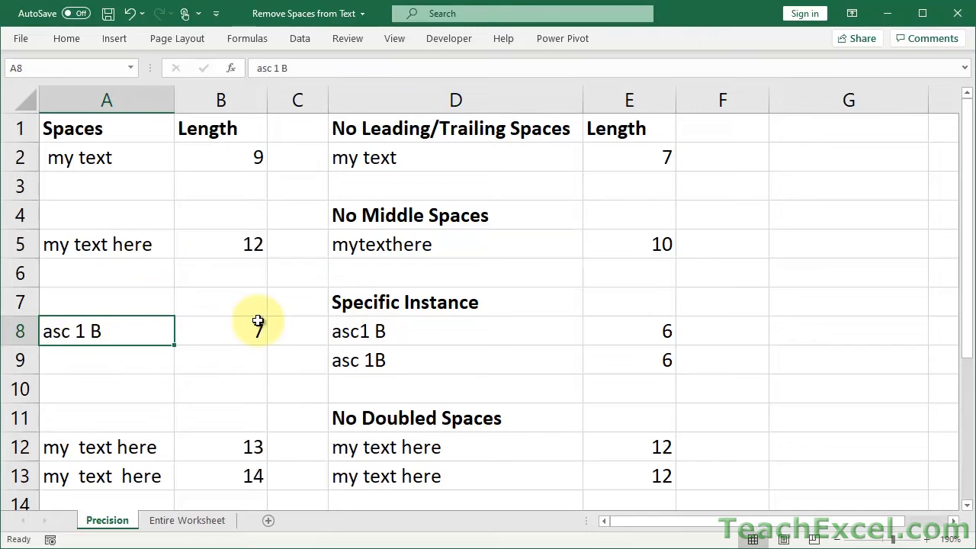
- Clear both Specific Instance result cells D8:D9
click(455, 329)
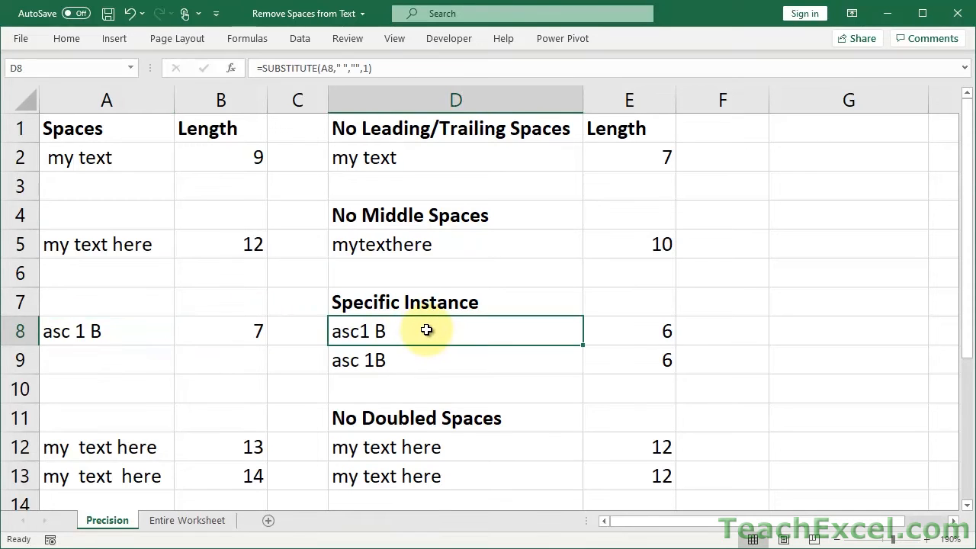
drag(454, 331, 454, 360)
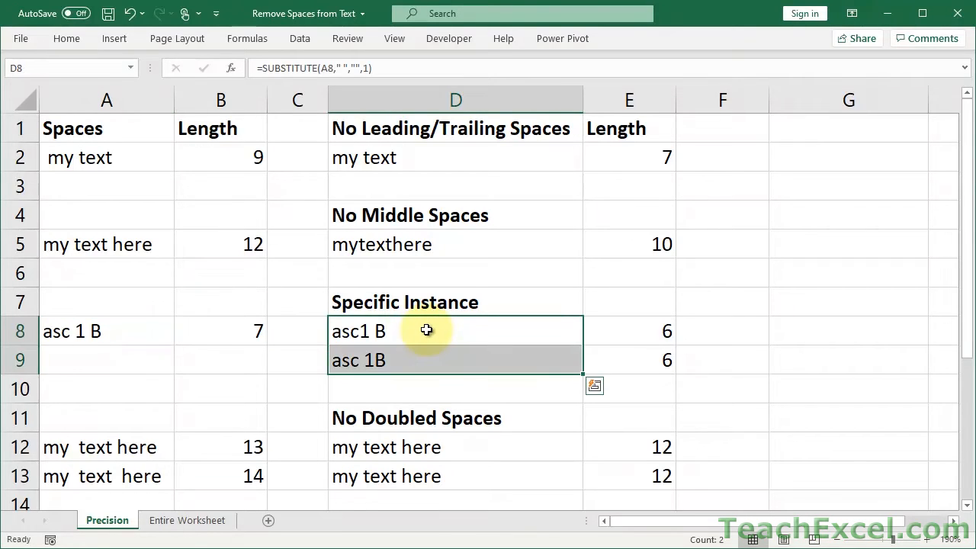
key(Delete)
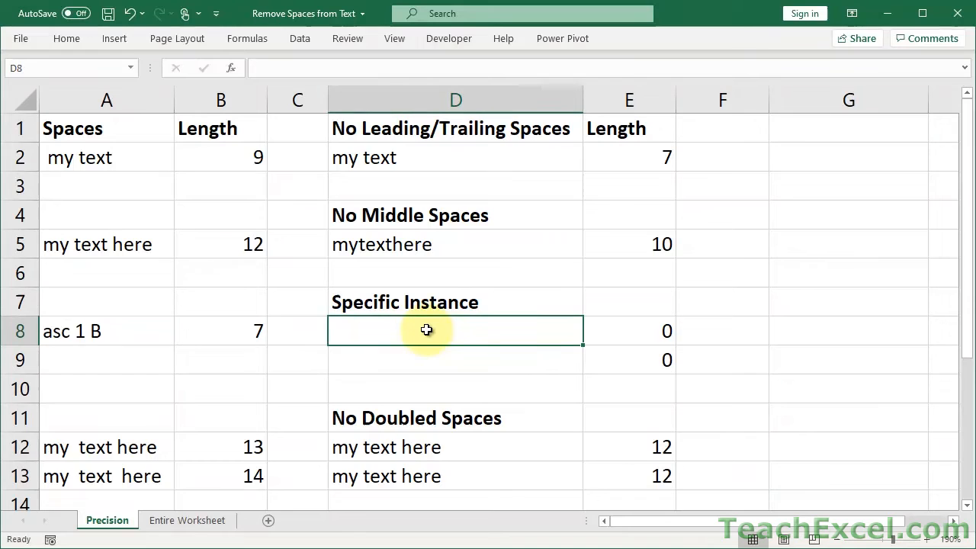
- Enter =SUBSTITUTE(A8," ","",1) in D8 so it shows 'asc1 B'
text(=SUBSTITUTE(A8)
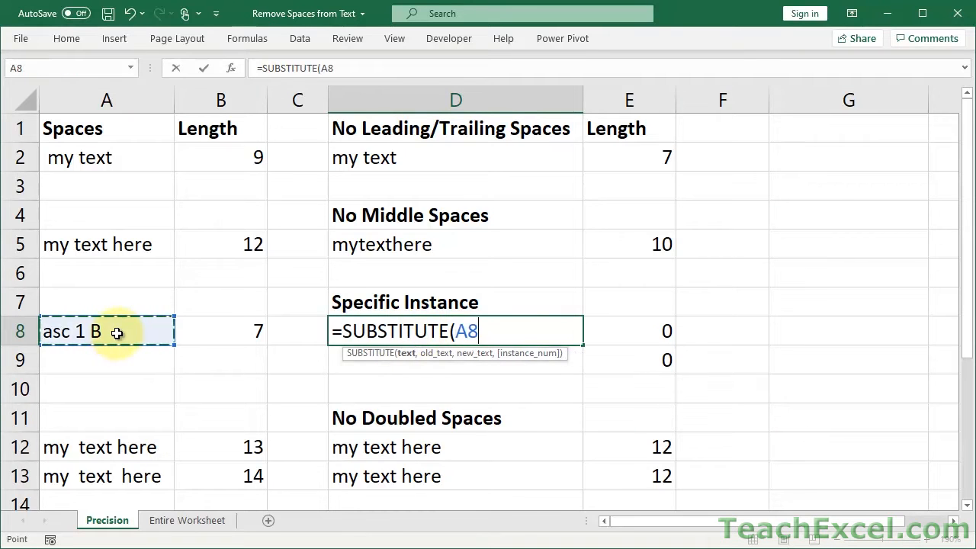
text(,")
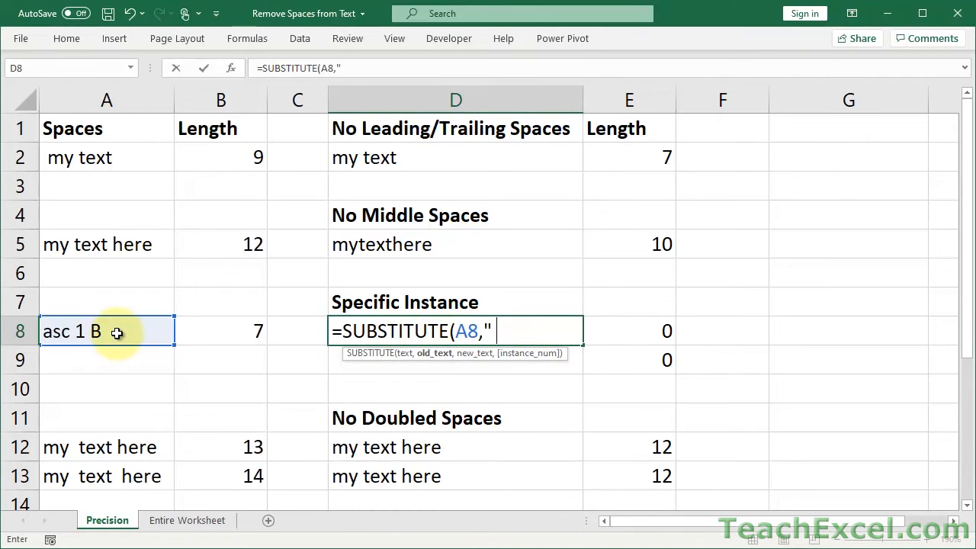
text(",)
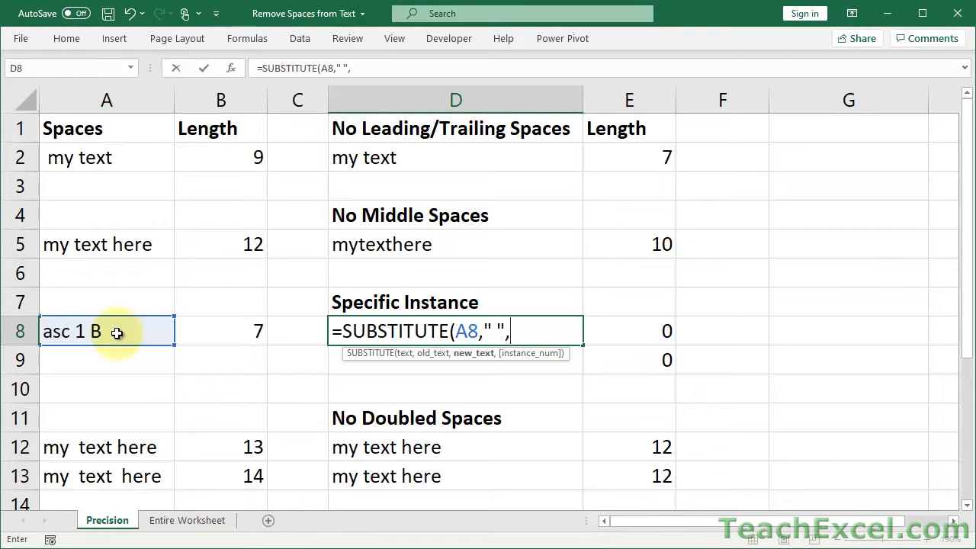
text("")
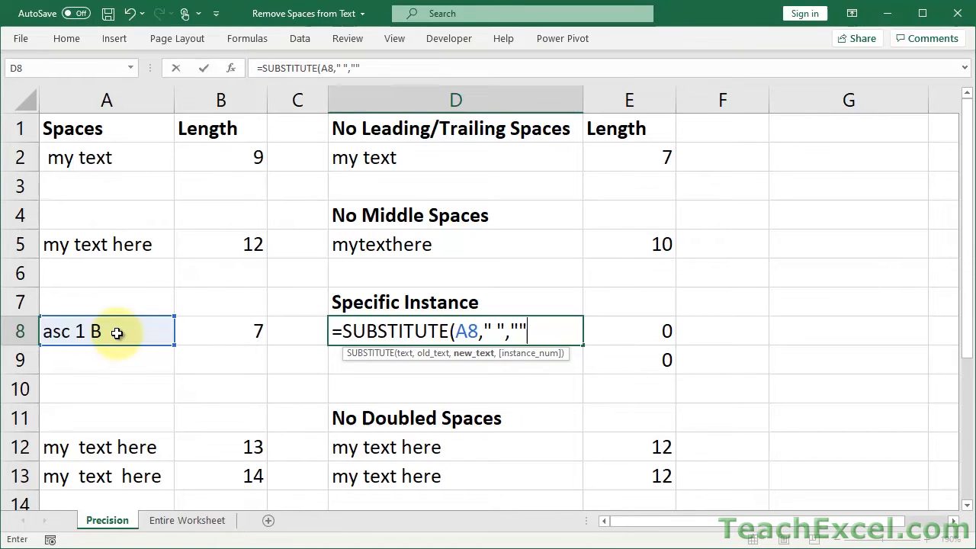
text(,)
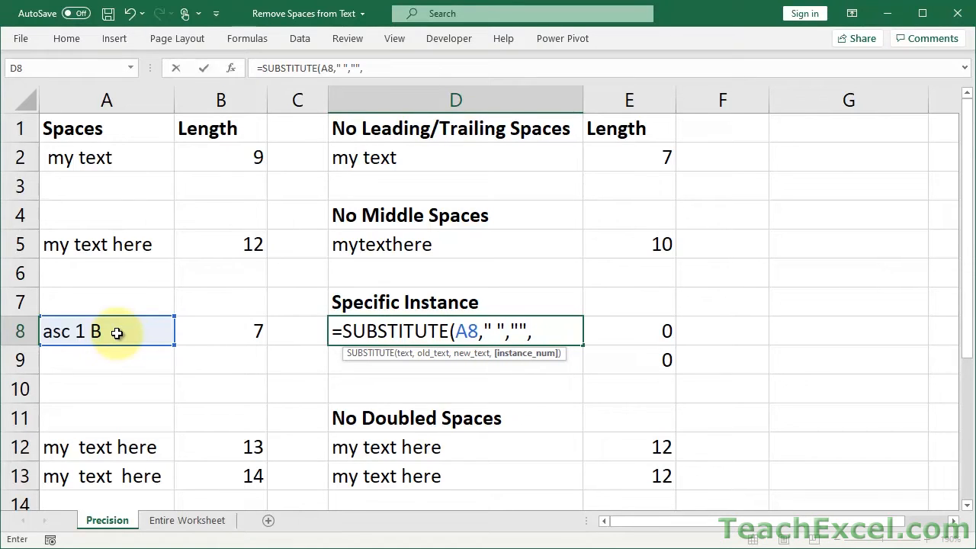
mouse_move(571, 329)
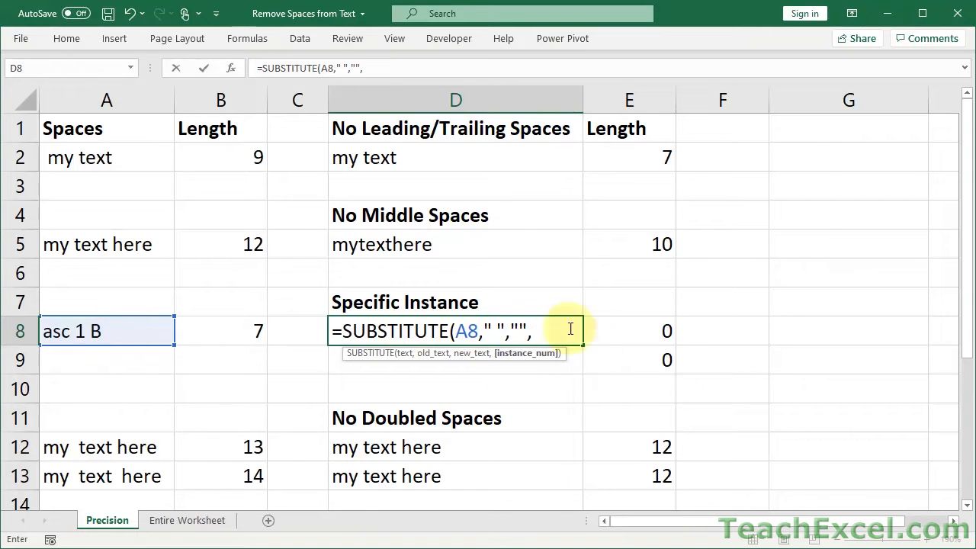
mouse_move(494, 314)
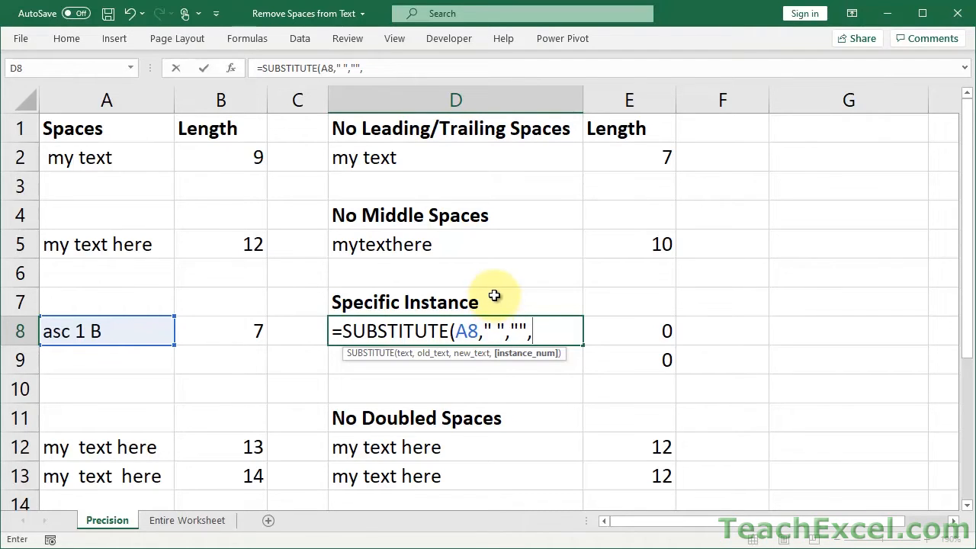
mouse_move(549, 363)
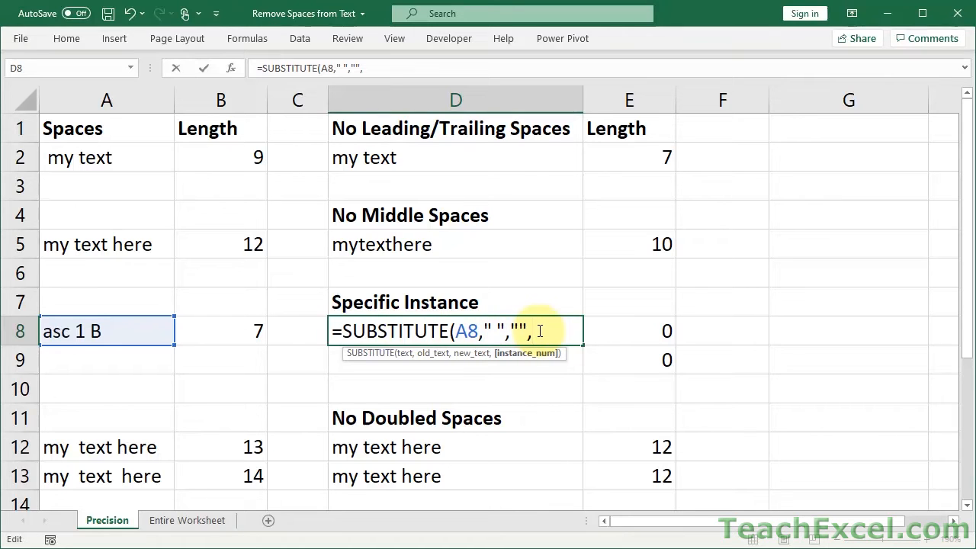
text(1)
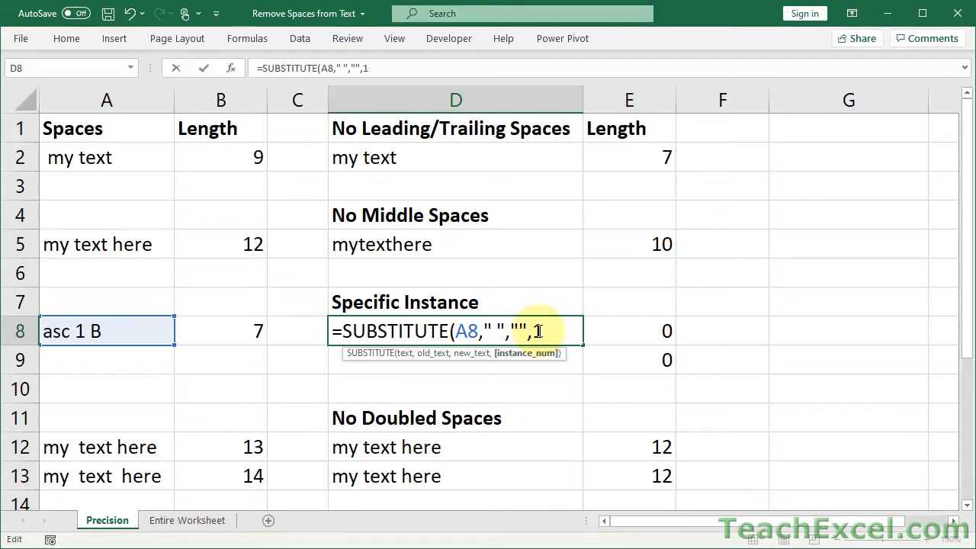
text())
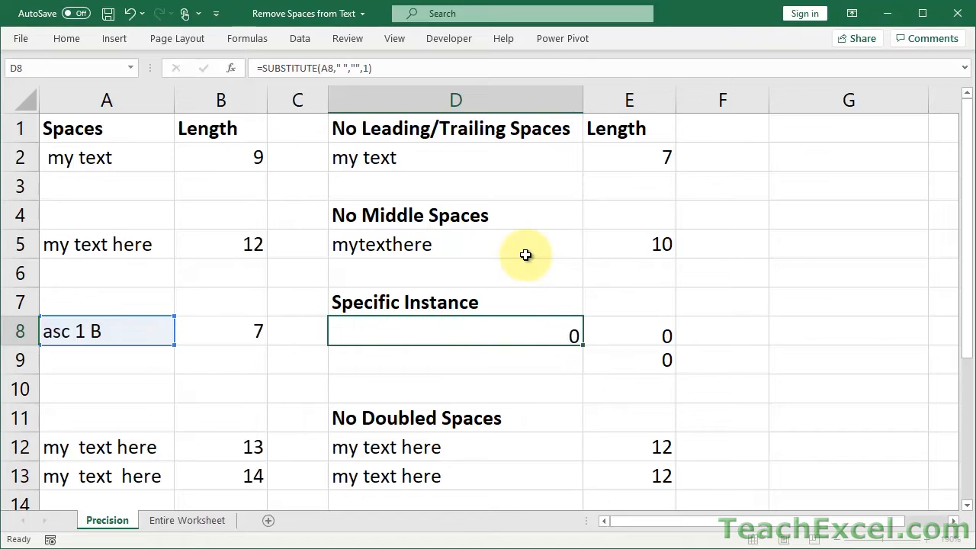
key(Return)
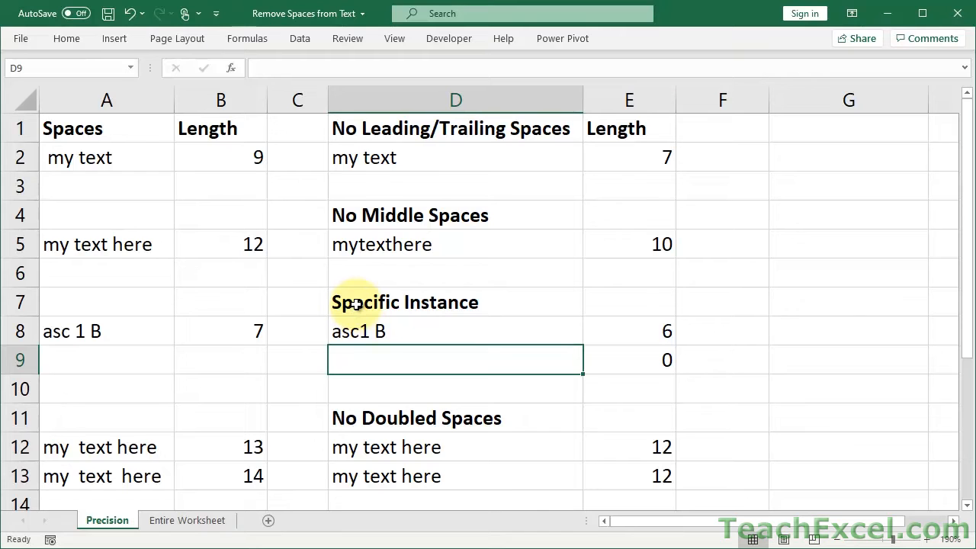
- Enter =SUBSTITUTE(A8," ","",2) in D9 so it shows 'asc 1B'
text(=SUBSTITUTE()
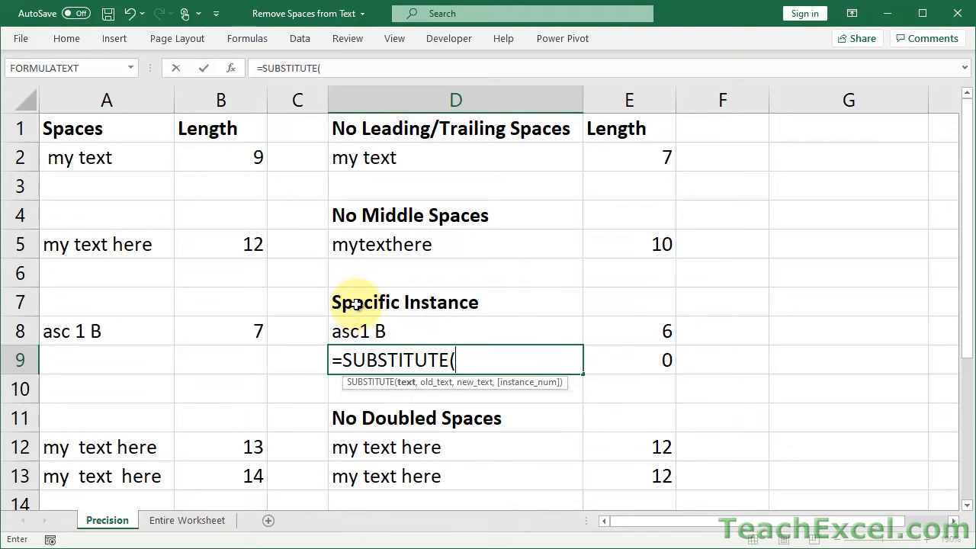
mouse_move(98, 326)
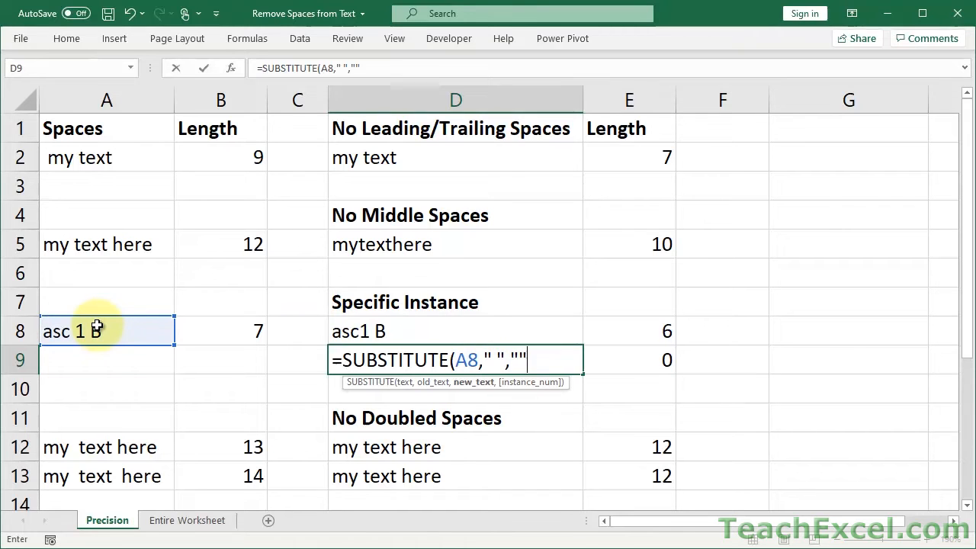
text(,2)
click(456, 388)
text(=SUBSTITUTE(A8)
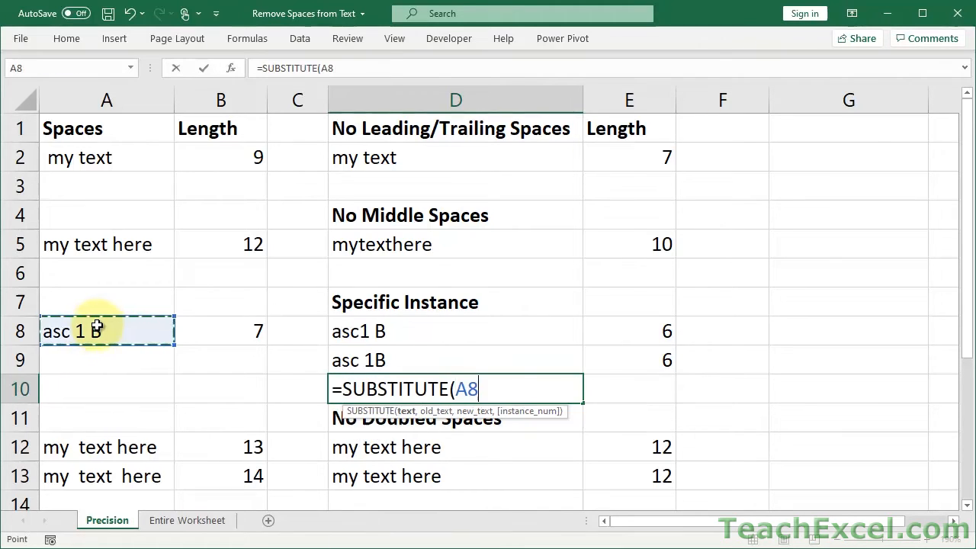
text(," ",""))
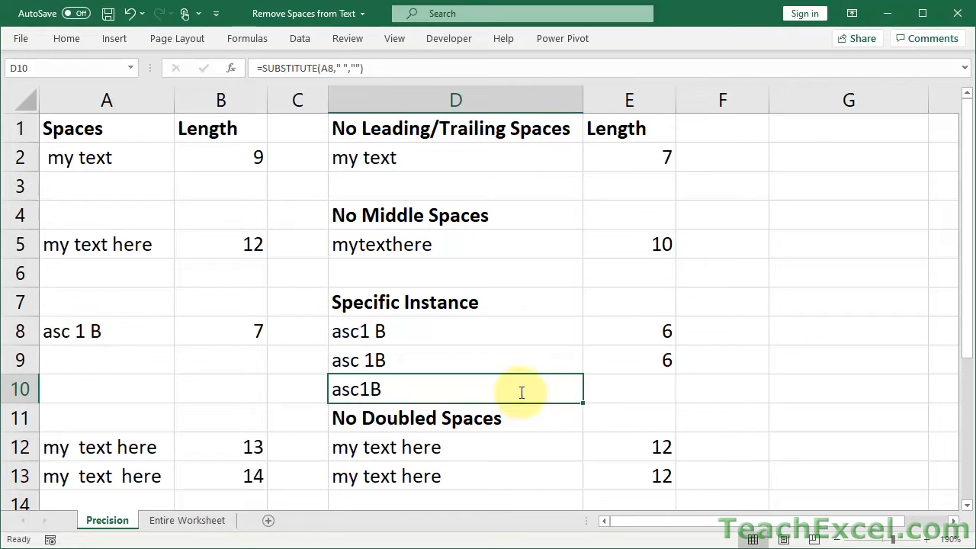
- Test a dash-replacement SUBSTITUTE variant in D10, then clear D10
double_click(455, 389)
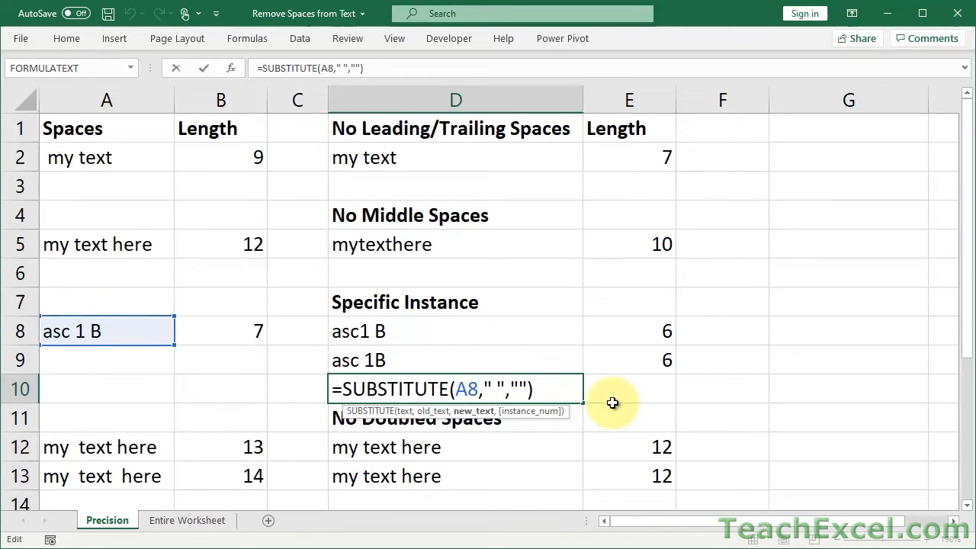
text(-)
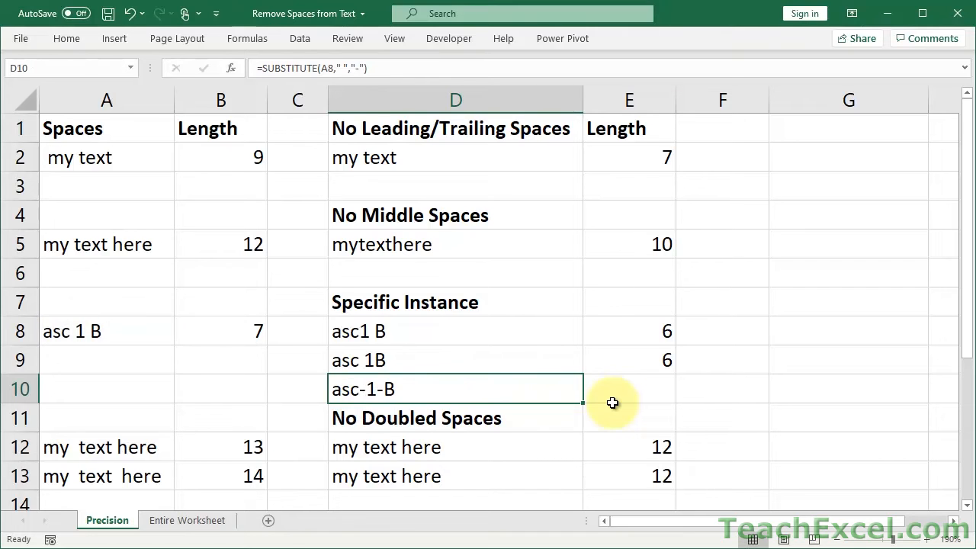
mouse_move(534, 325)
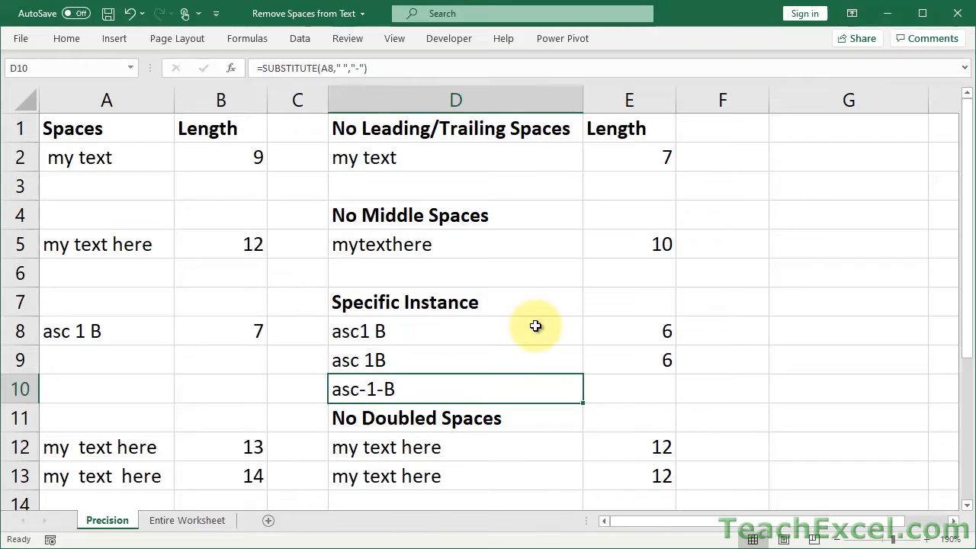
key(Delete)
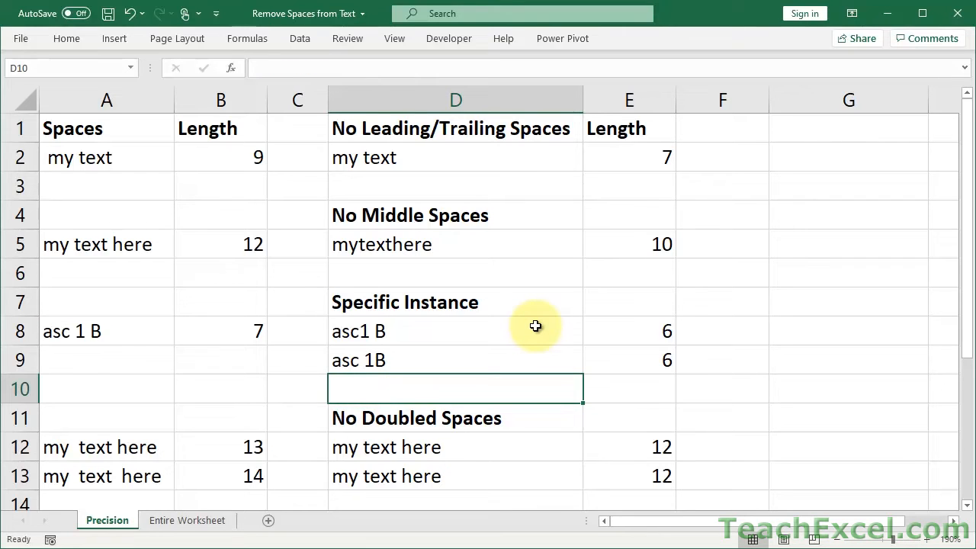
mouse_move(416, 391)
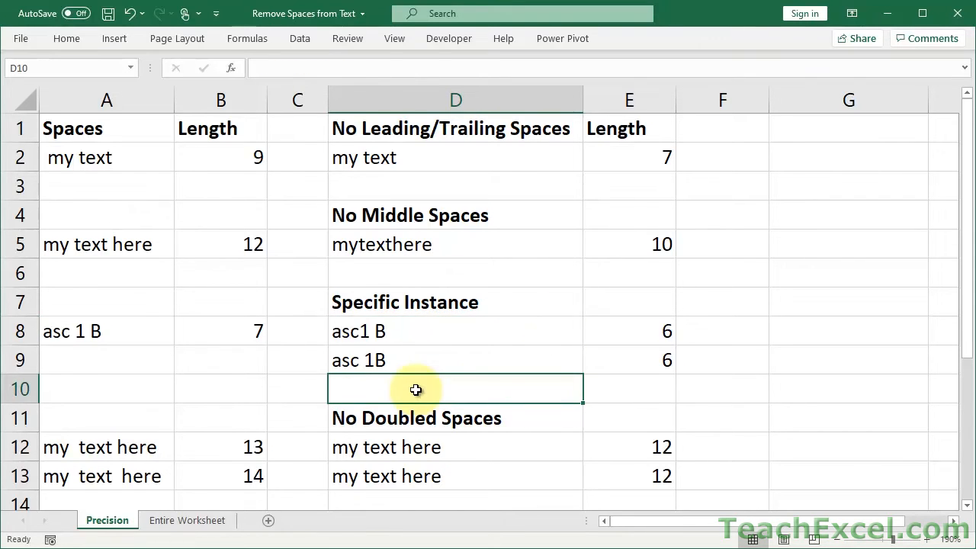
- Add =LEN(A14) in B14 giving 14 and =LEN(D14) in E14 giving 0
scroll(down, 3)
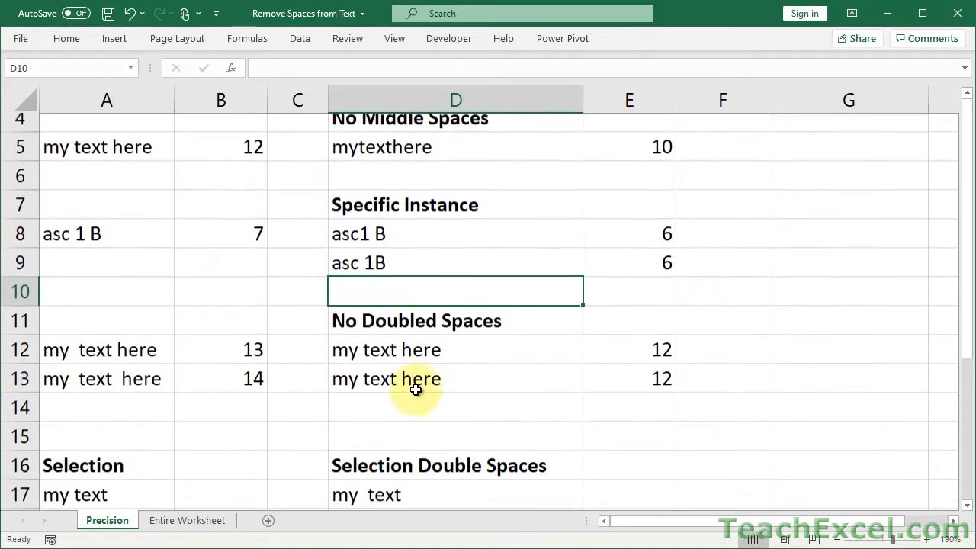
scroll(down, 3)
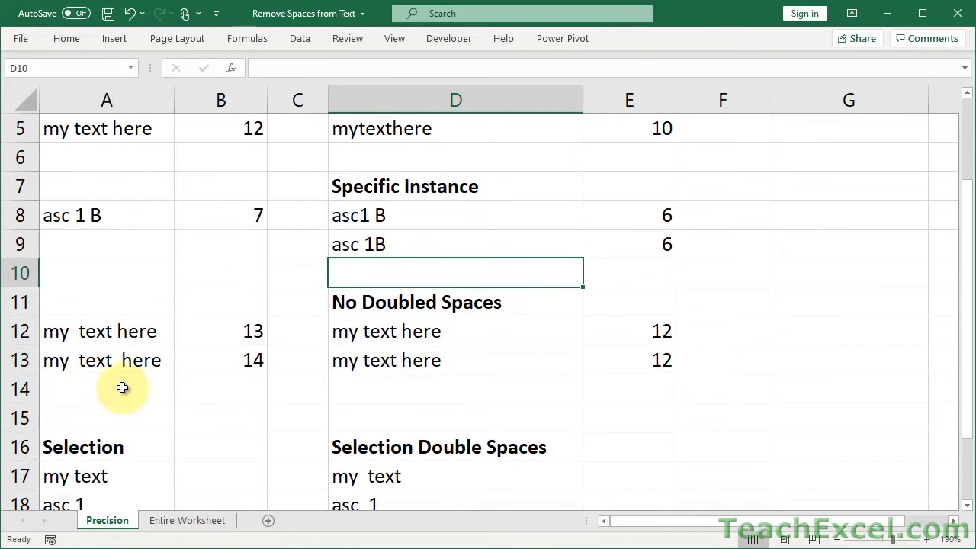
click(107, 389)
text(my  text  here)
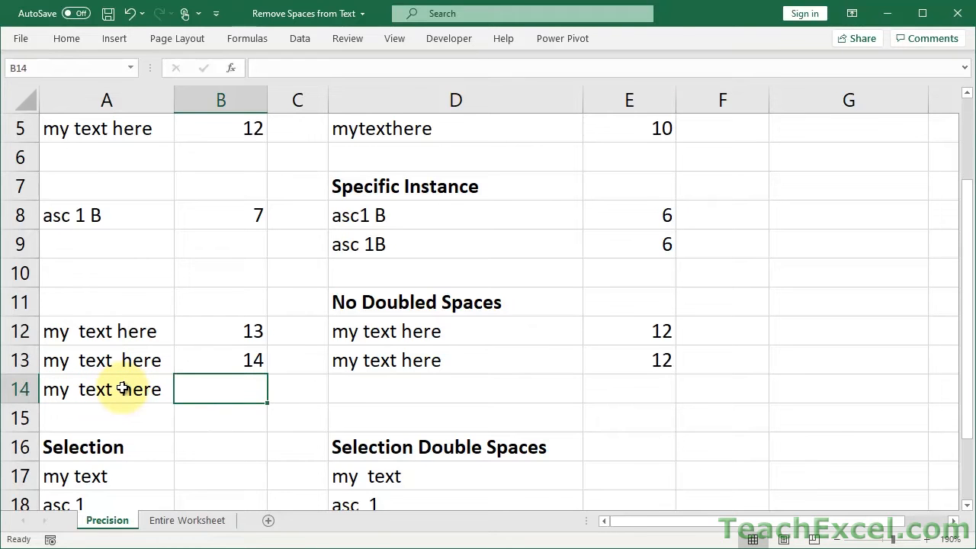
text(=LEN()
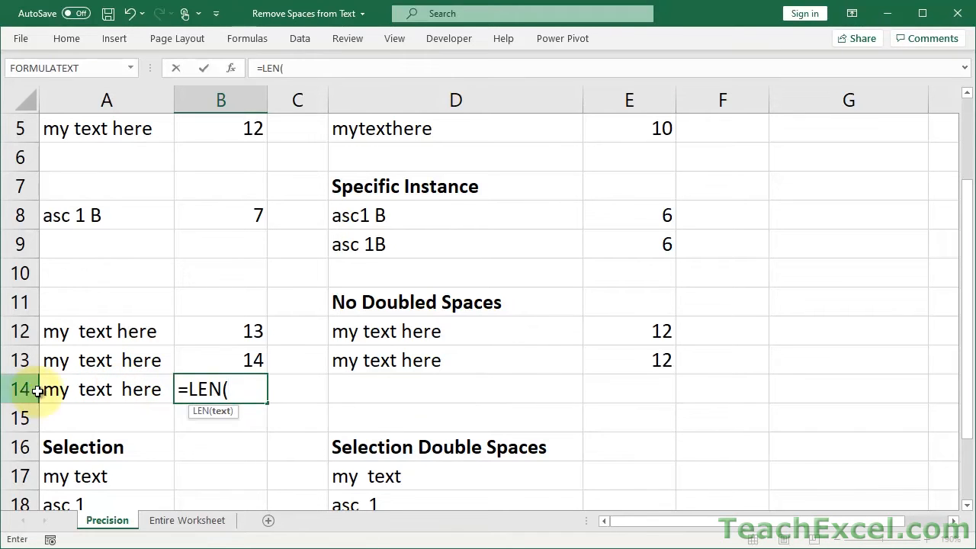
key(Return)
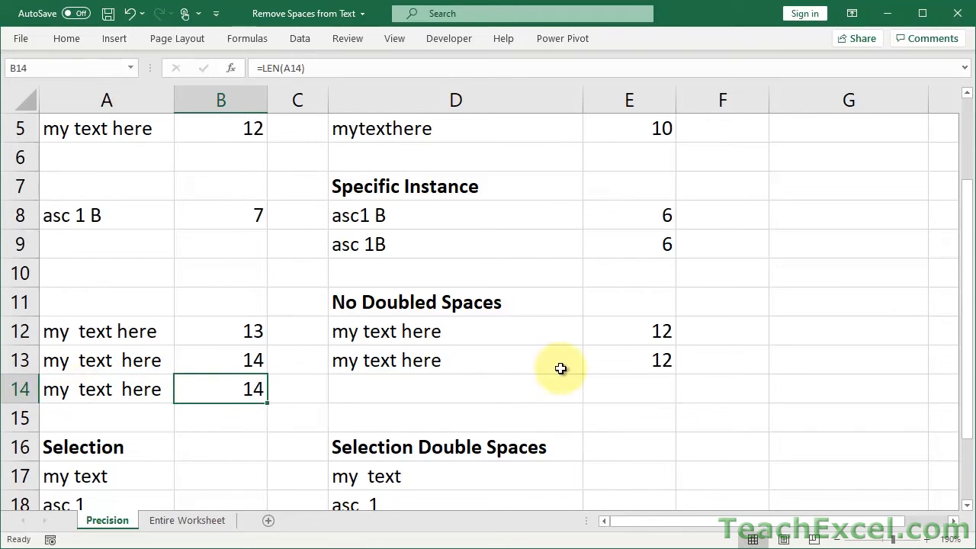
text(=le)
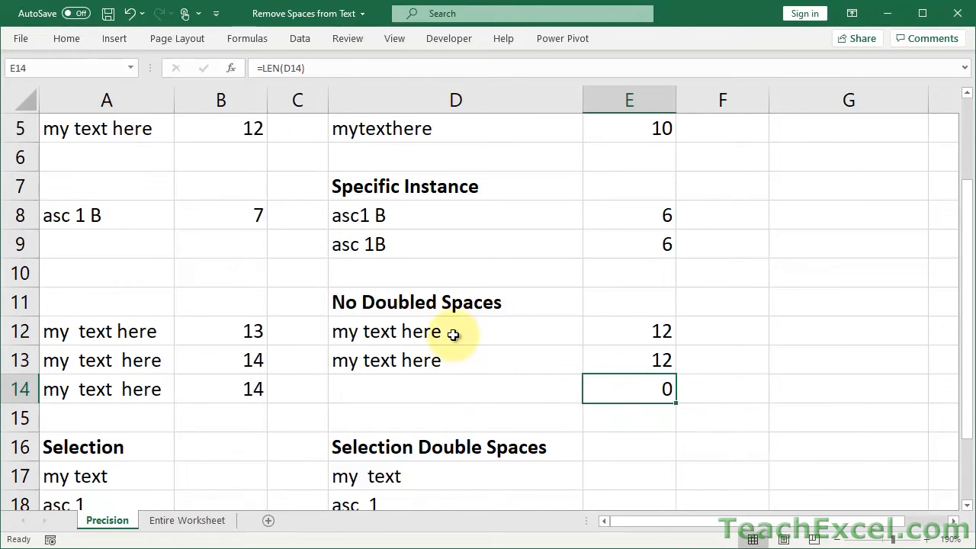
- Clear D12:D14 and enter =TRIM(A12) in D12 returning 'my text here'
drag(455, 331, 454, 389)
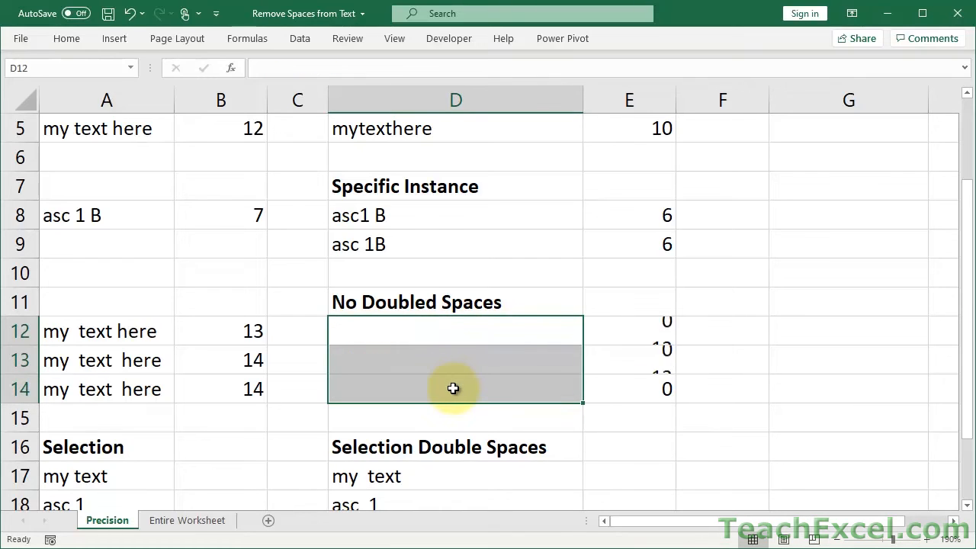
click(454, 389)
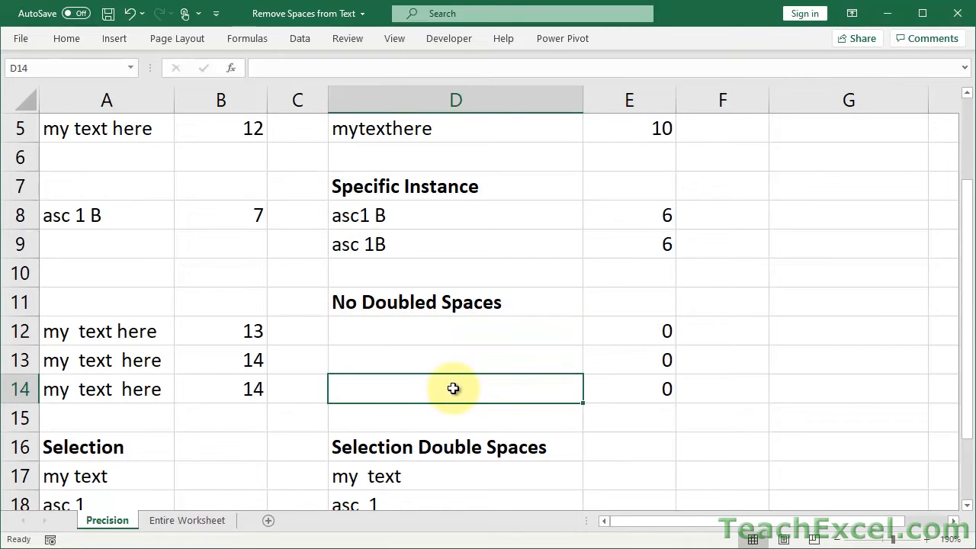
click(454, 329)
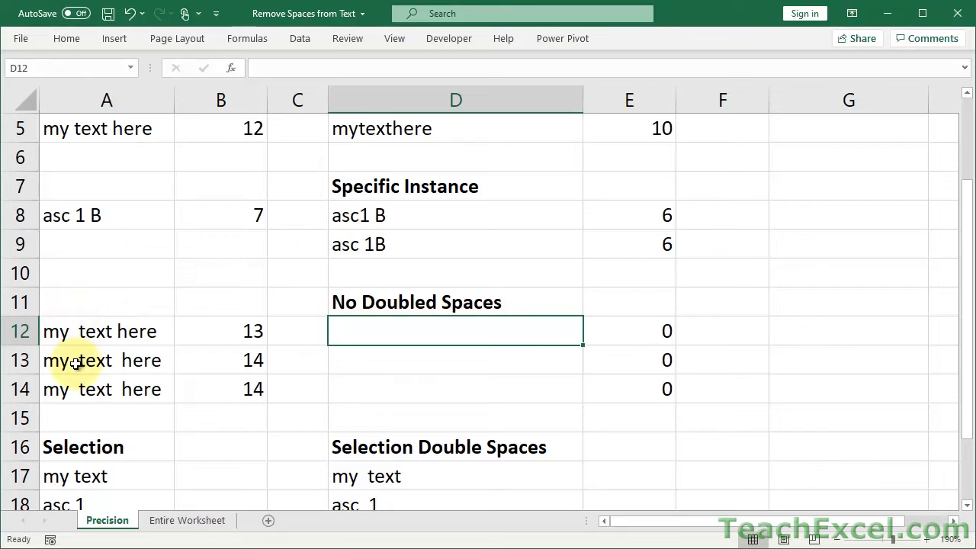
click(107, 360)
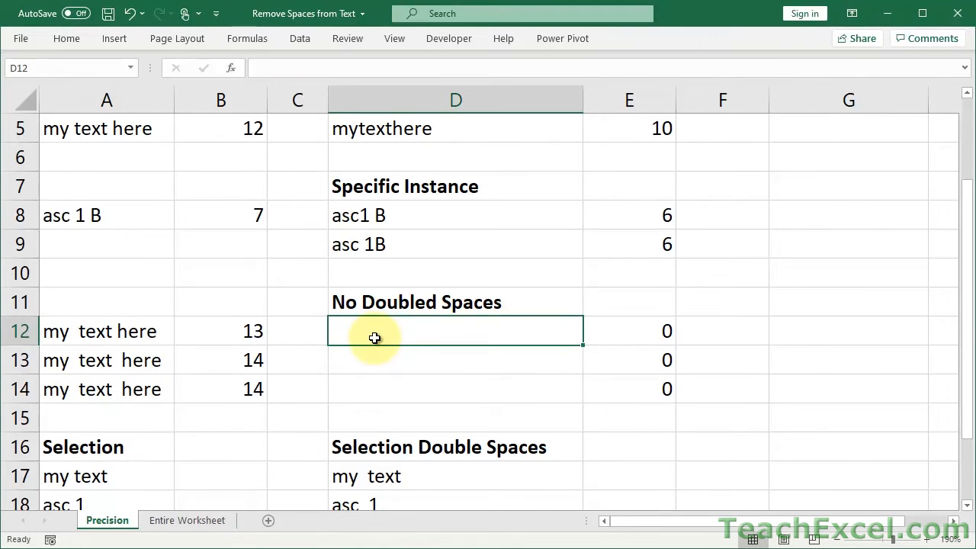
text(=TRIM()
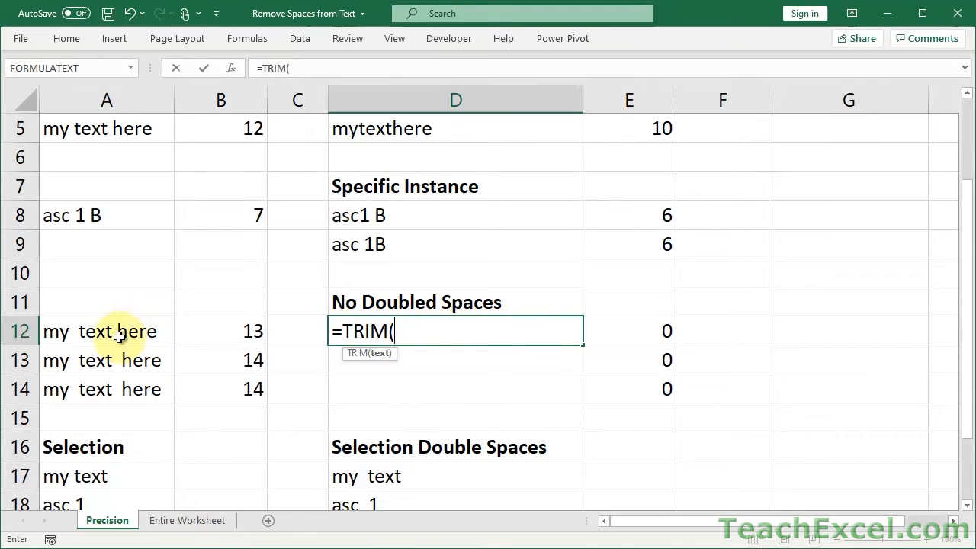
key(Return)
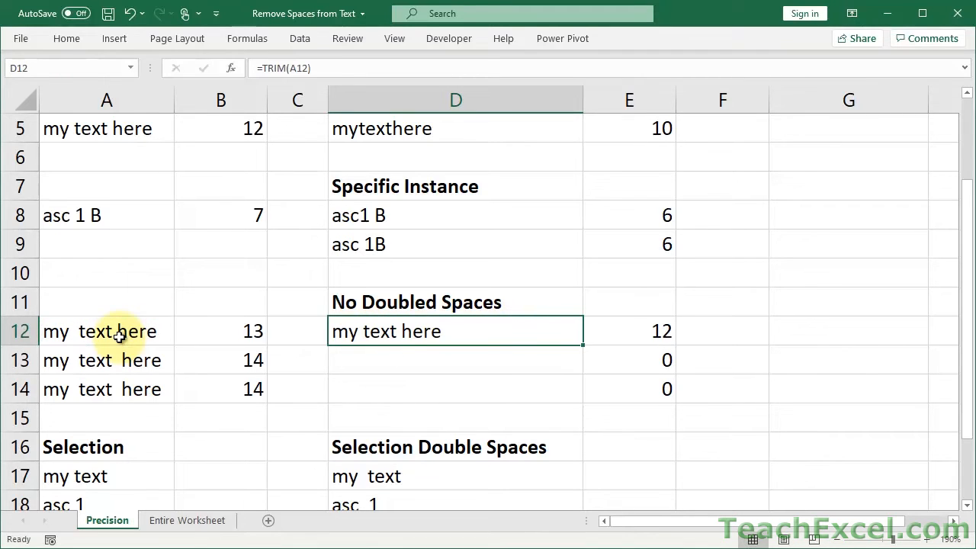
- Check the B12 and E12 length formulas, then add =TRIM(A13) in D13 and extra spaces in A13
click(220, 331)
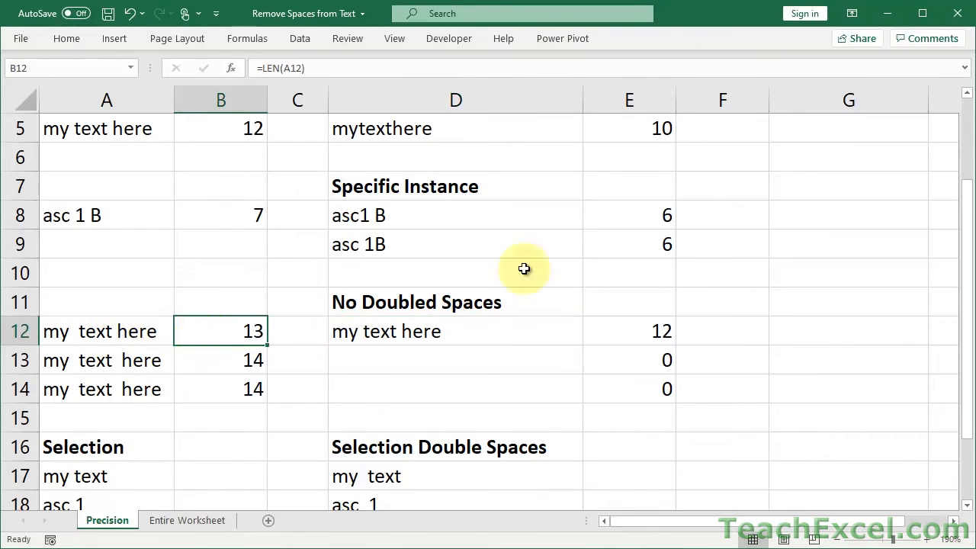
click(628, 331)
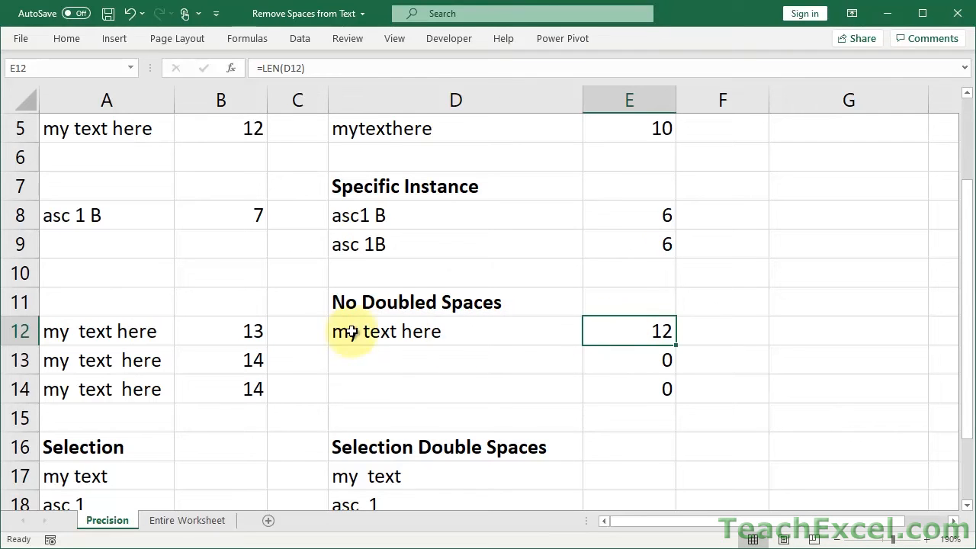
mouse_move(394, 323)
text(=t)
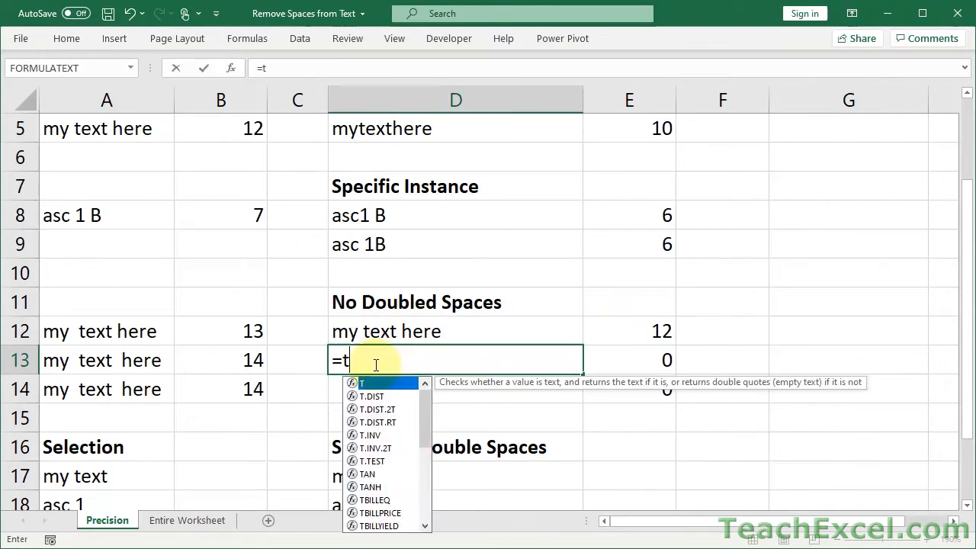
text(RIM()
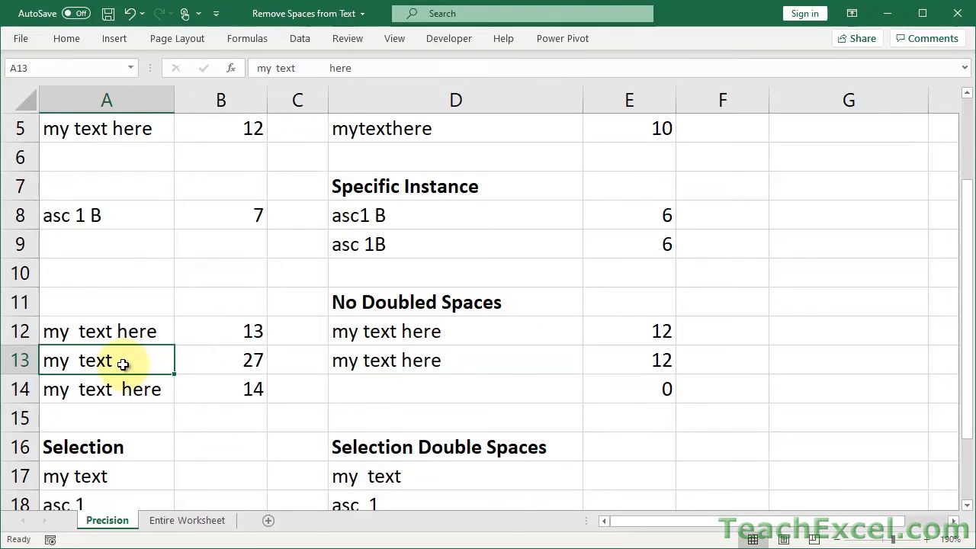
mouse_move(424, 360)
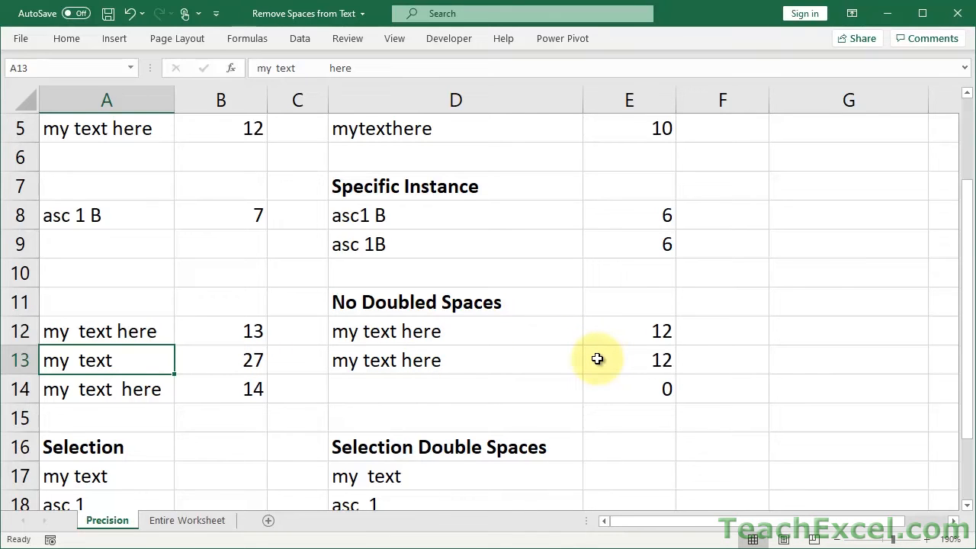
- Trim A13's spaces to a 20-character text and widen column A to show it fully
double_click(107, 359)
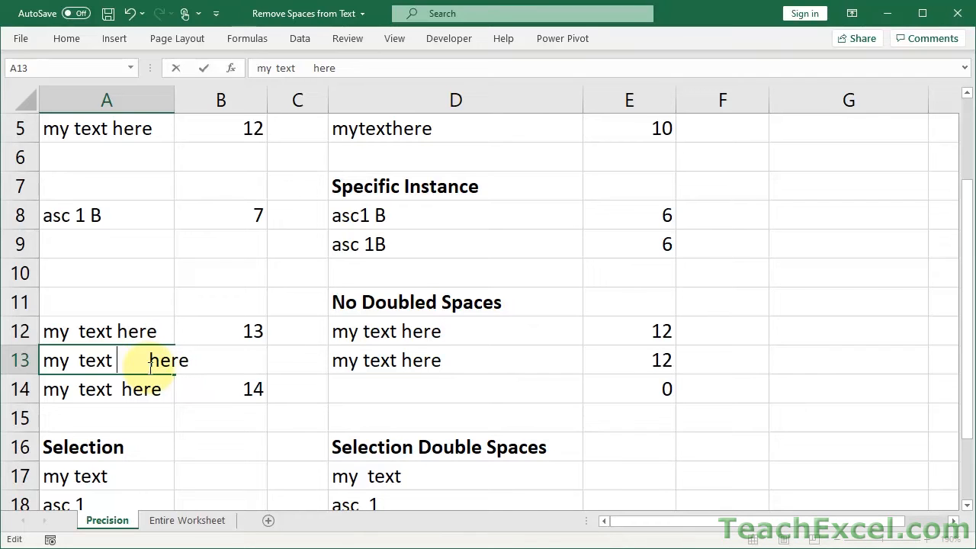
key(Return)
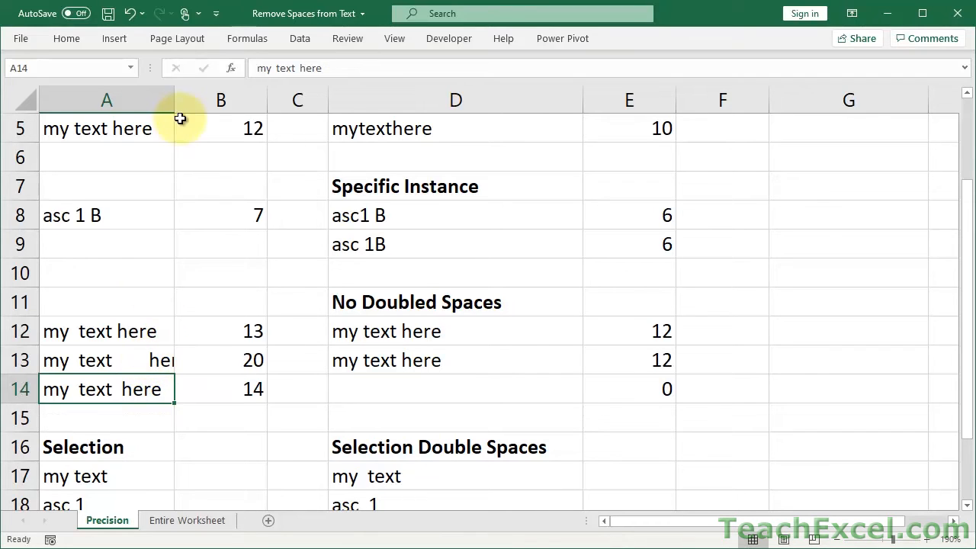
drag(173, 101, 217, 101)
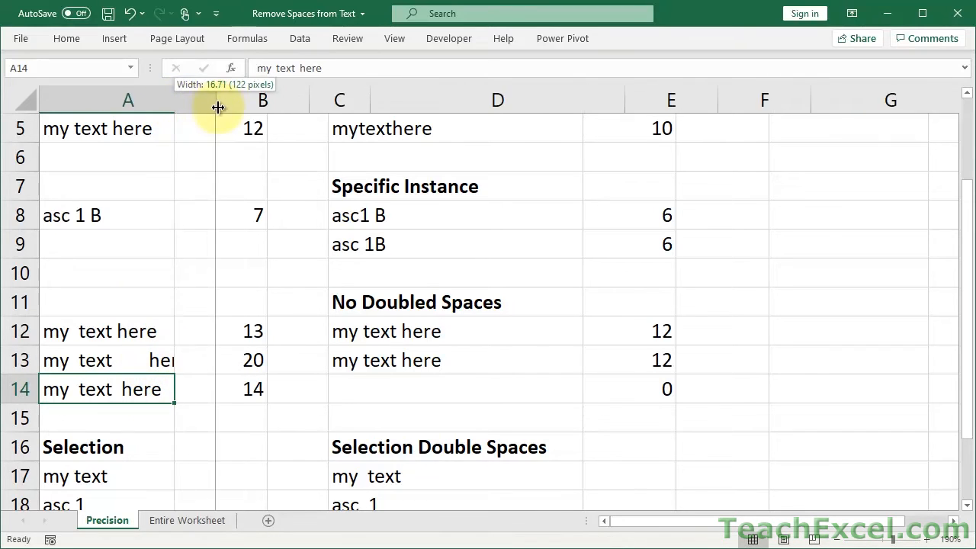
drag(217, 107, 206, 106)
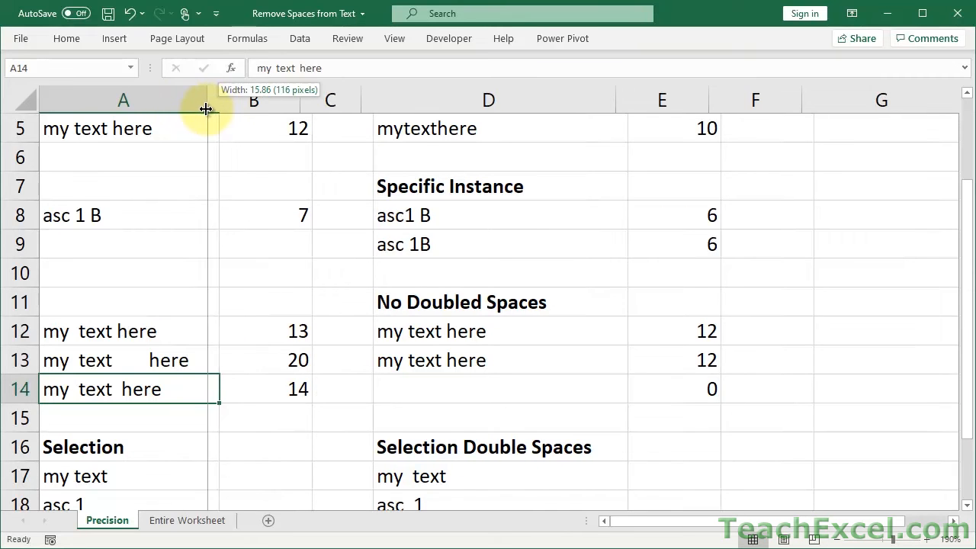
drag(205, 110, 207, 110)
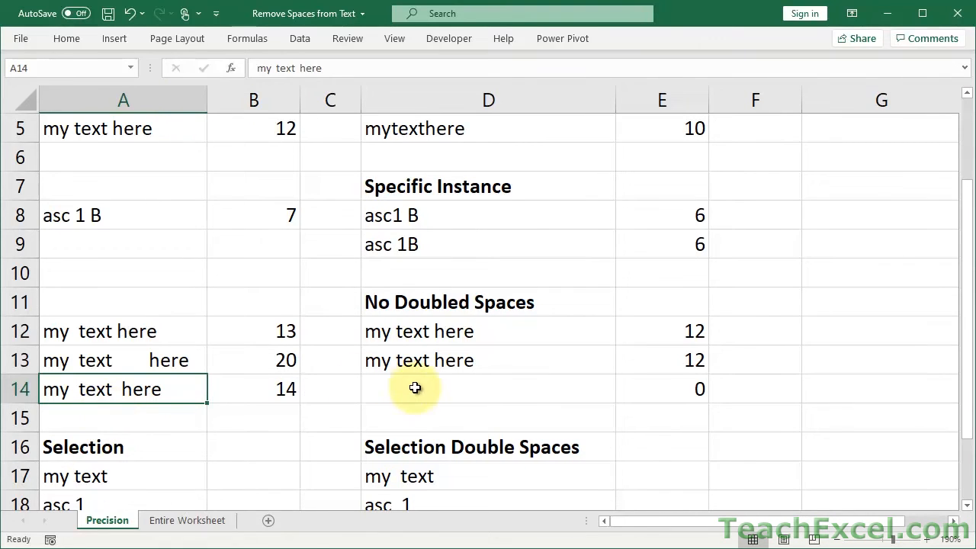
click(414, 389)
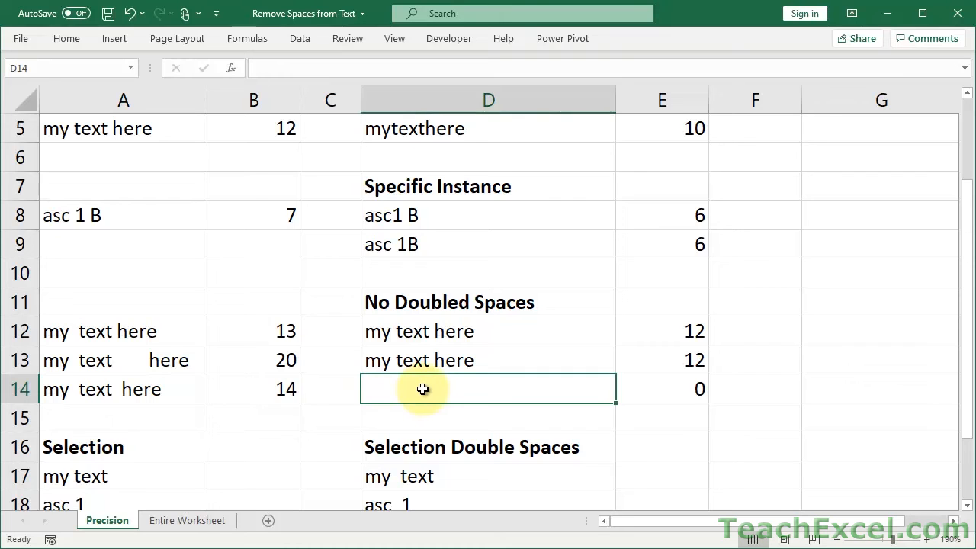
mouse_move(90, 360)
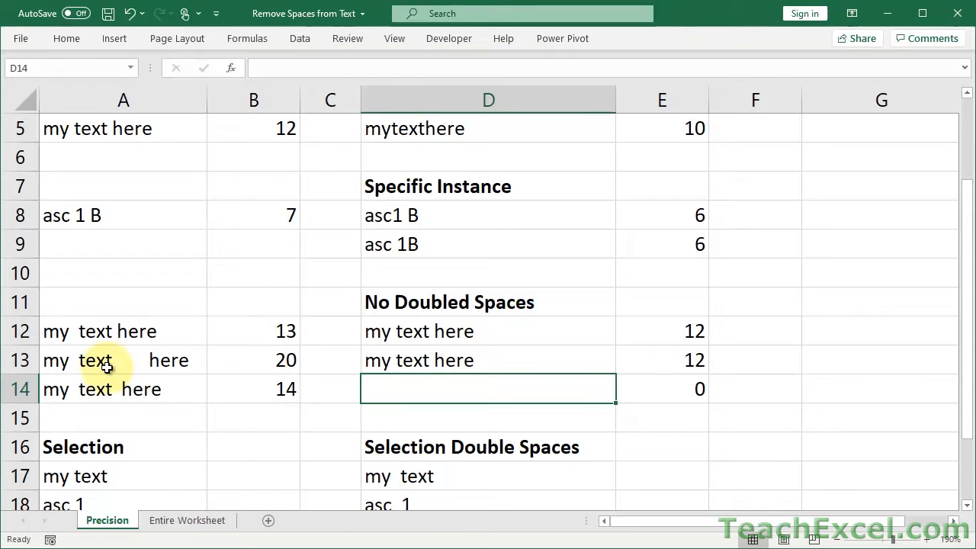
mouse_move(114, 357)
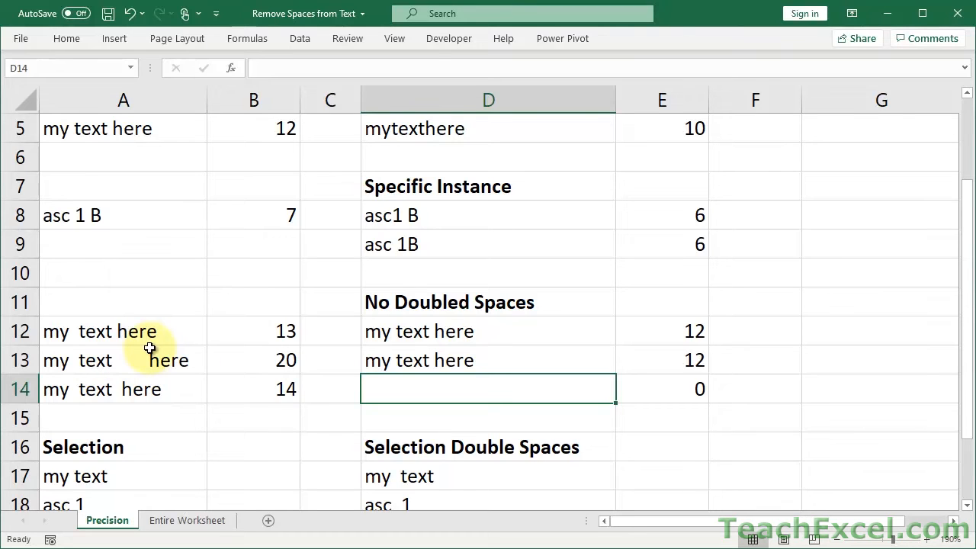
mouse_move(409, 360)
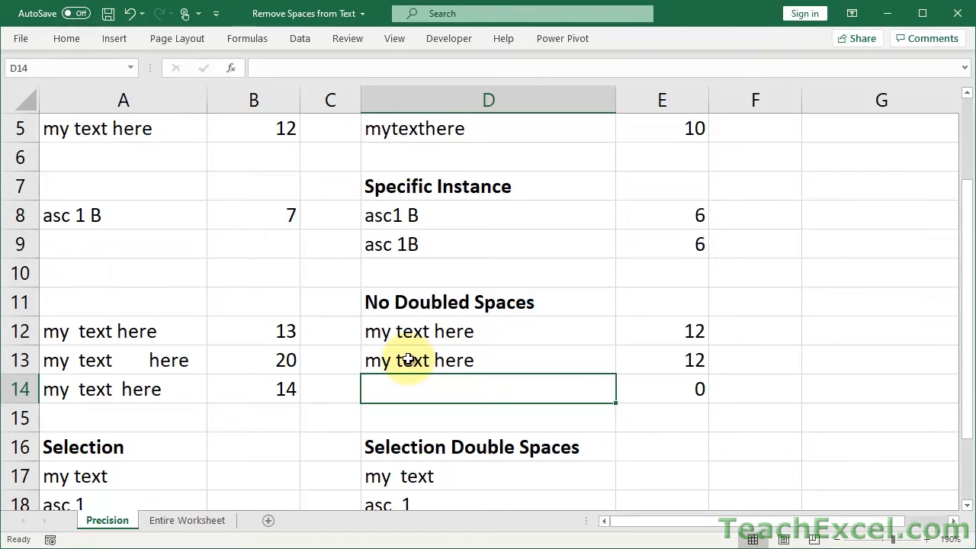
- Enter =SUBSTITUTE(A14," "," ",1) in D14 to collapse only the first doubled space, then review it
text(=)
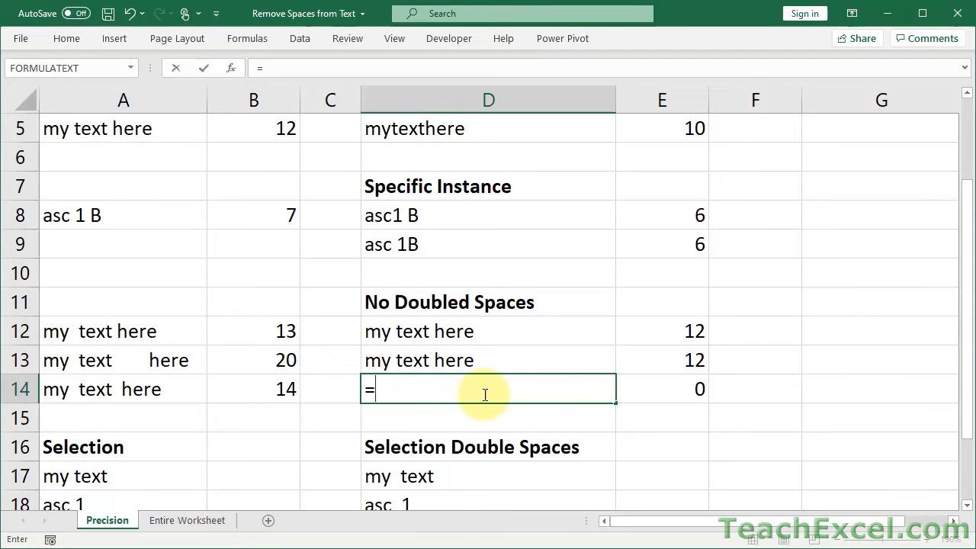
text(SUBSTITUTE()
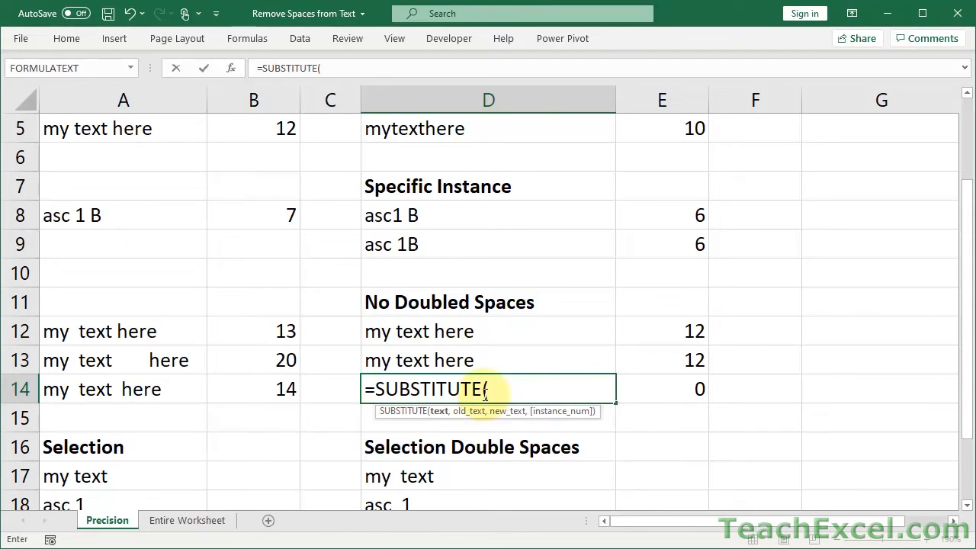
click(114, 389)
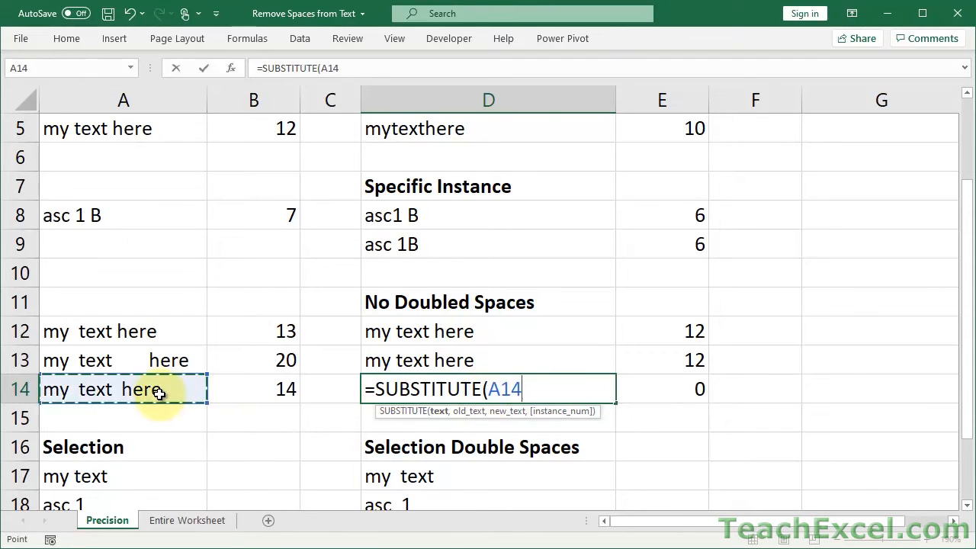
text(,")
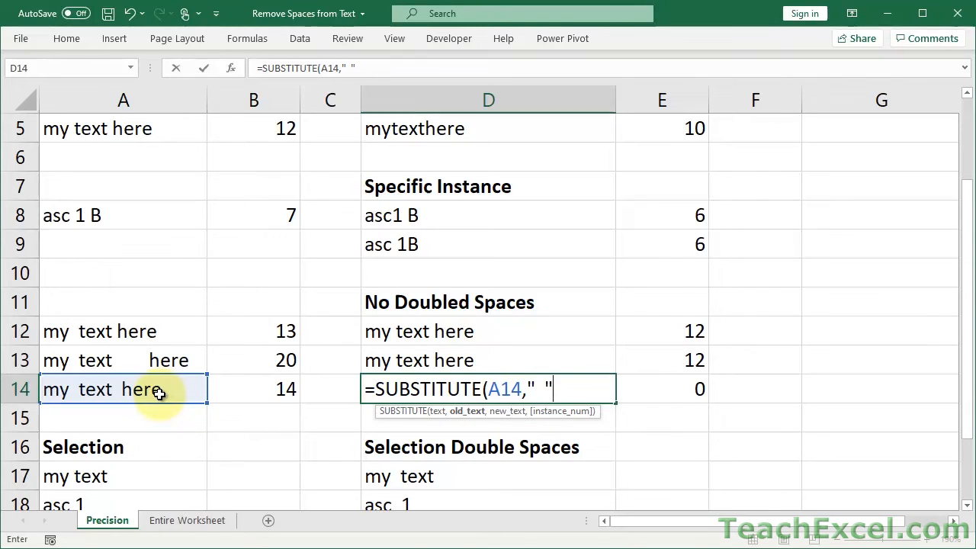
text(,"")
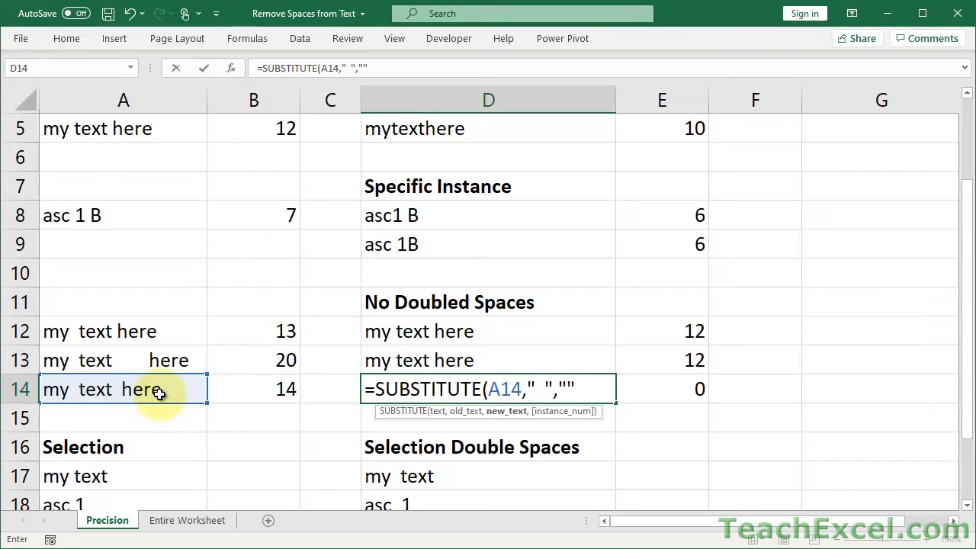
click(537, 391)
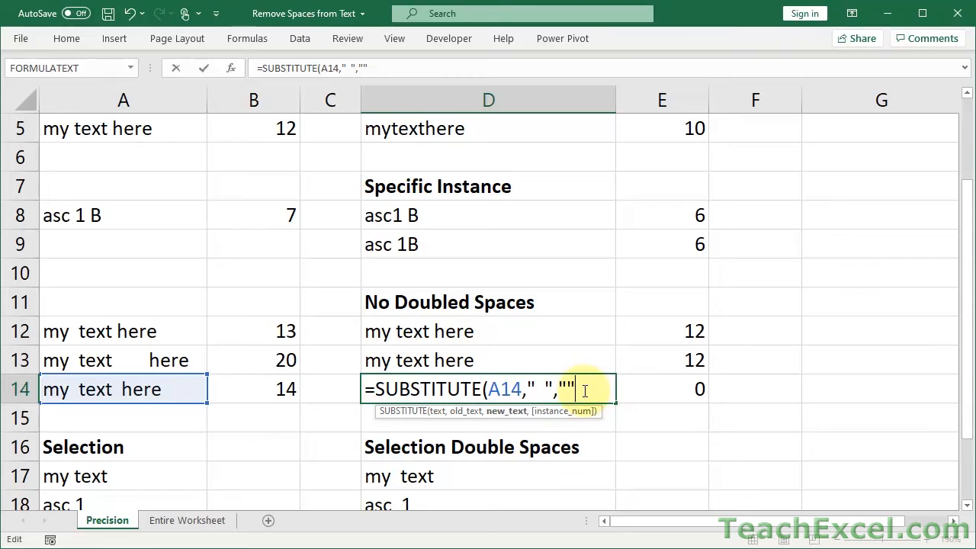
text(,1))
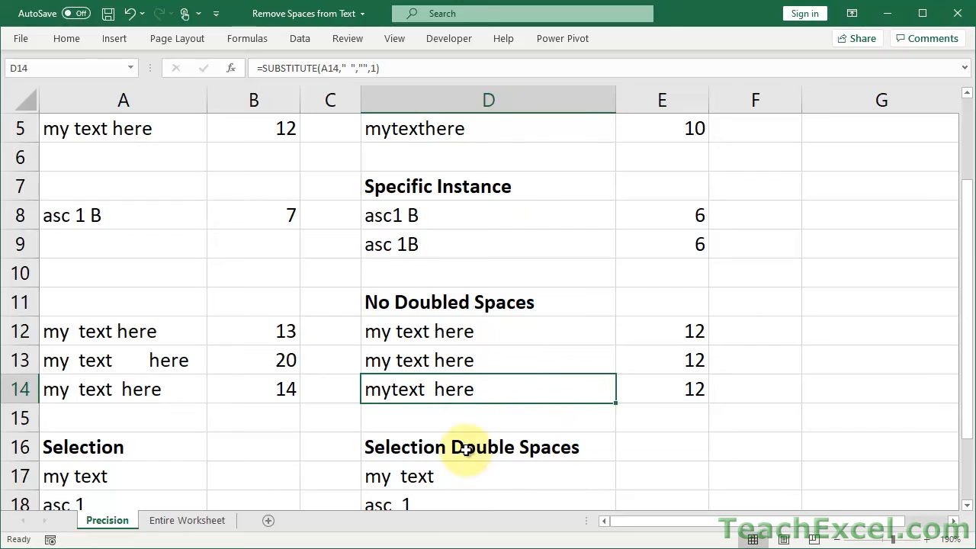
double_click(488, 388)
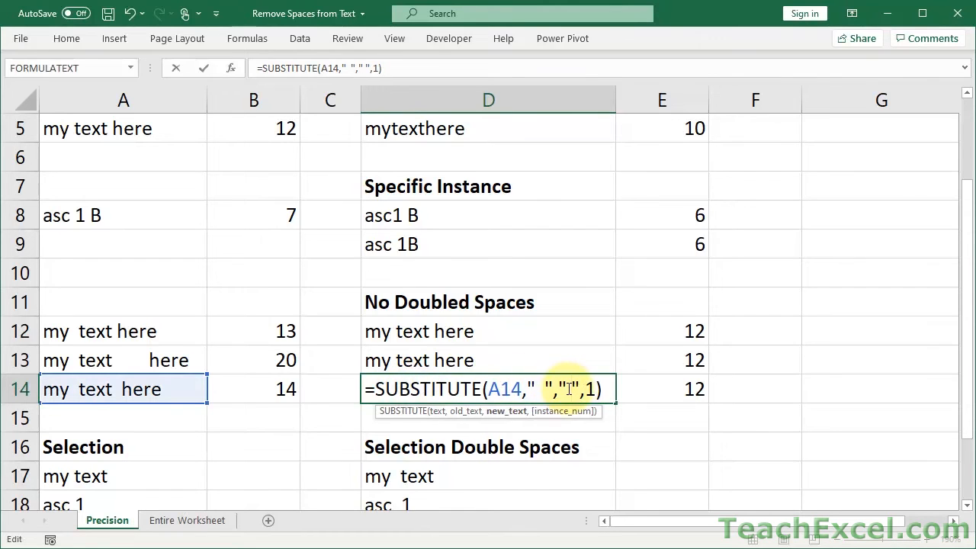
key(Return)
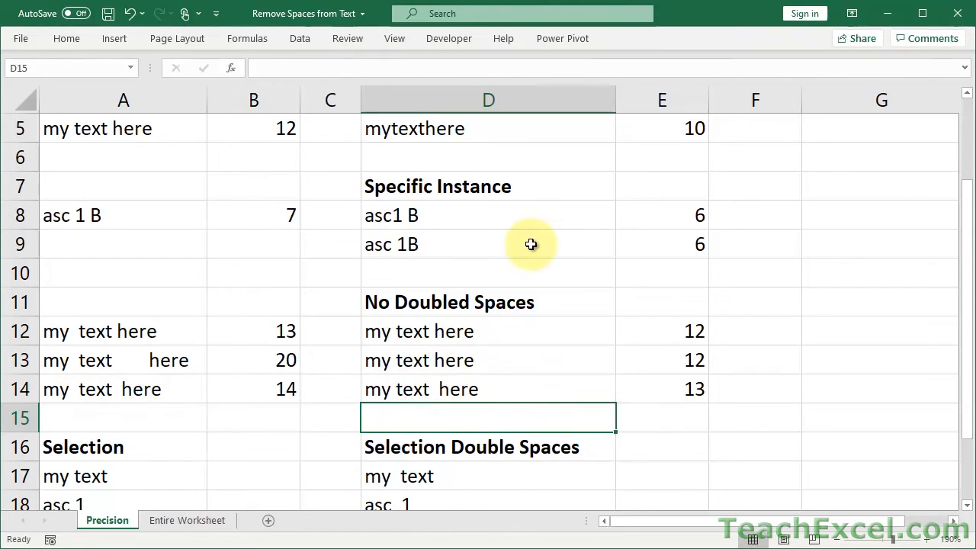
mouse_move(427, 397)
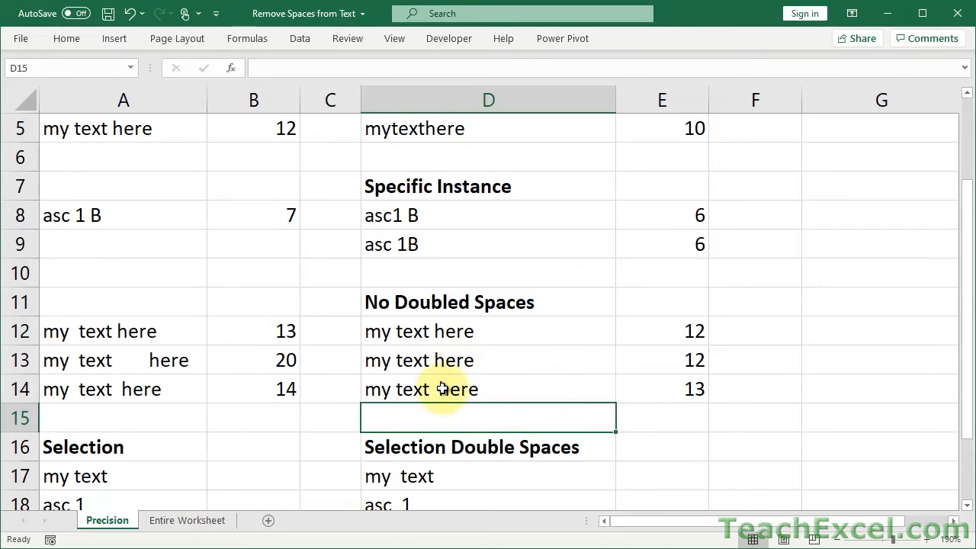
click(488, 389)
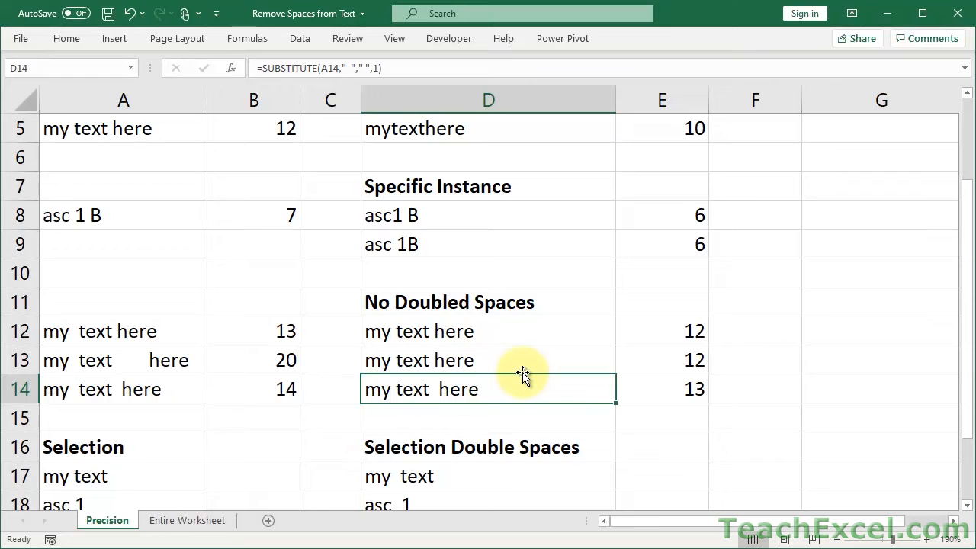
- Select the three Selection text cells A17:A19 as the range to clean
scroll(down, 3)
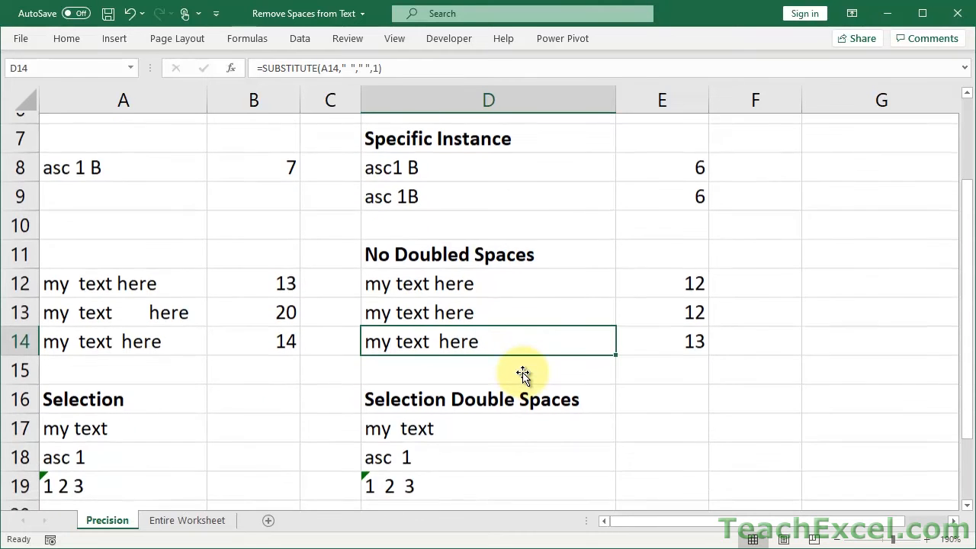
scroll(down, 3)
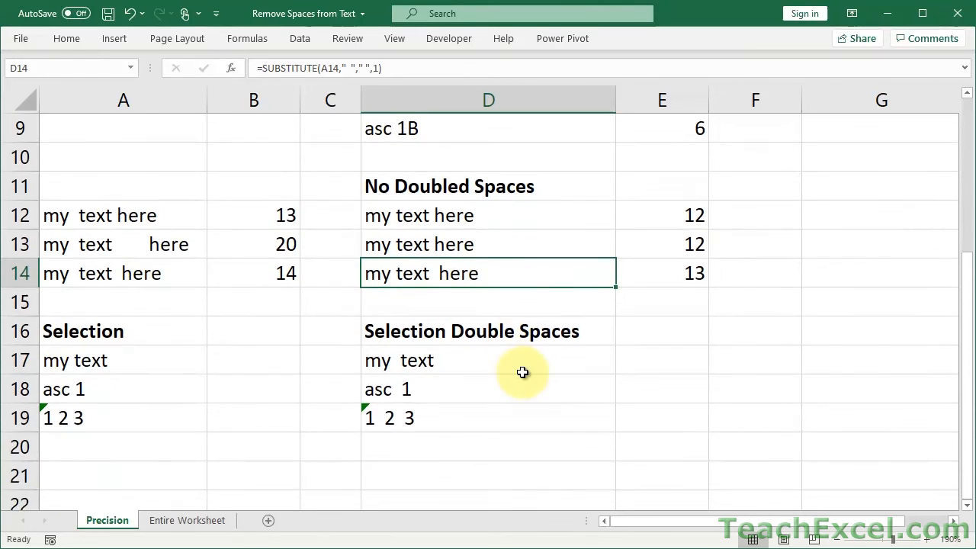
scroll(down, 3)
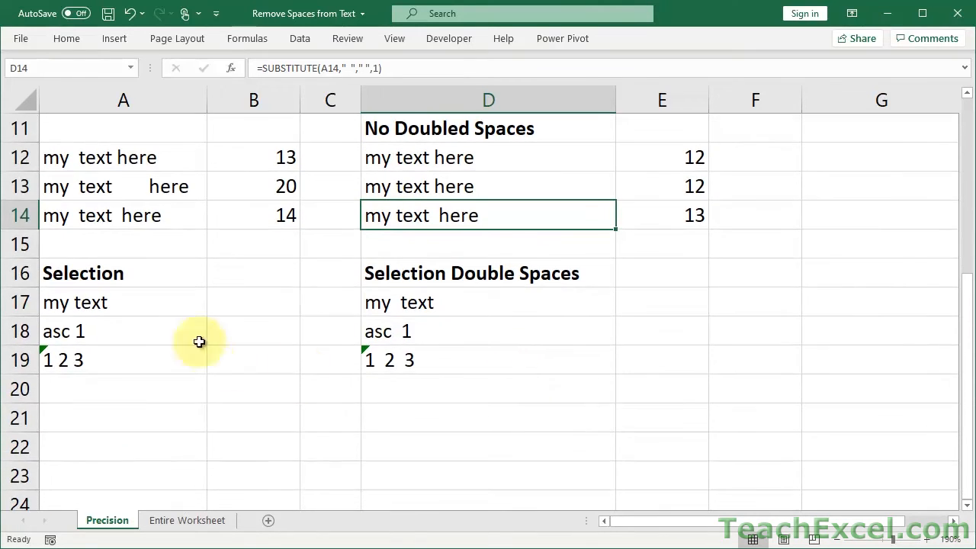
drag(122, 302, 122, 360)
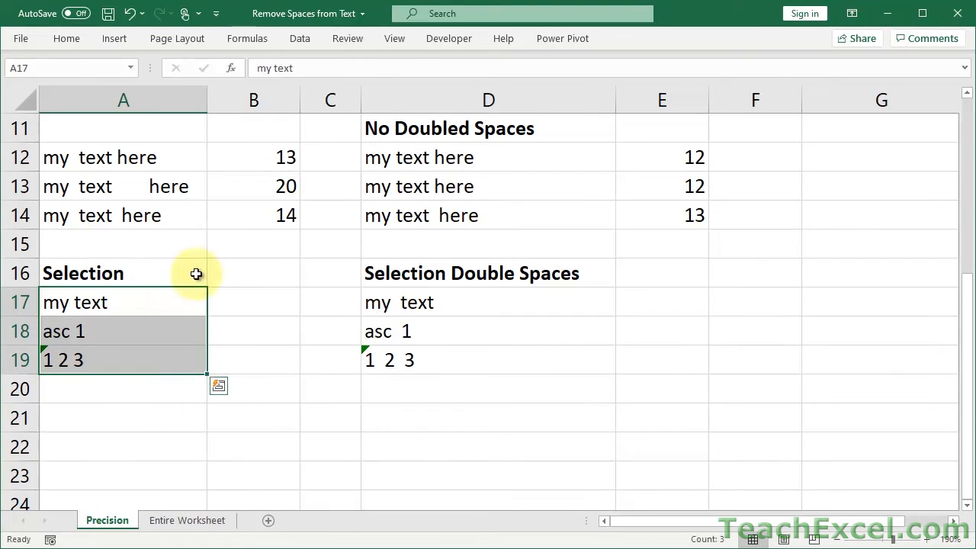
mouse_move(215, 354)
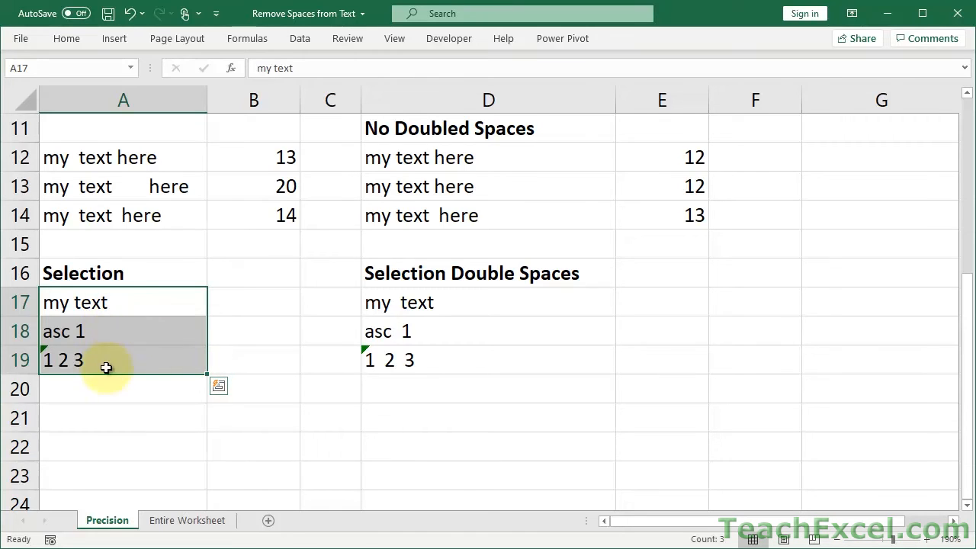
mouse_move(138, 357)
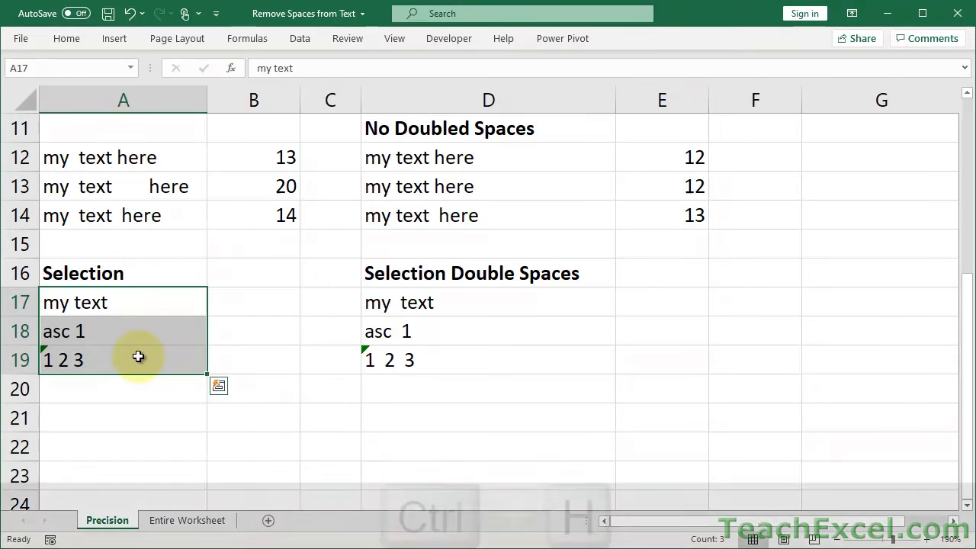
- Bring up Find and Replace in replace mode for the selected cells
key(ctrl+h)
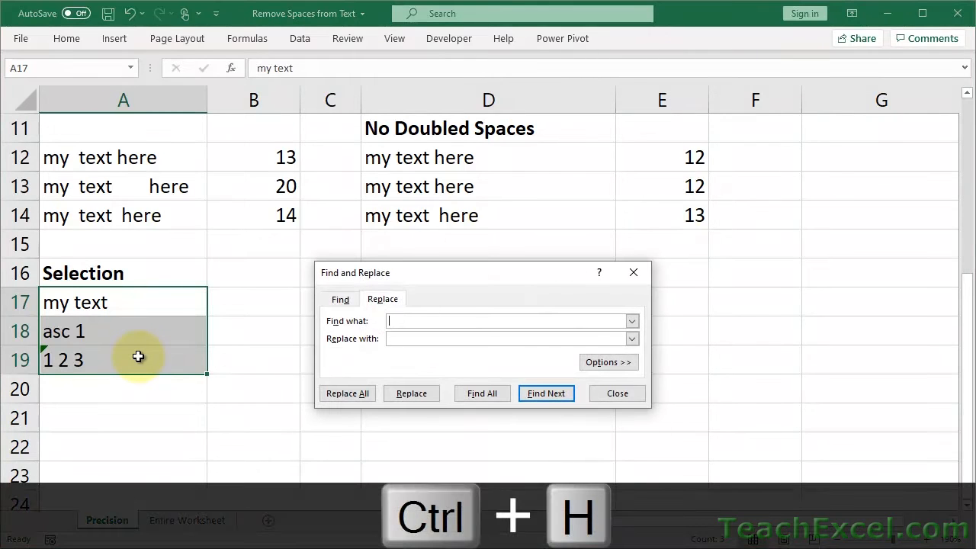
click(616, 393)
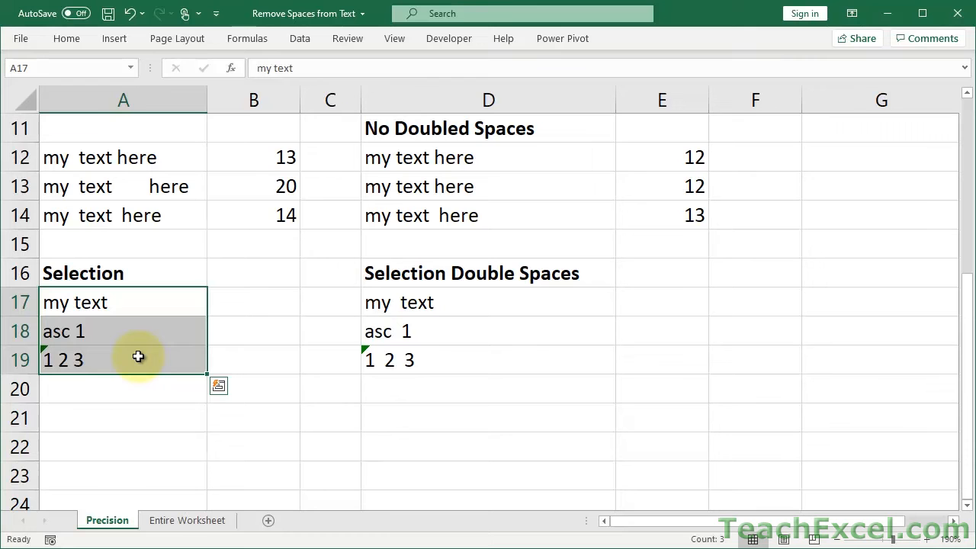
key(ctrl+f)
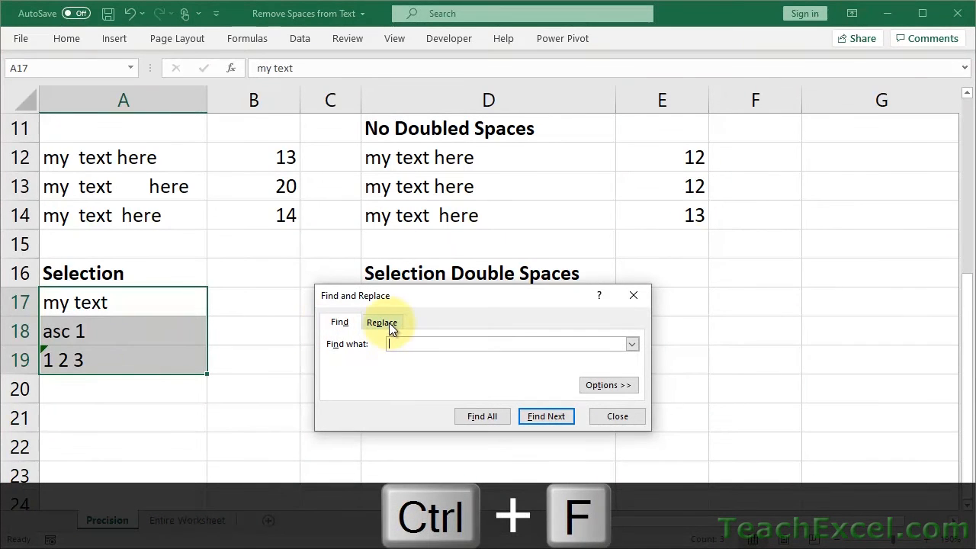
click(381, 322)
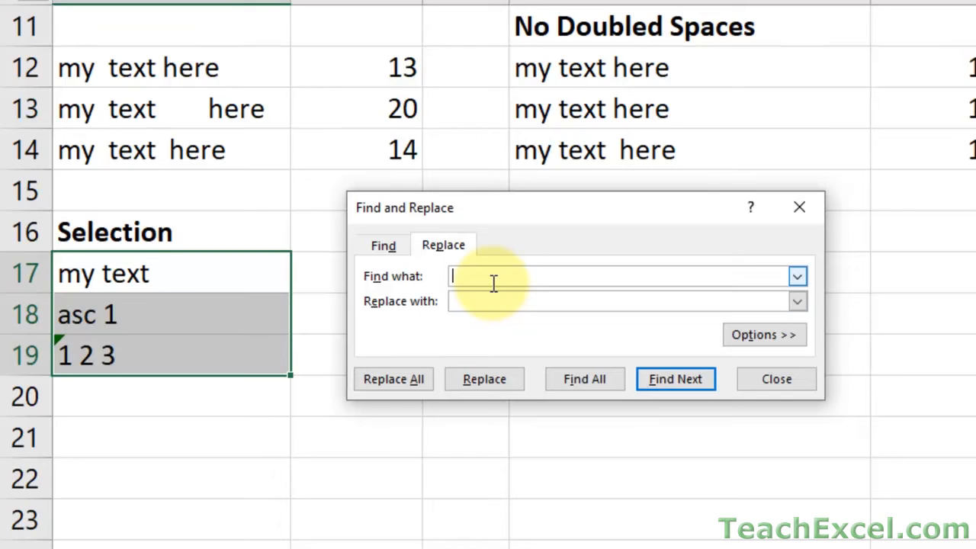
- Replace every space with nothing across A17:A19, giving mytext, asc1 and 123 (4 replacements)
click(625, 300)
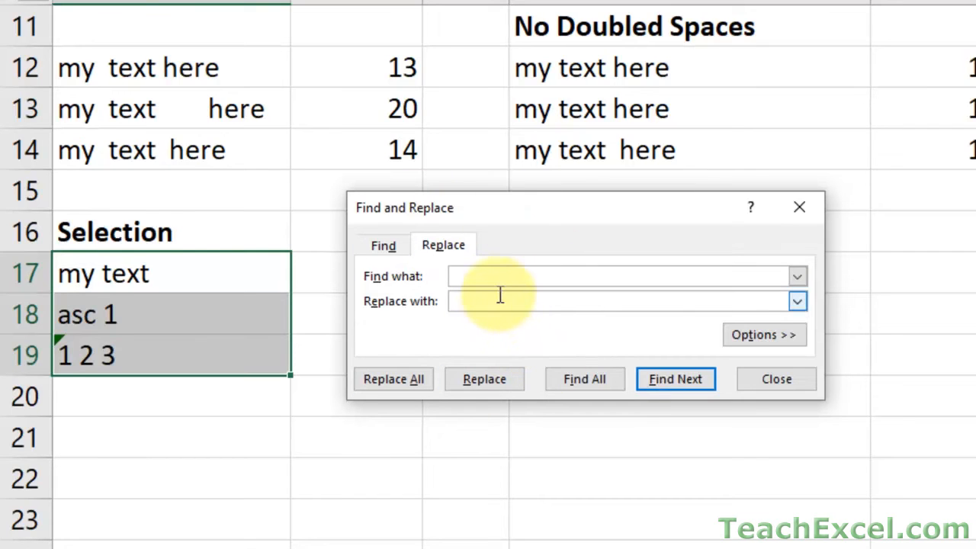
click(610, 302)
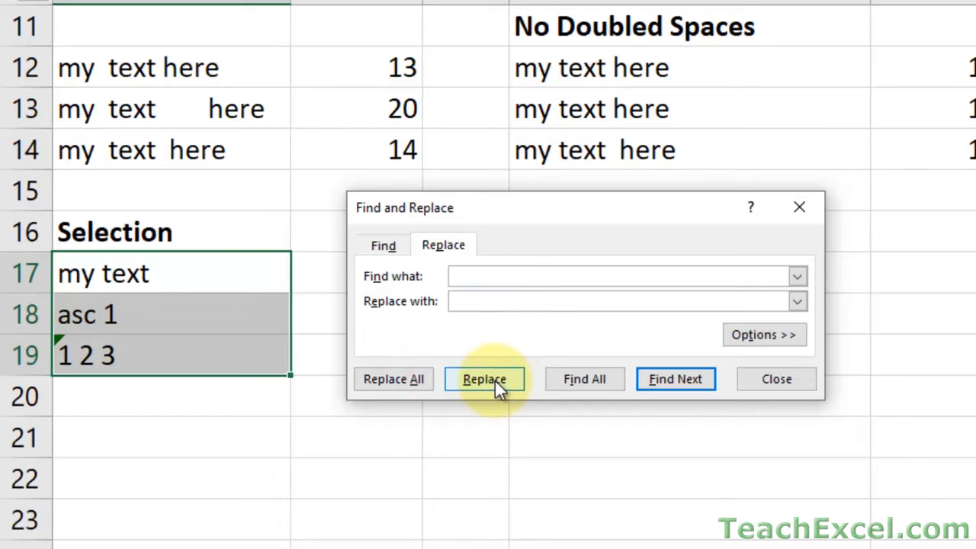
click(625, 302)
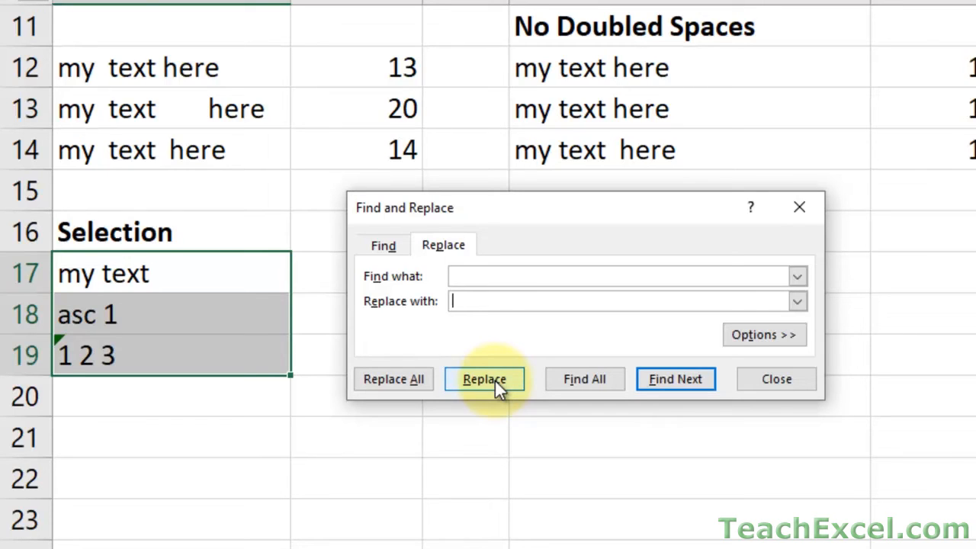
mouse_move(465, 384)
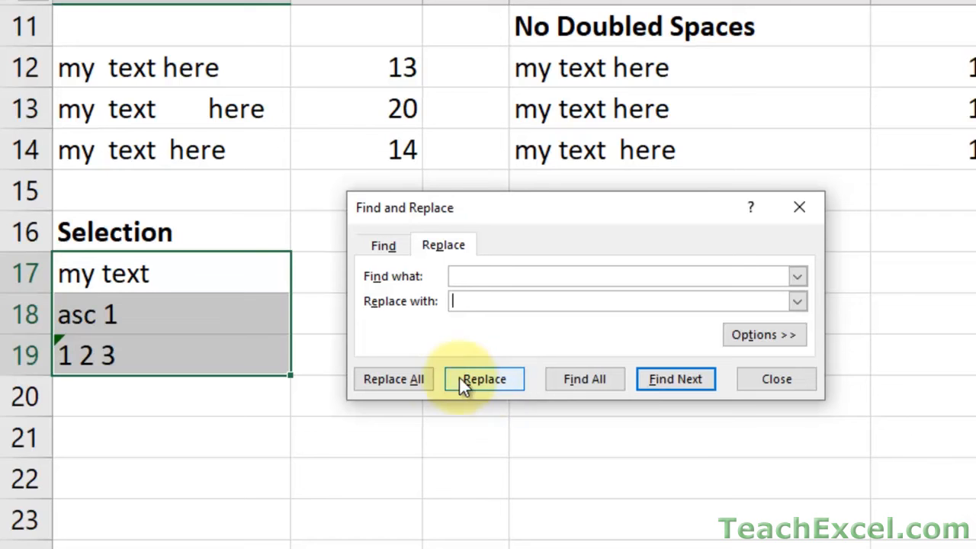
click(394, 378)
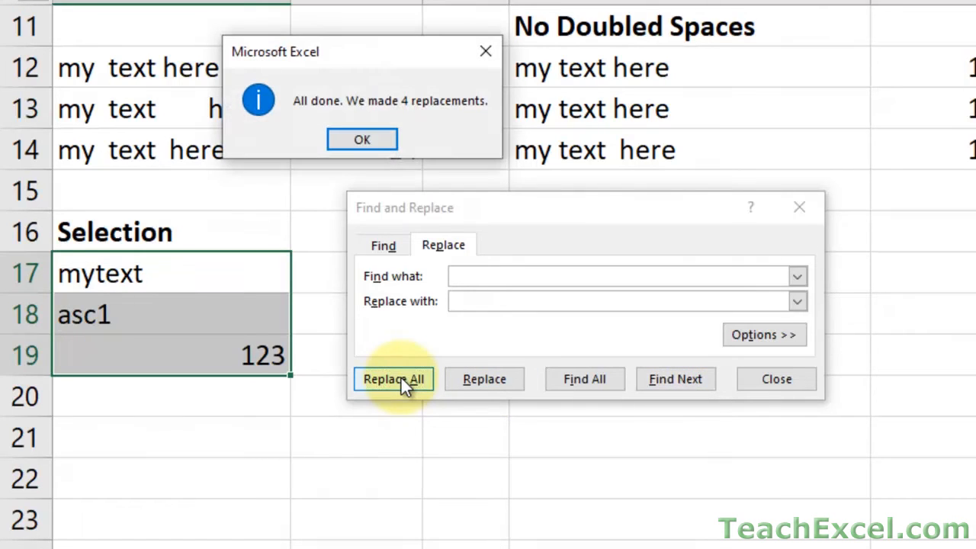
mouse_move(373, 139)
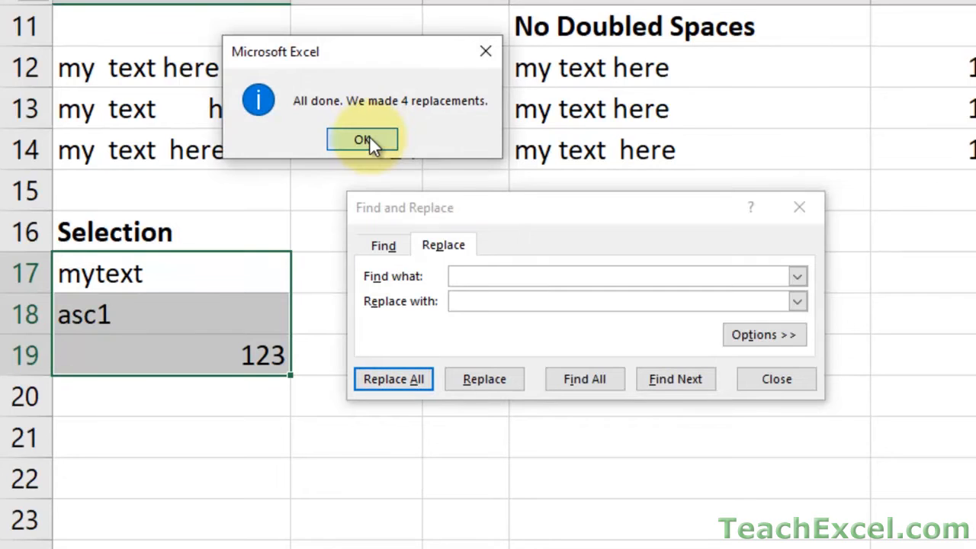
click(361, 140)
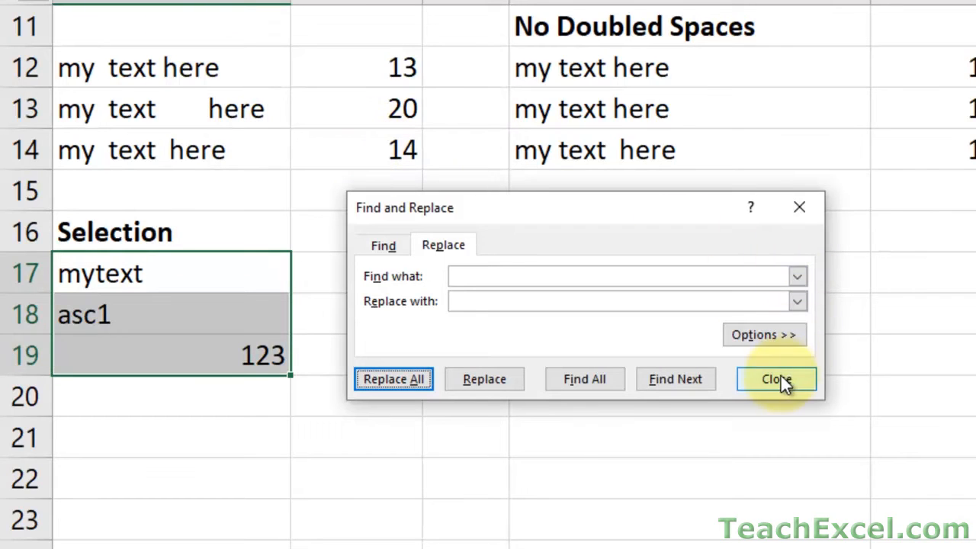
- Replace doubled spaces with single spaces in D17:D19, giving my text, asc 1 and 1 2 3
click(776, 378)
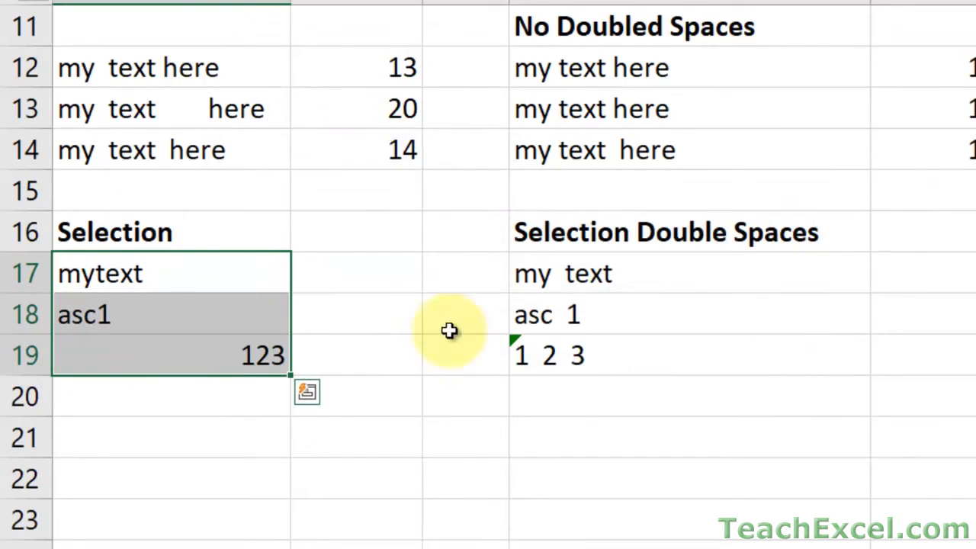
mouse_move(563, 386)
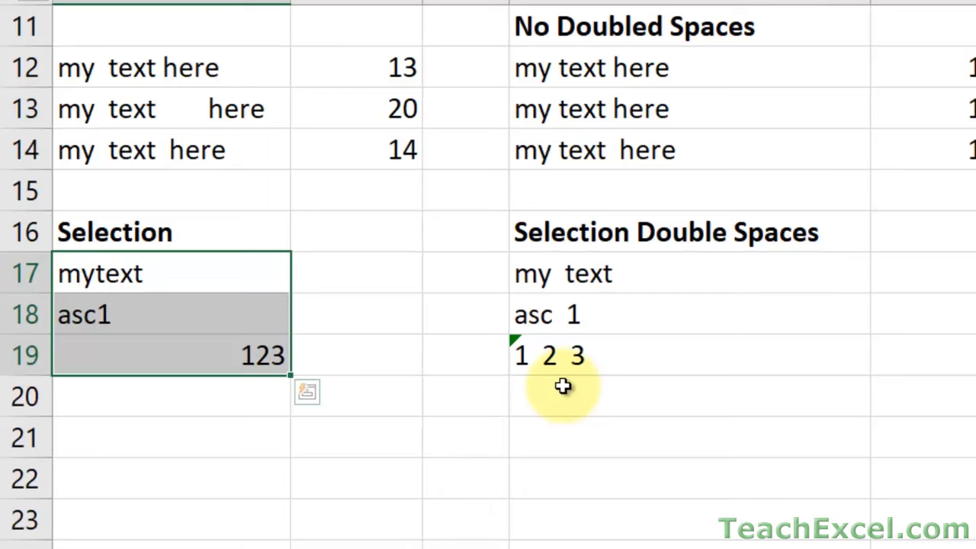
mouse_move(632, 285)
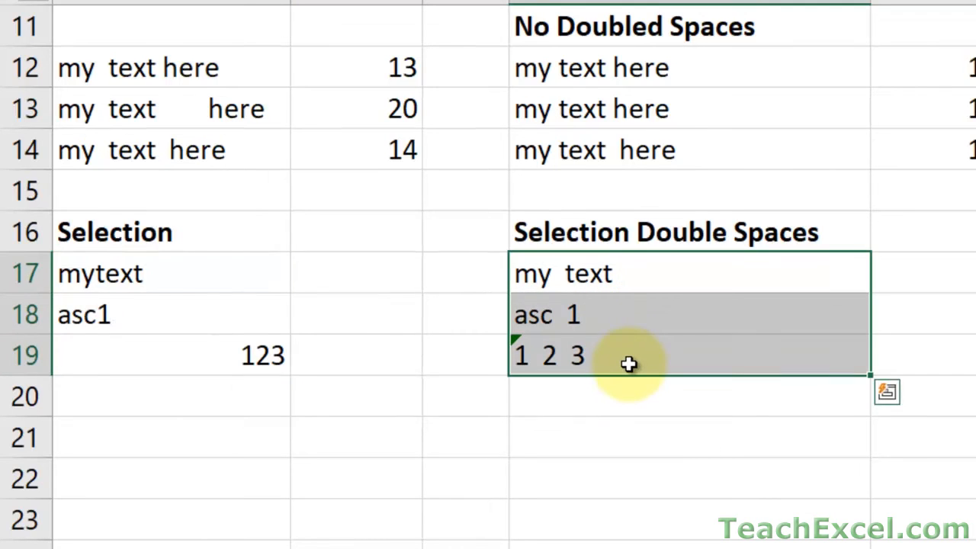
key(ctrl+h)
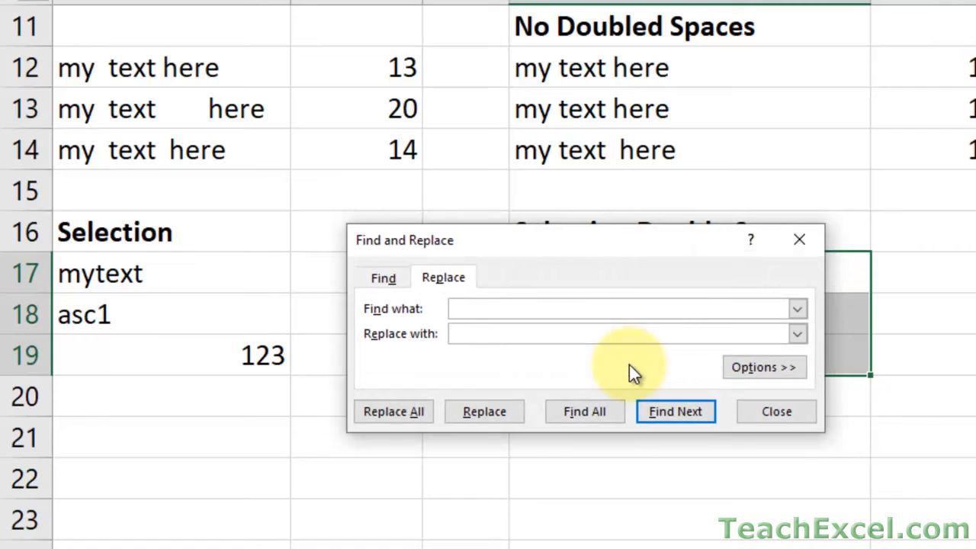
click(617, 308)
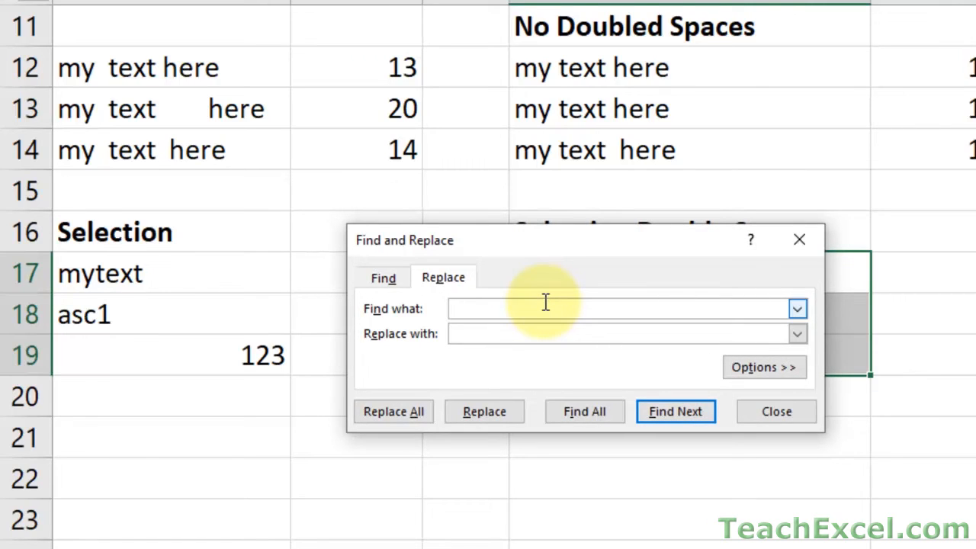
click(610, 308)
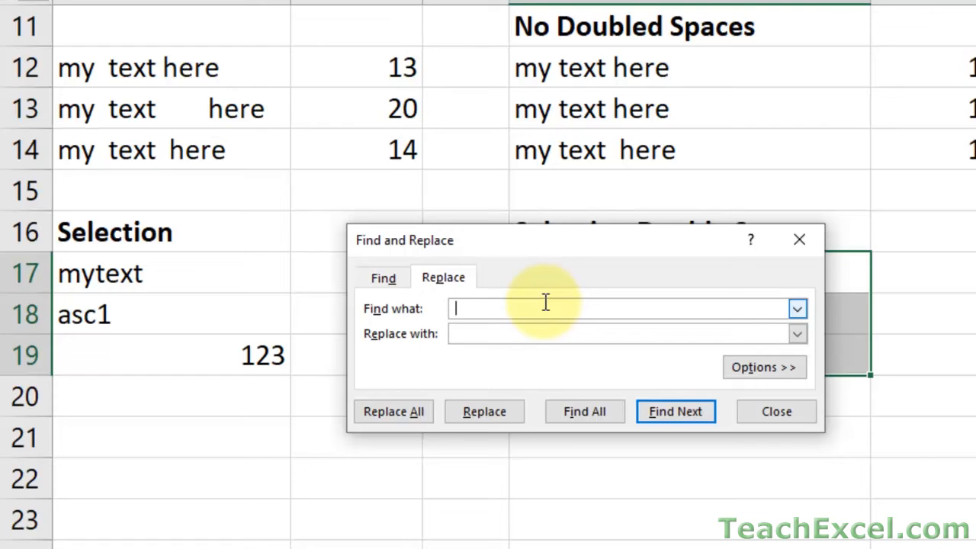
click(618, 333)
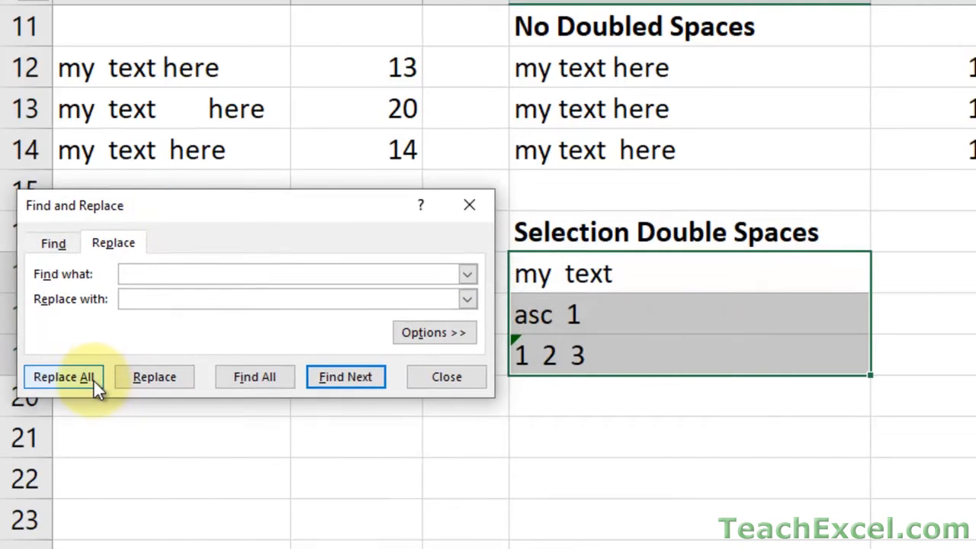
click(64, 377)
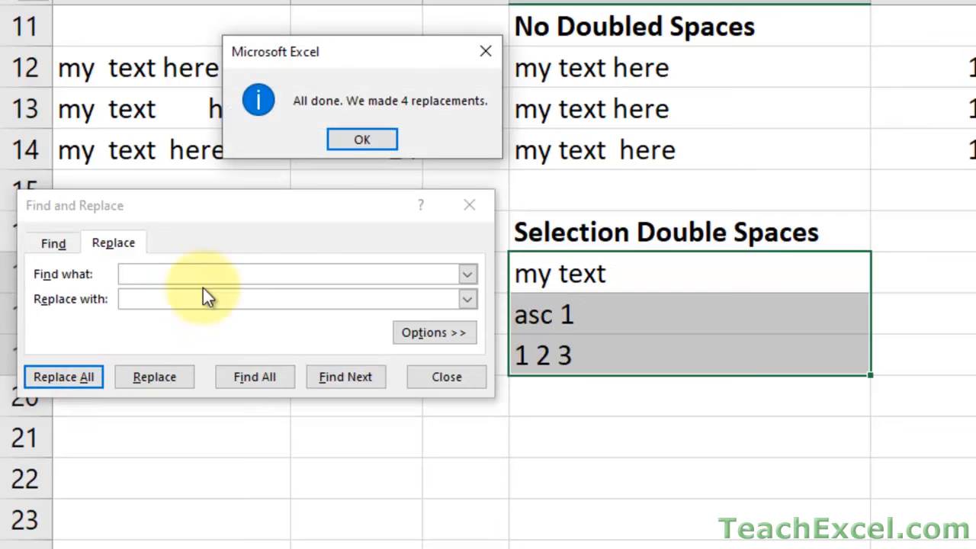
click(361, 139)
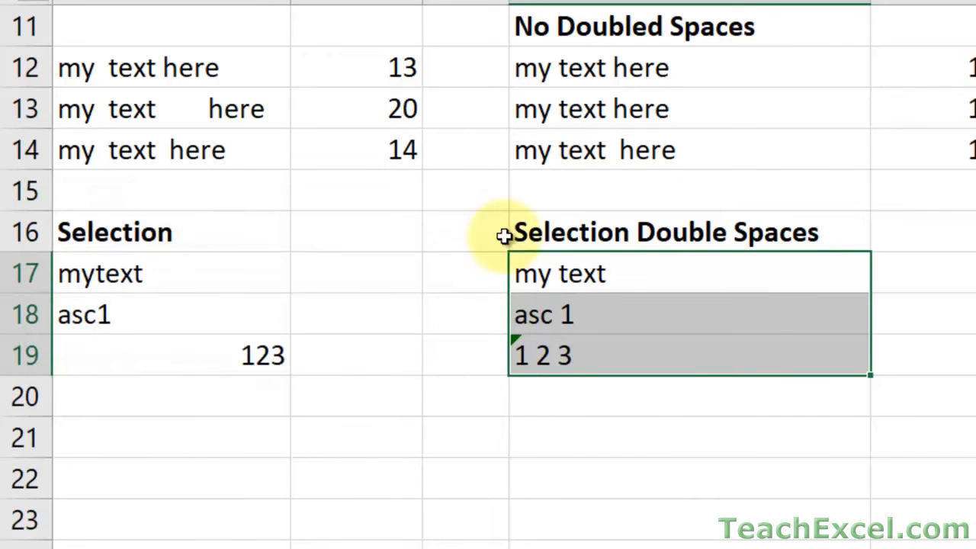
mouse_move(619, 265)
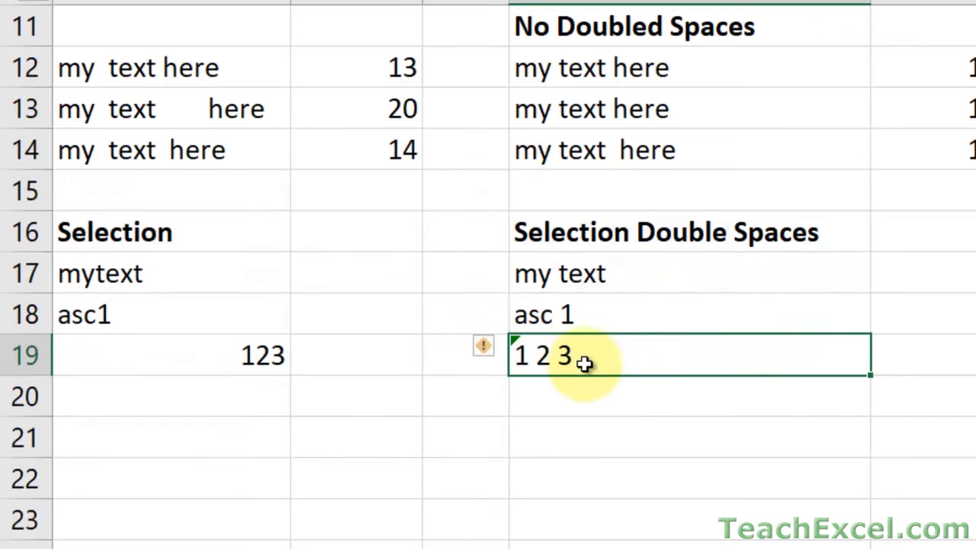
mouse_move(231, 360)
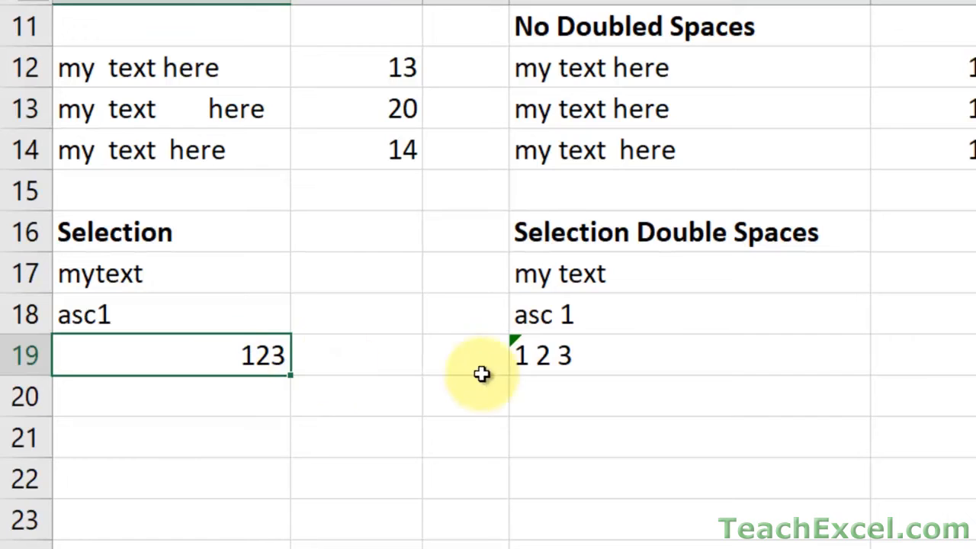
click(541, 356)
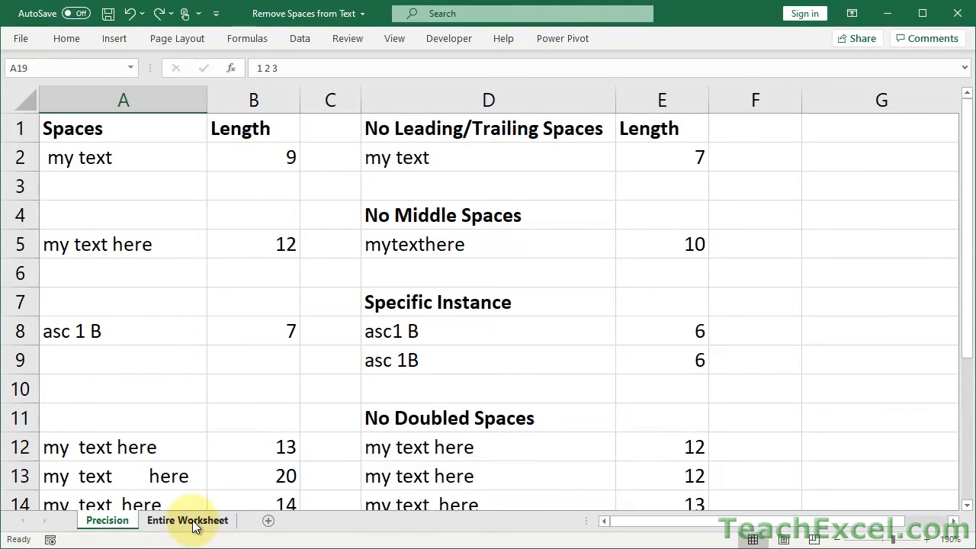
- Switch to the Entire Worksheet sheet and bring up Find and Replace
click(187, 520)
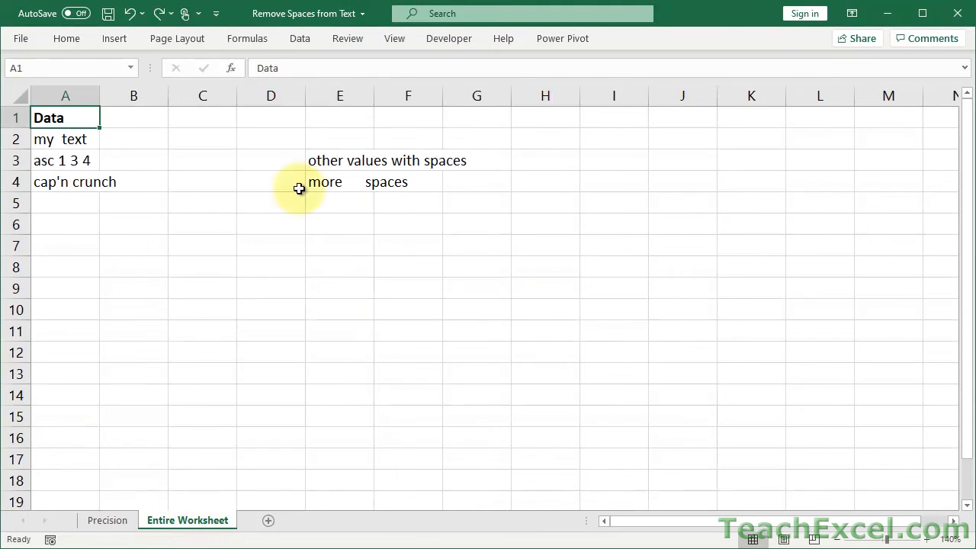
mouse_move(247, 312)
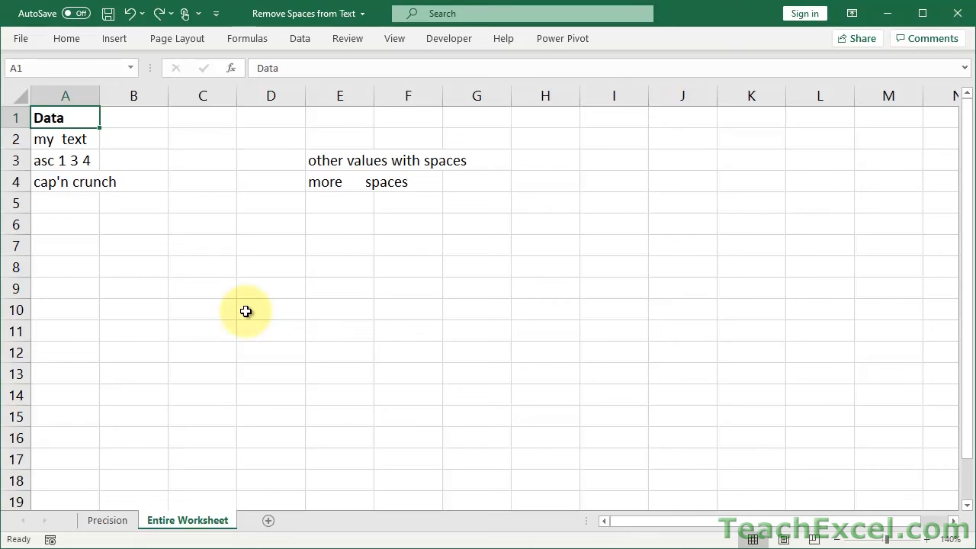
key(ctrl+h)
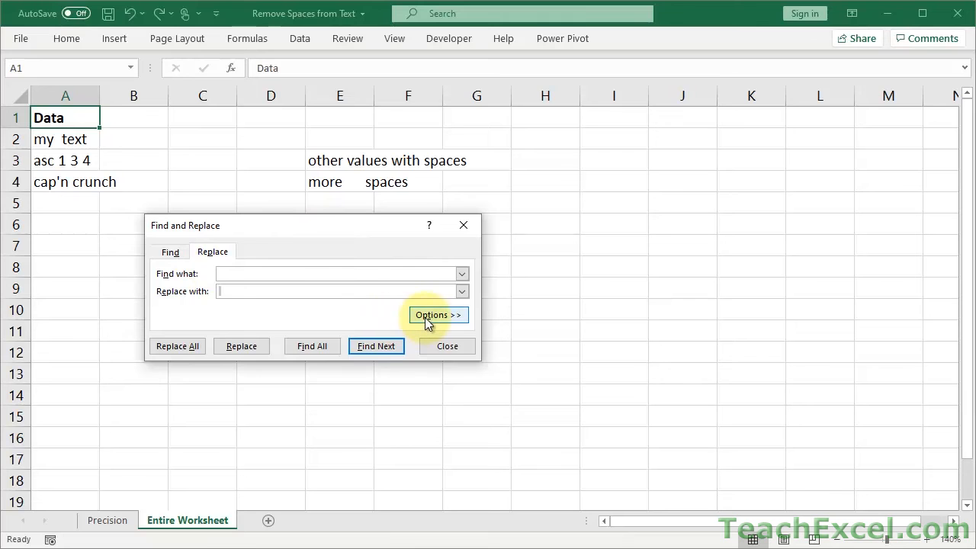
- Expand the Find and Replace options and move to the empty replacement field
click(436, 314)
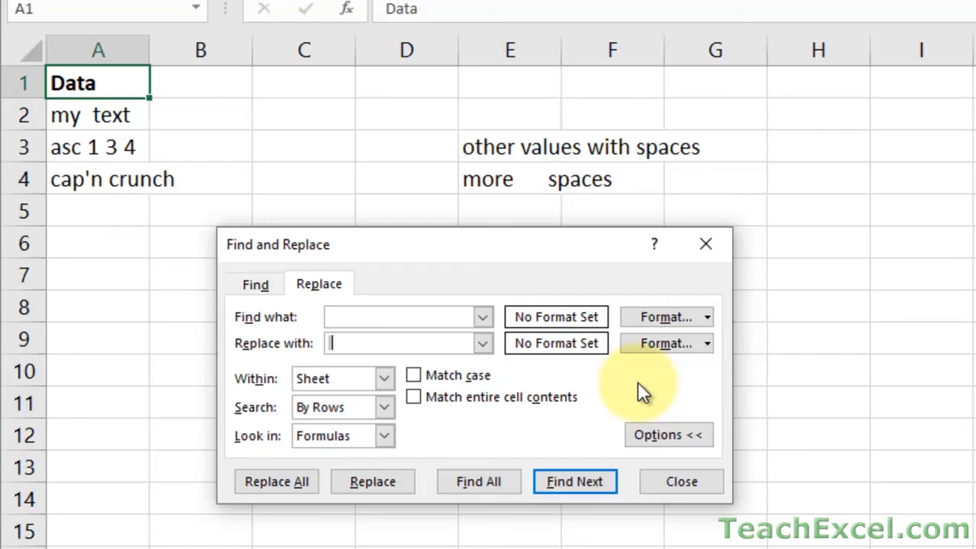
mouse_move(366, 337)
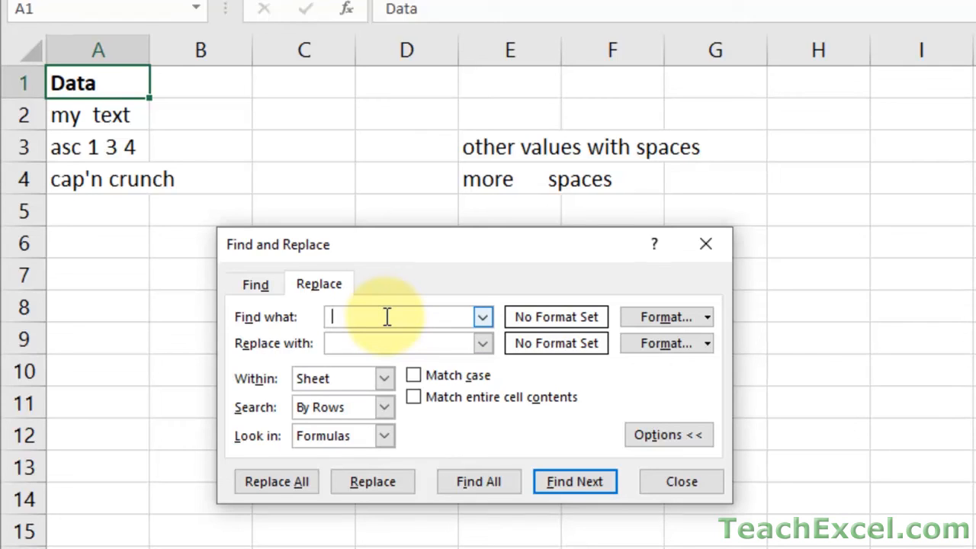
click(408, 344)
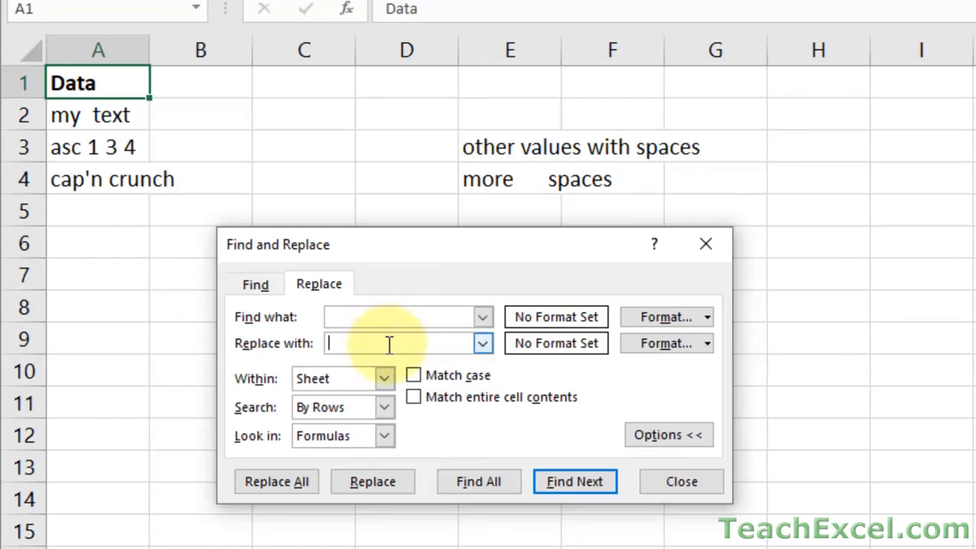
mouse_move(263, 384)
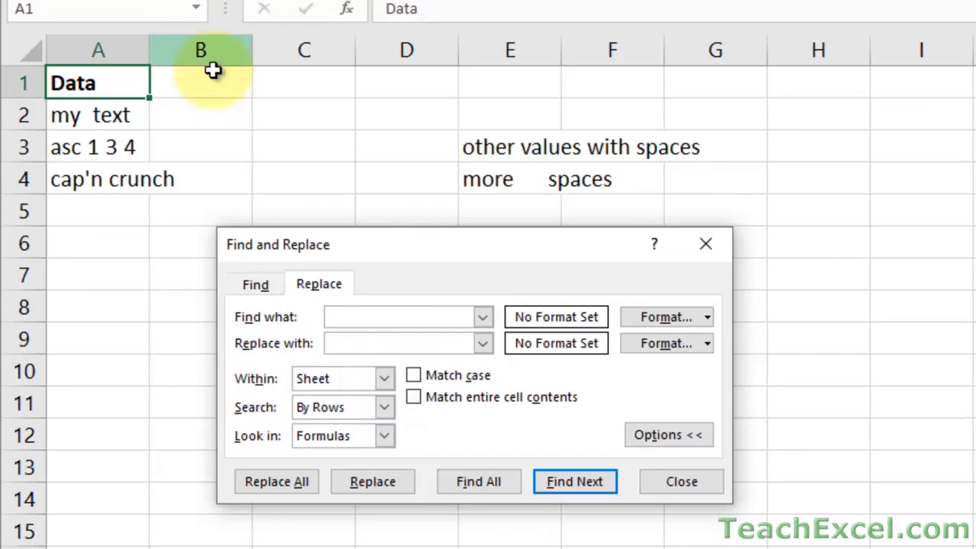
mouse_move(317, 248)
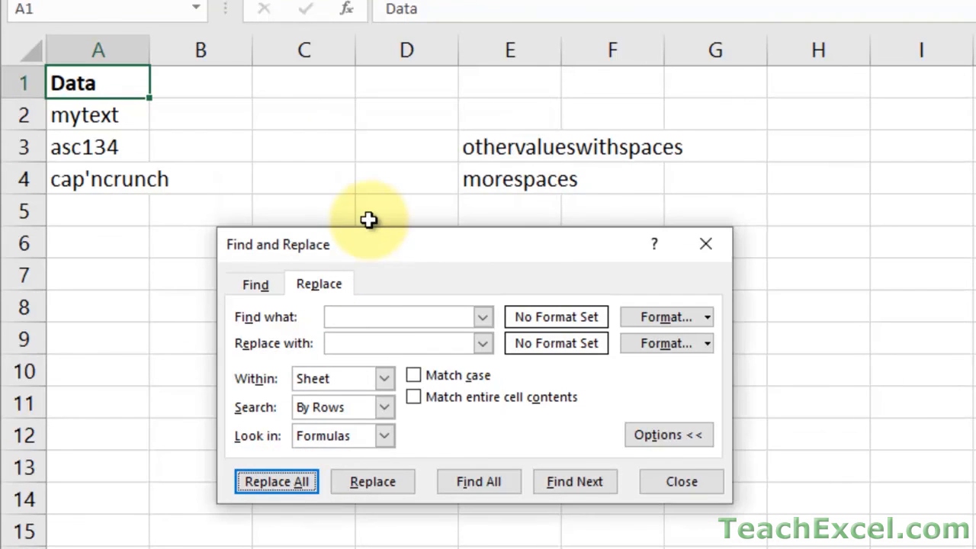
mouse_move(129, 216)
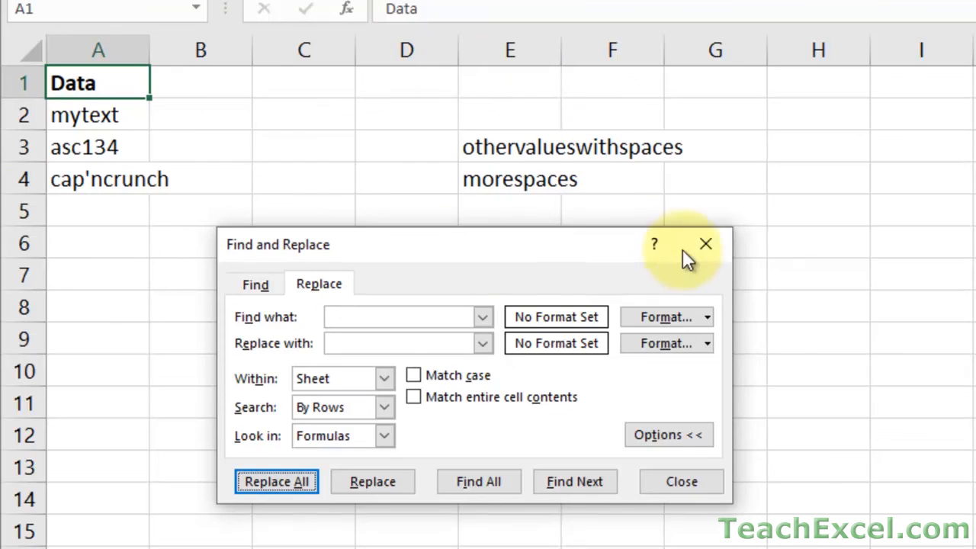
click(704, 244)
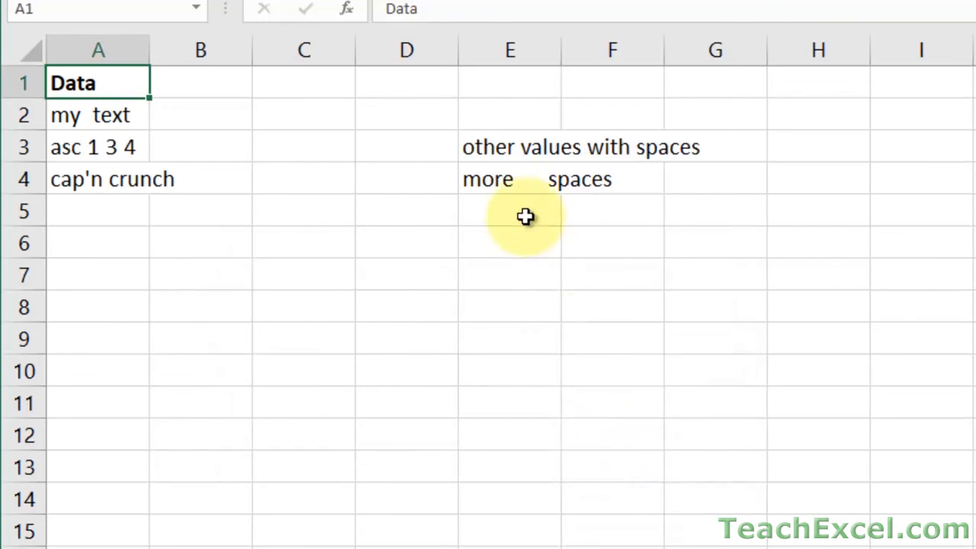
mouse_move(131, 49)
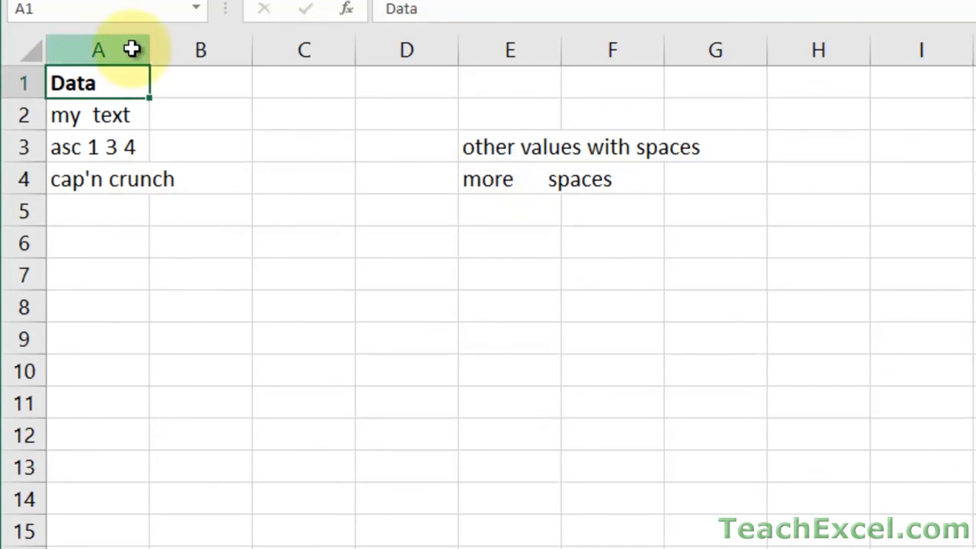
mouse_move(305, 240)
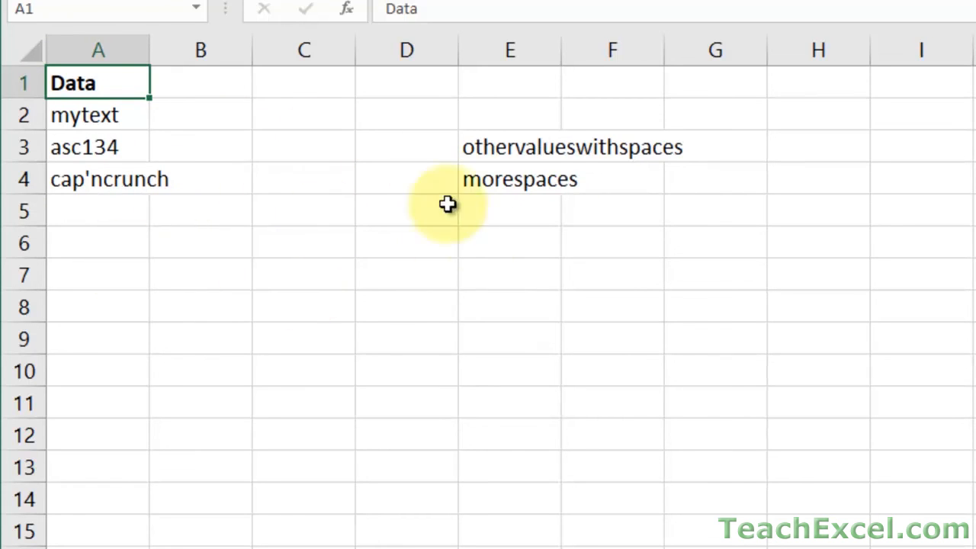
mouse_move(480, 232)
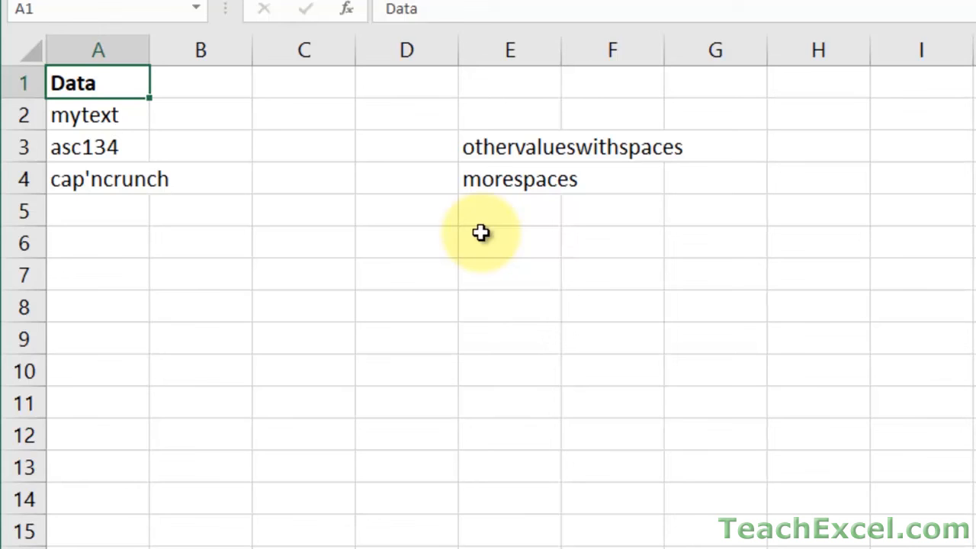
key(ctrl+h)
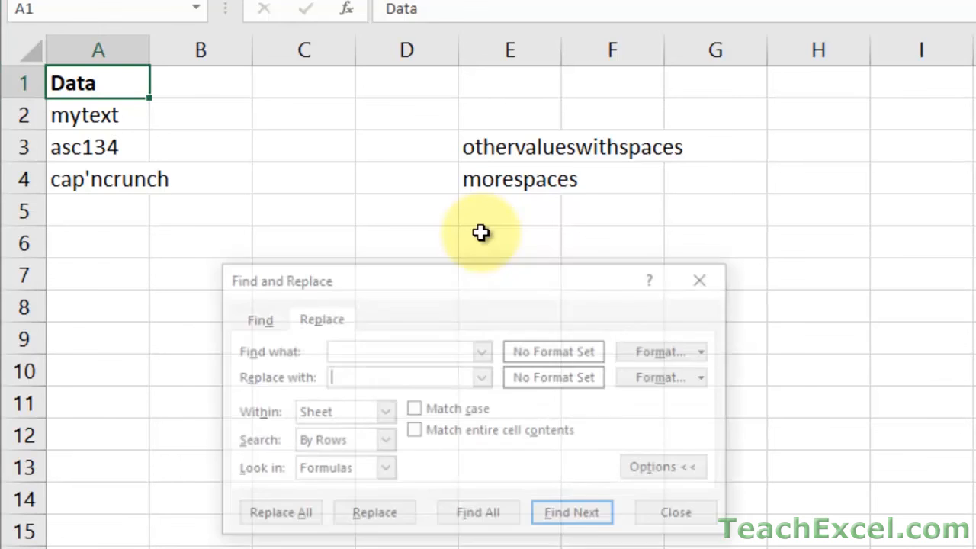
click(404, 350)
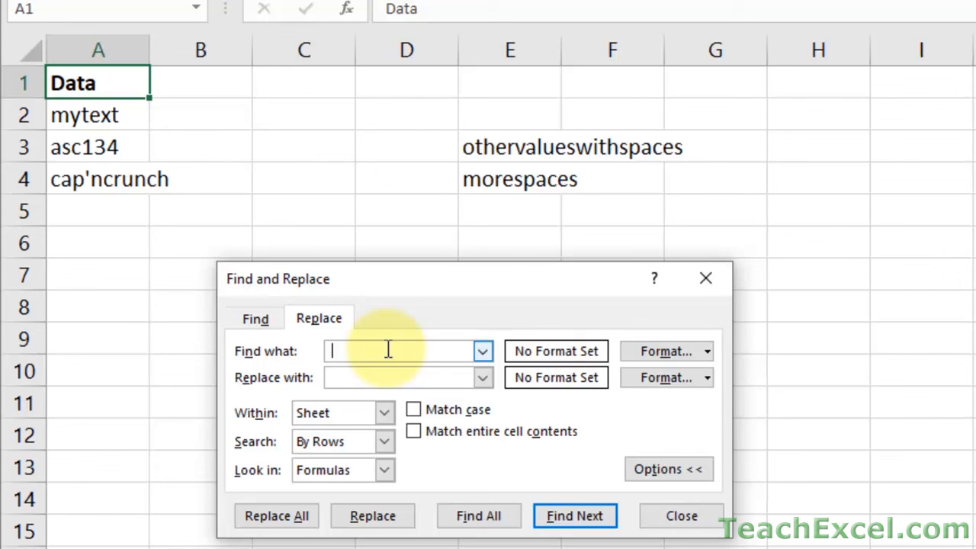
mouse_move(212, 357)
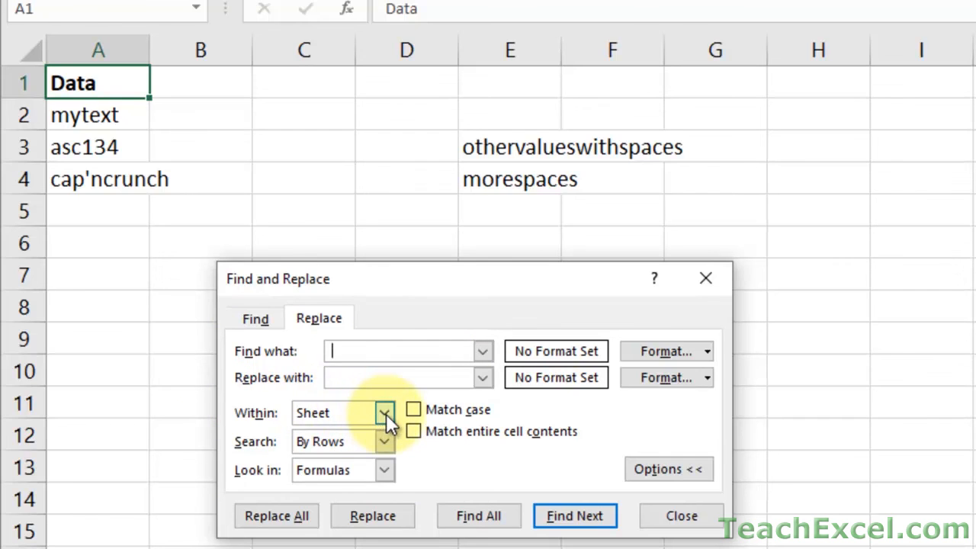
click(384, 412)
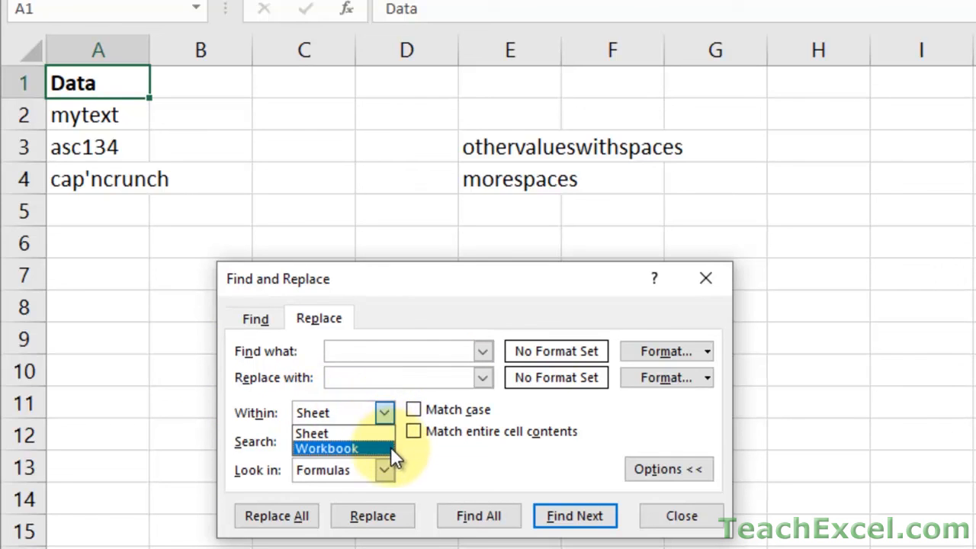
click(327, 449)
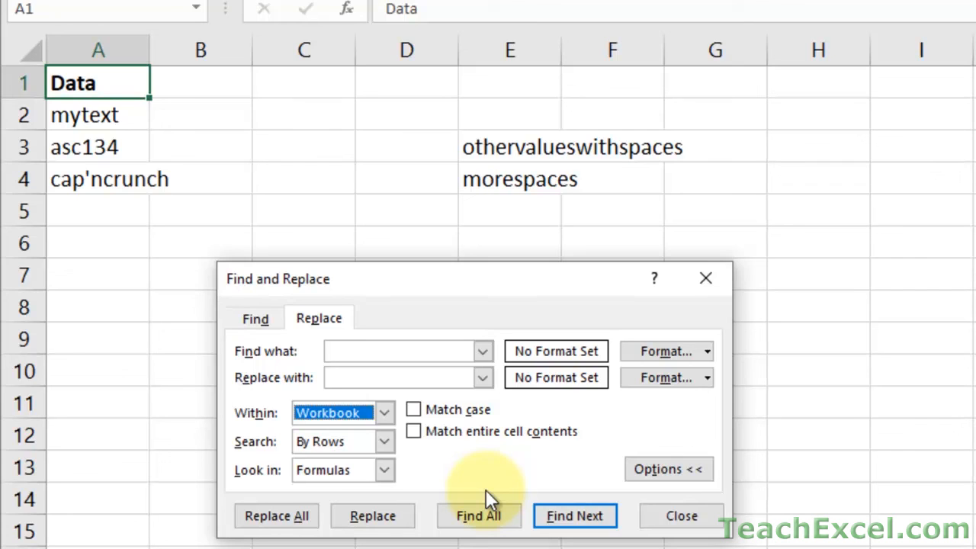
mouse_move(385, 412)
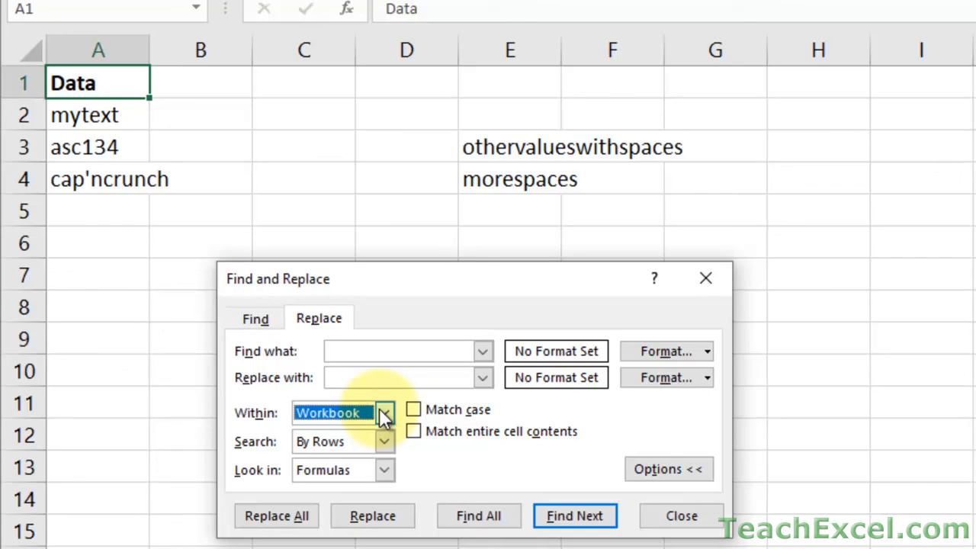
click(384, 411)
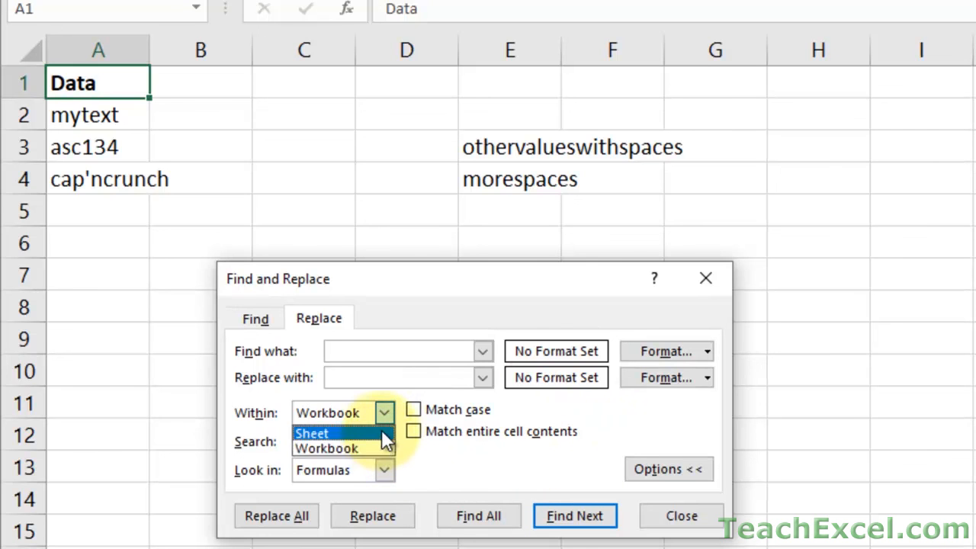
click(311, 433)
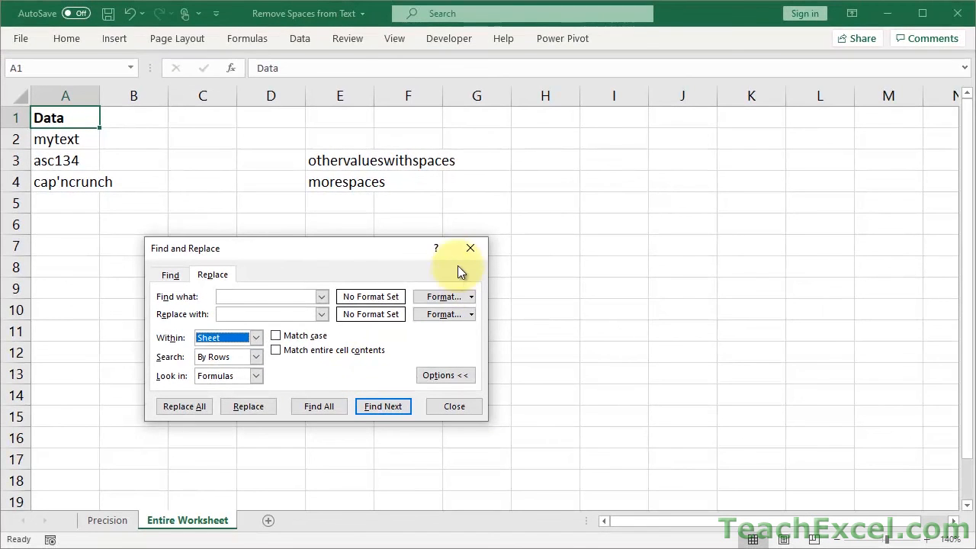
mouse_move(470, 249)
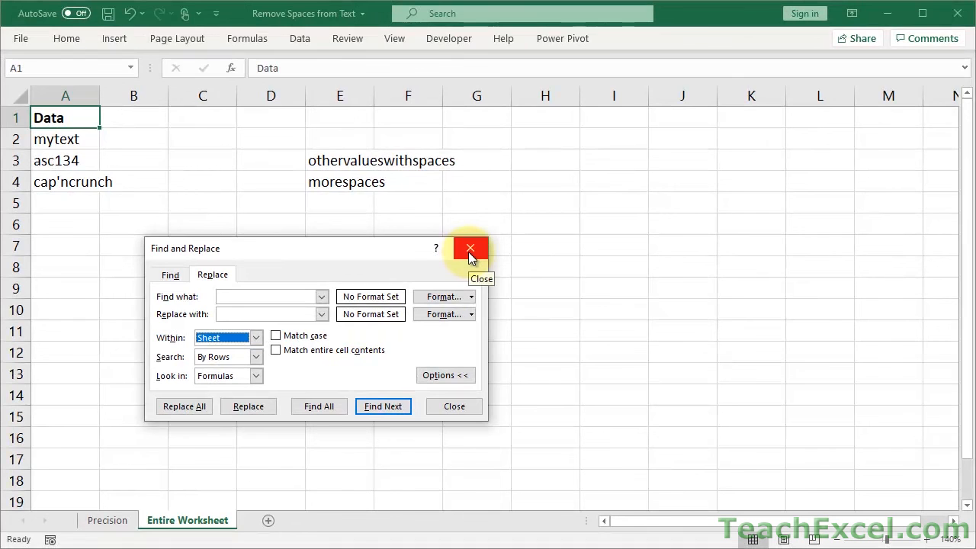
- Close Find and Replace, leaving the Entire Worksheet sheet with all spaces removed
click(470, 250)
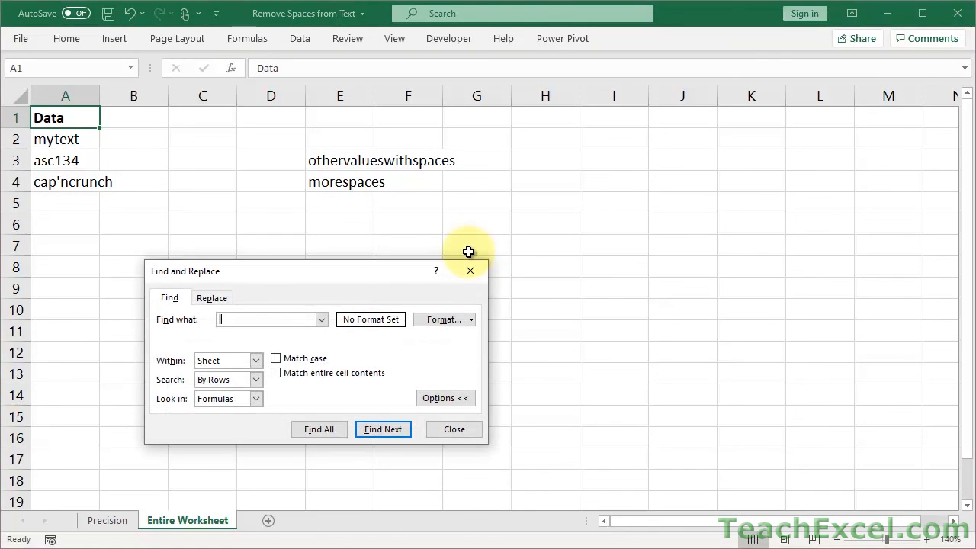
click(212, 297)
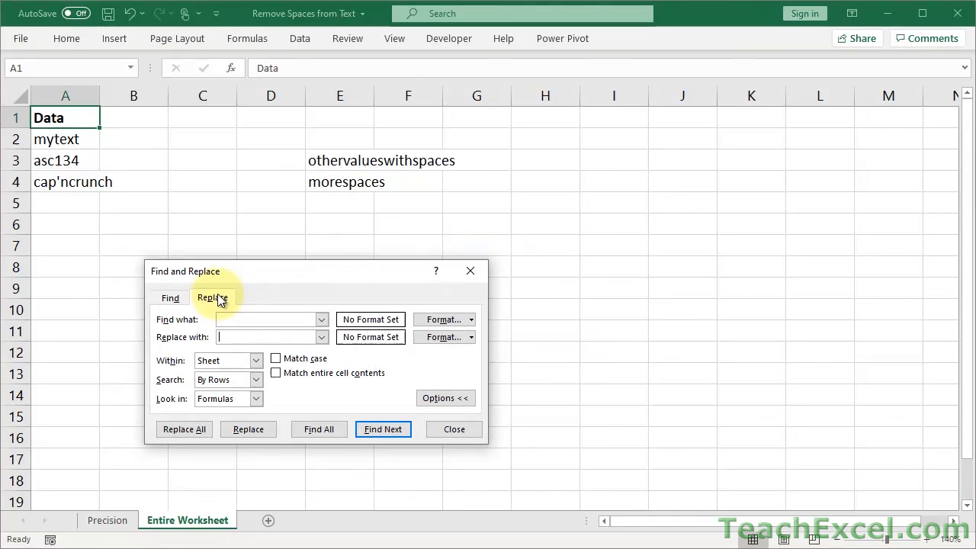
drag(186, 271, 186, 293)
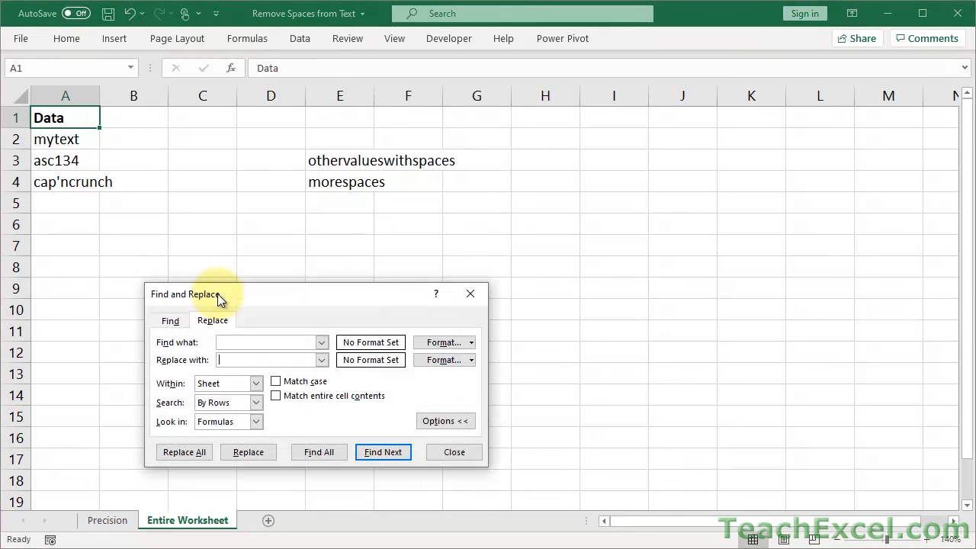
mouse_move(470, 293)
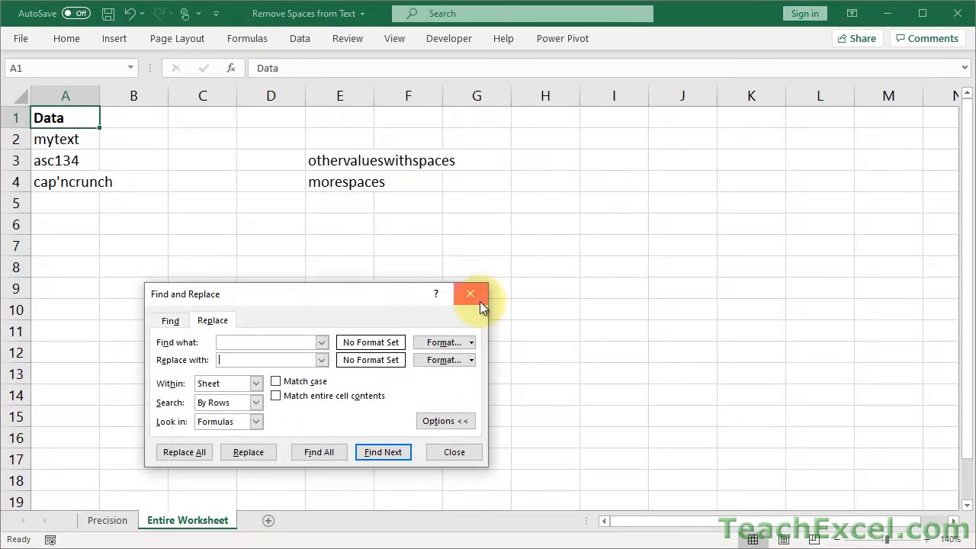
click(469, 293)
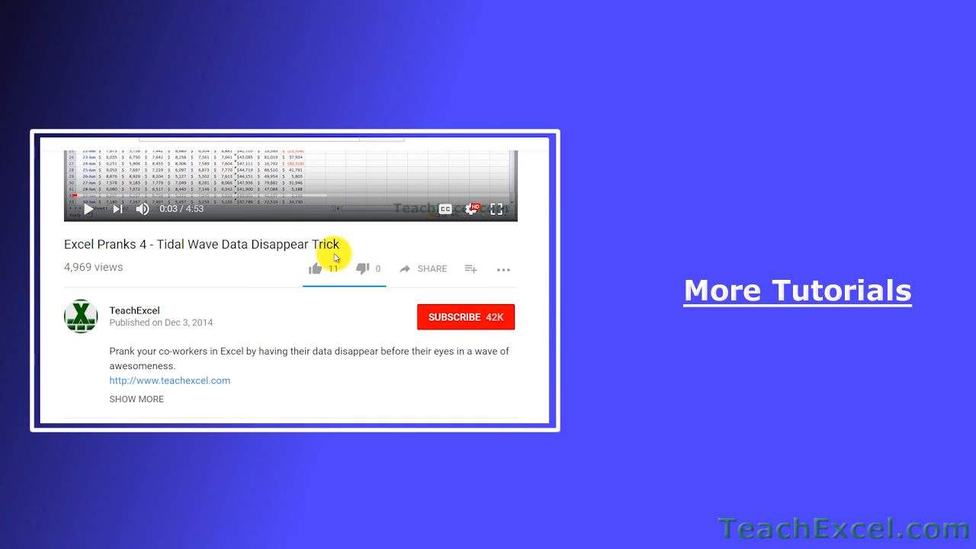
- Like the Excel Pranks 4 Tidal Wave video and subscribe to the TeachExcel channel
click(314, 269)
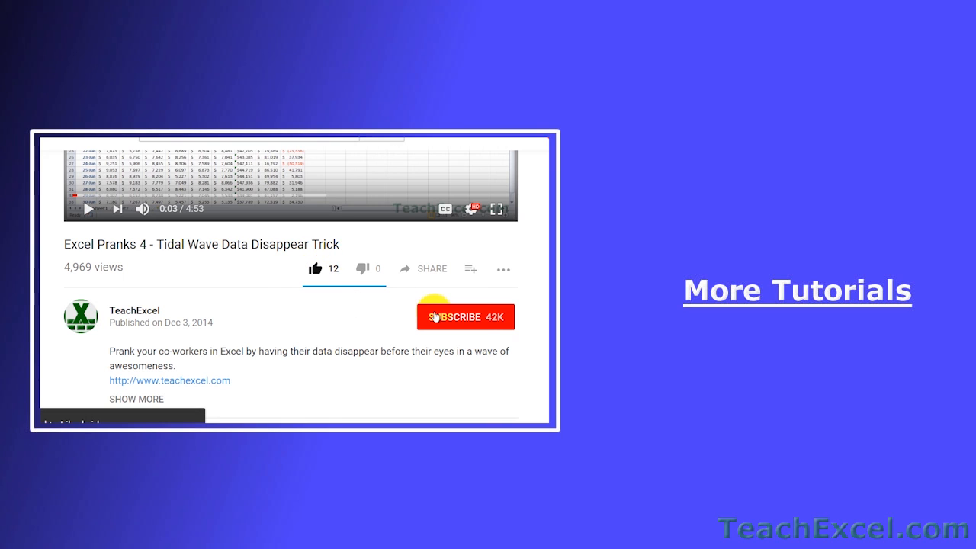
click(465, 316)
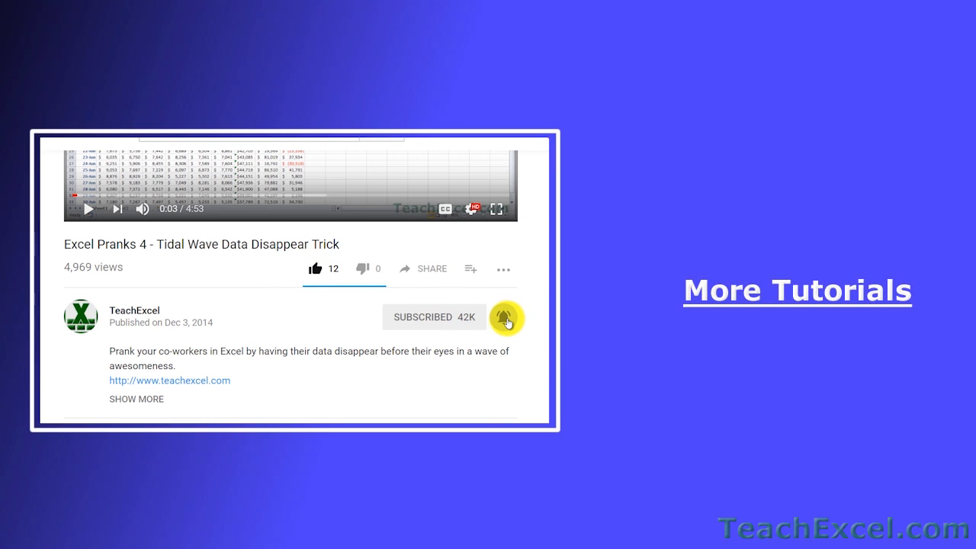